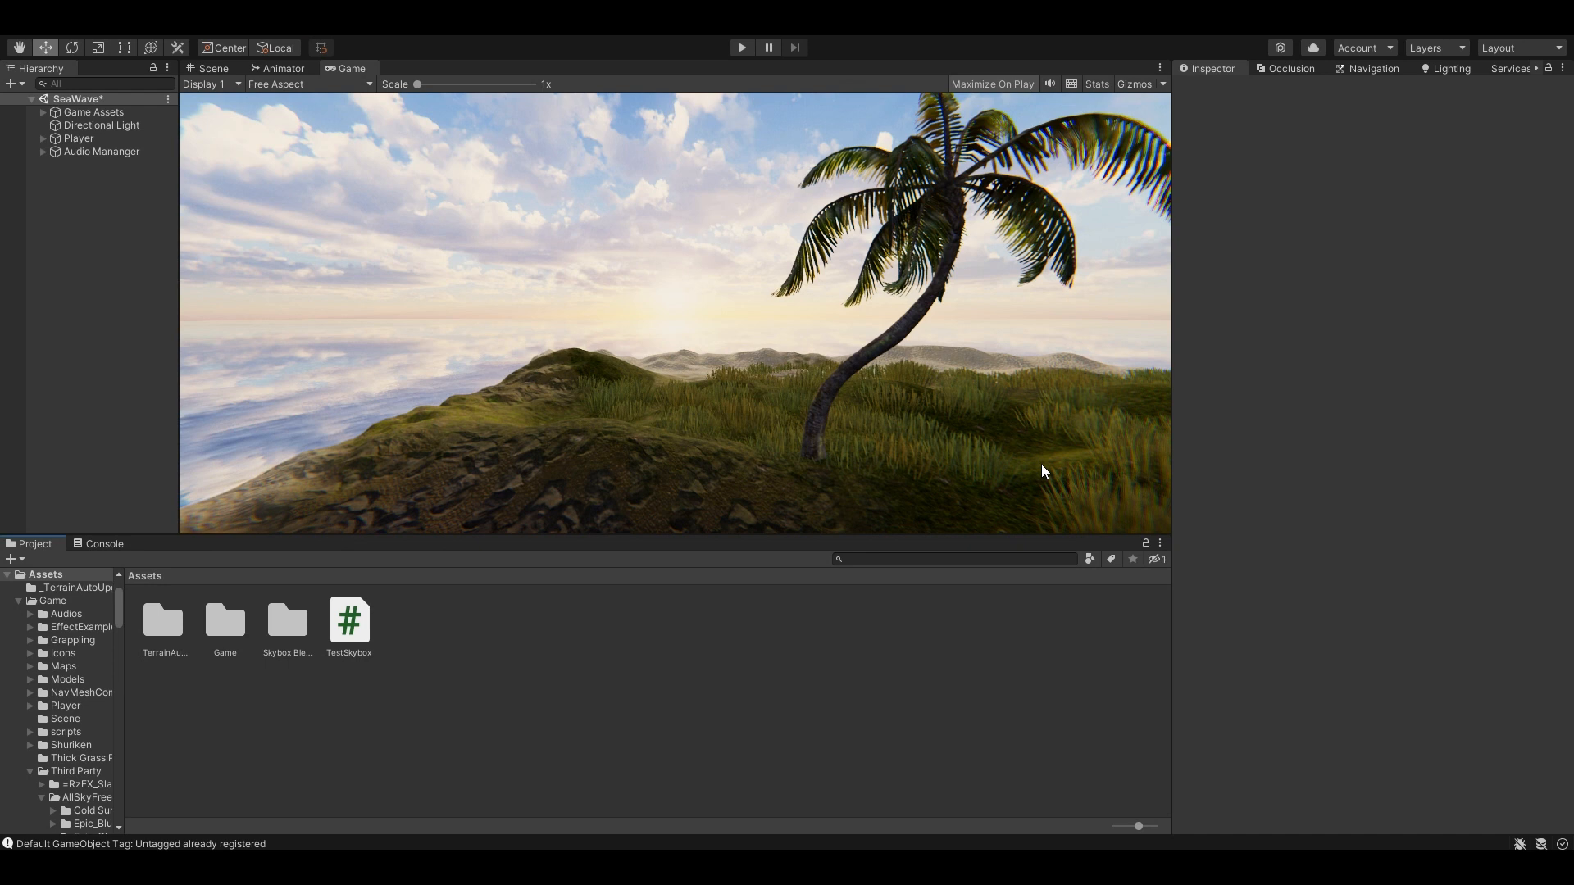
mouse_move(728, 64)
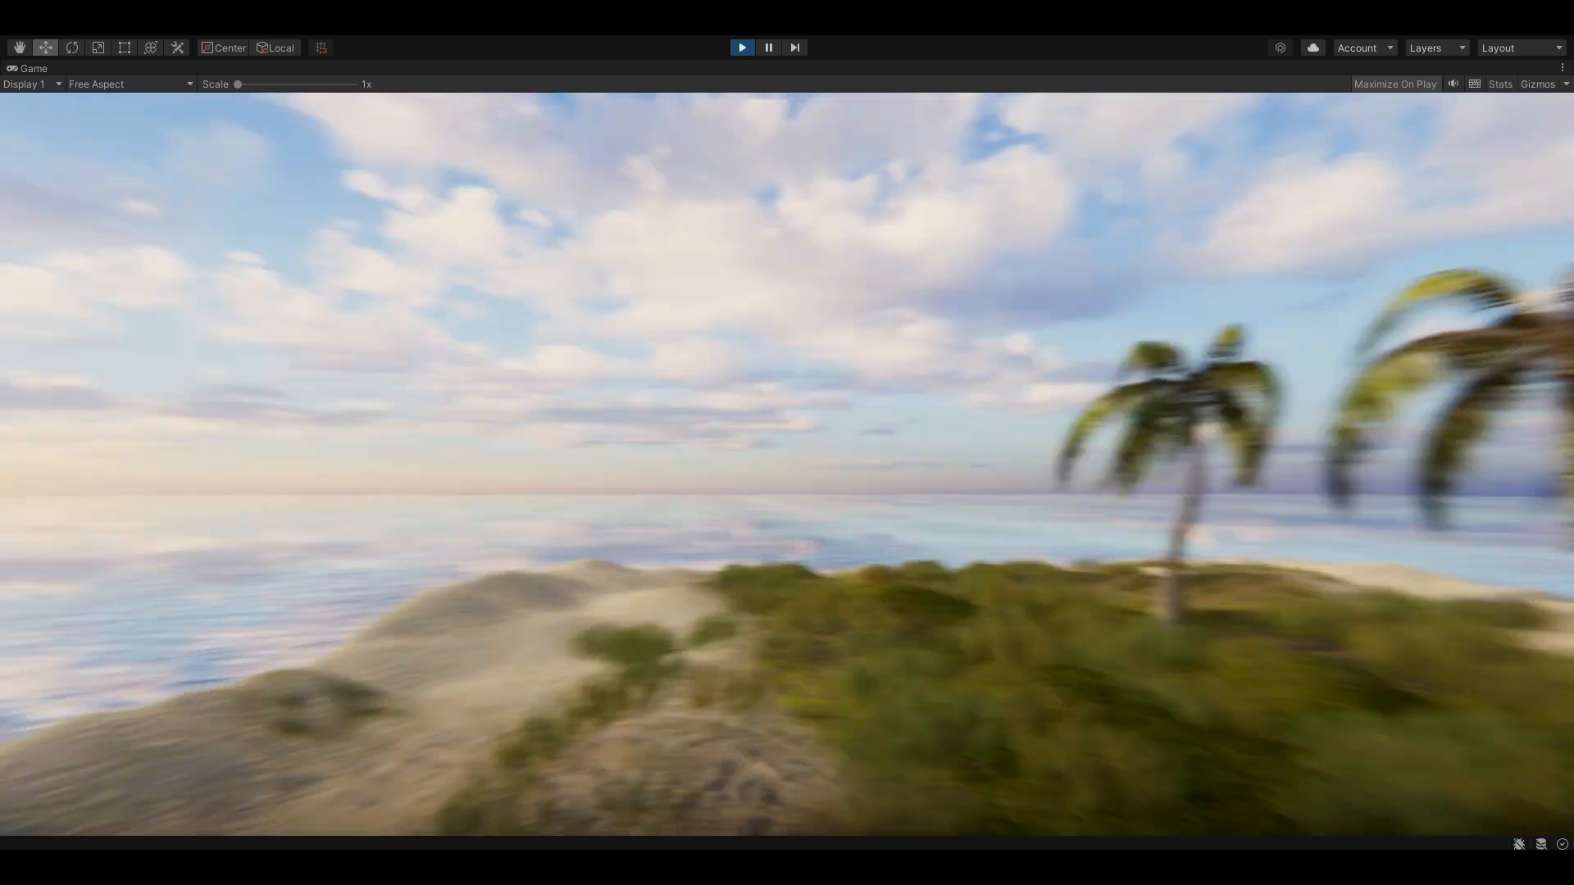
Create an empty GameObject in the SeaWave scene and attach a Skybox Blender component
click(741, 47)
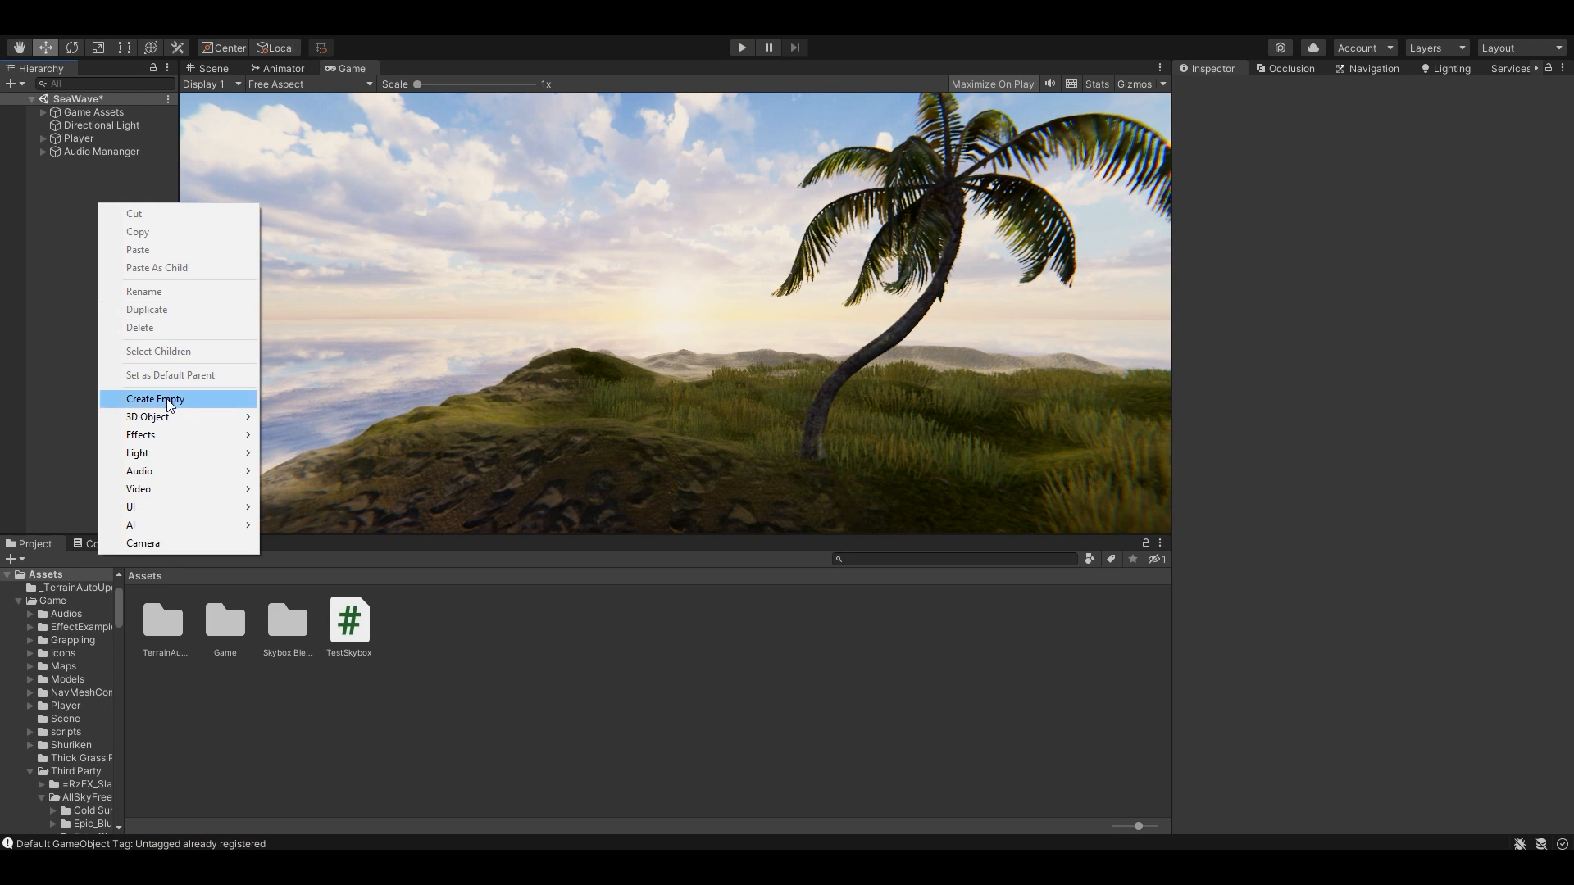
click(156, 398)
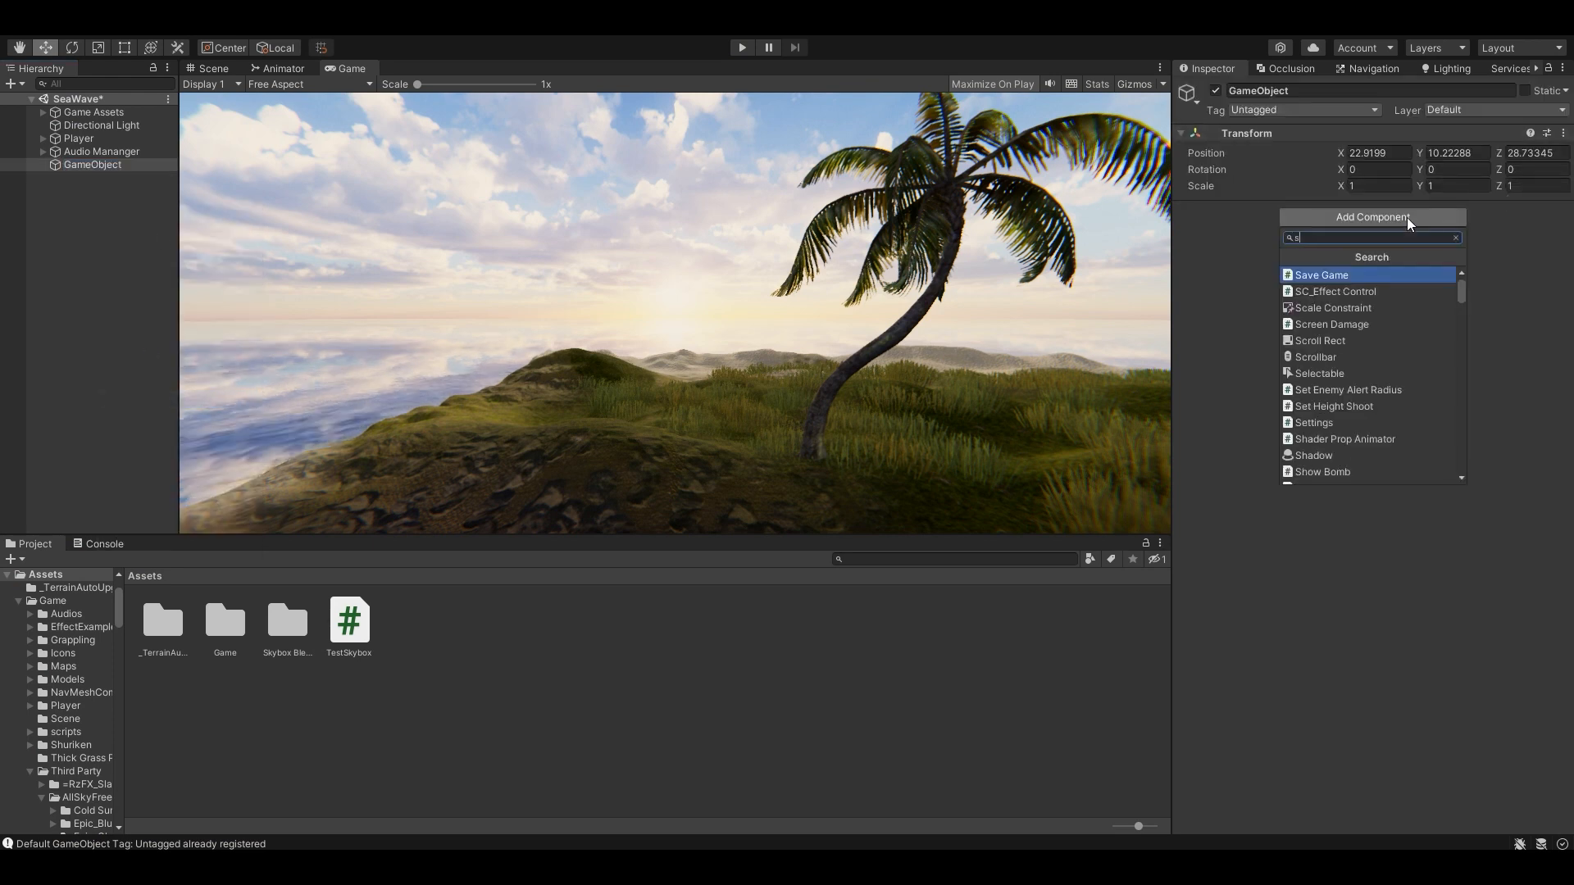
text(skybox)
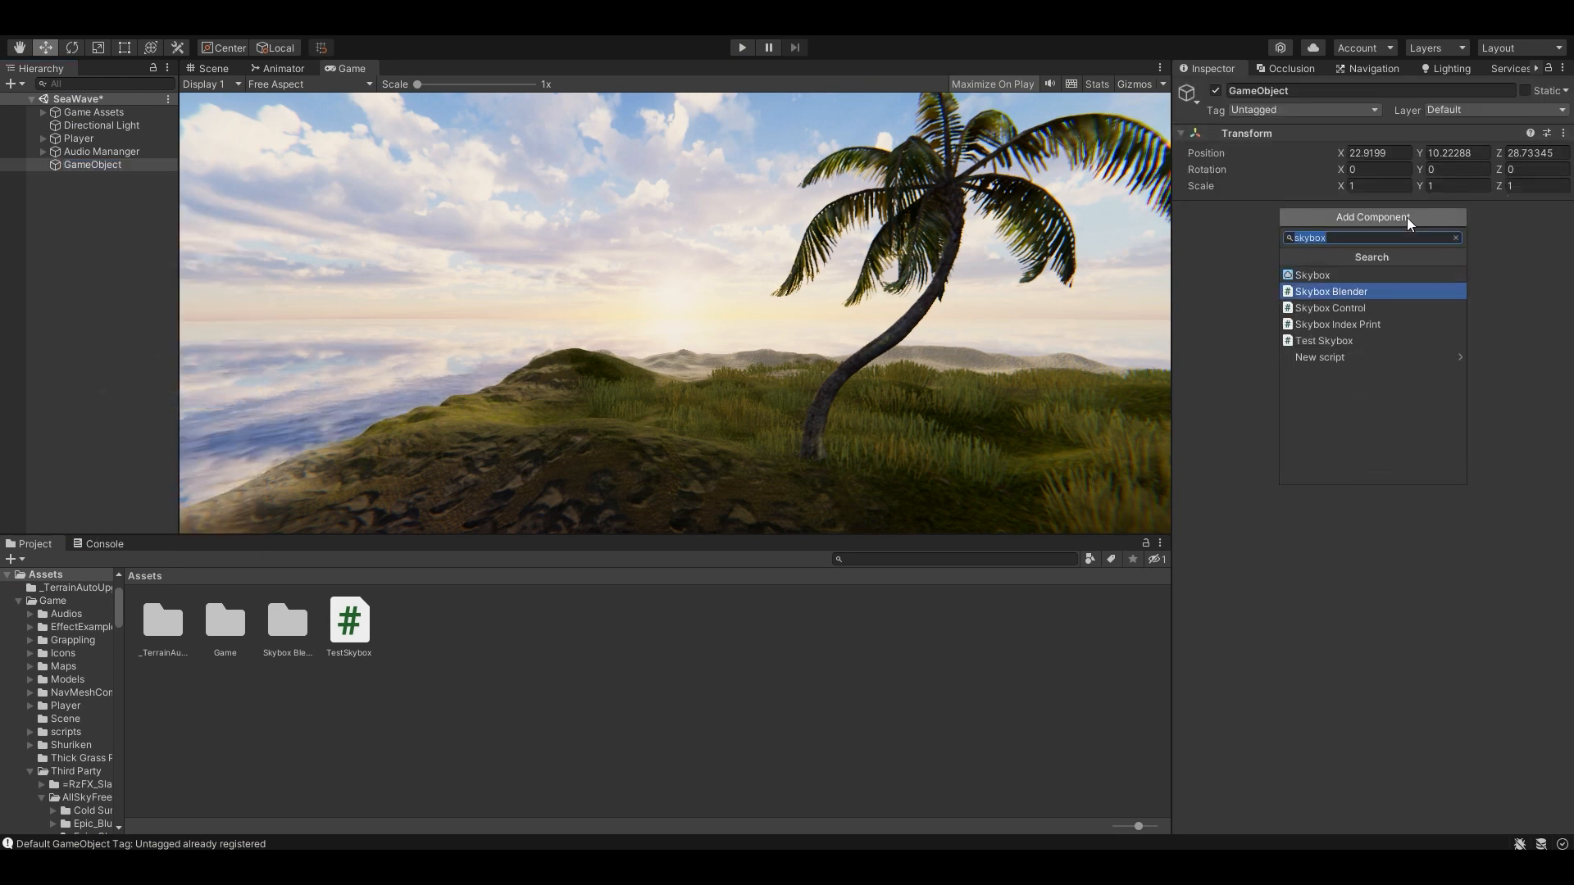
click(1331, 292)
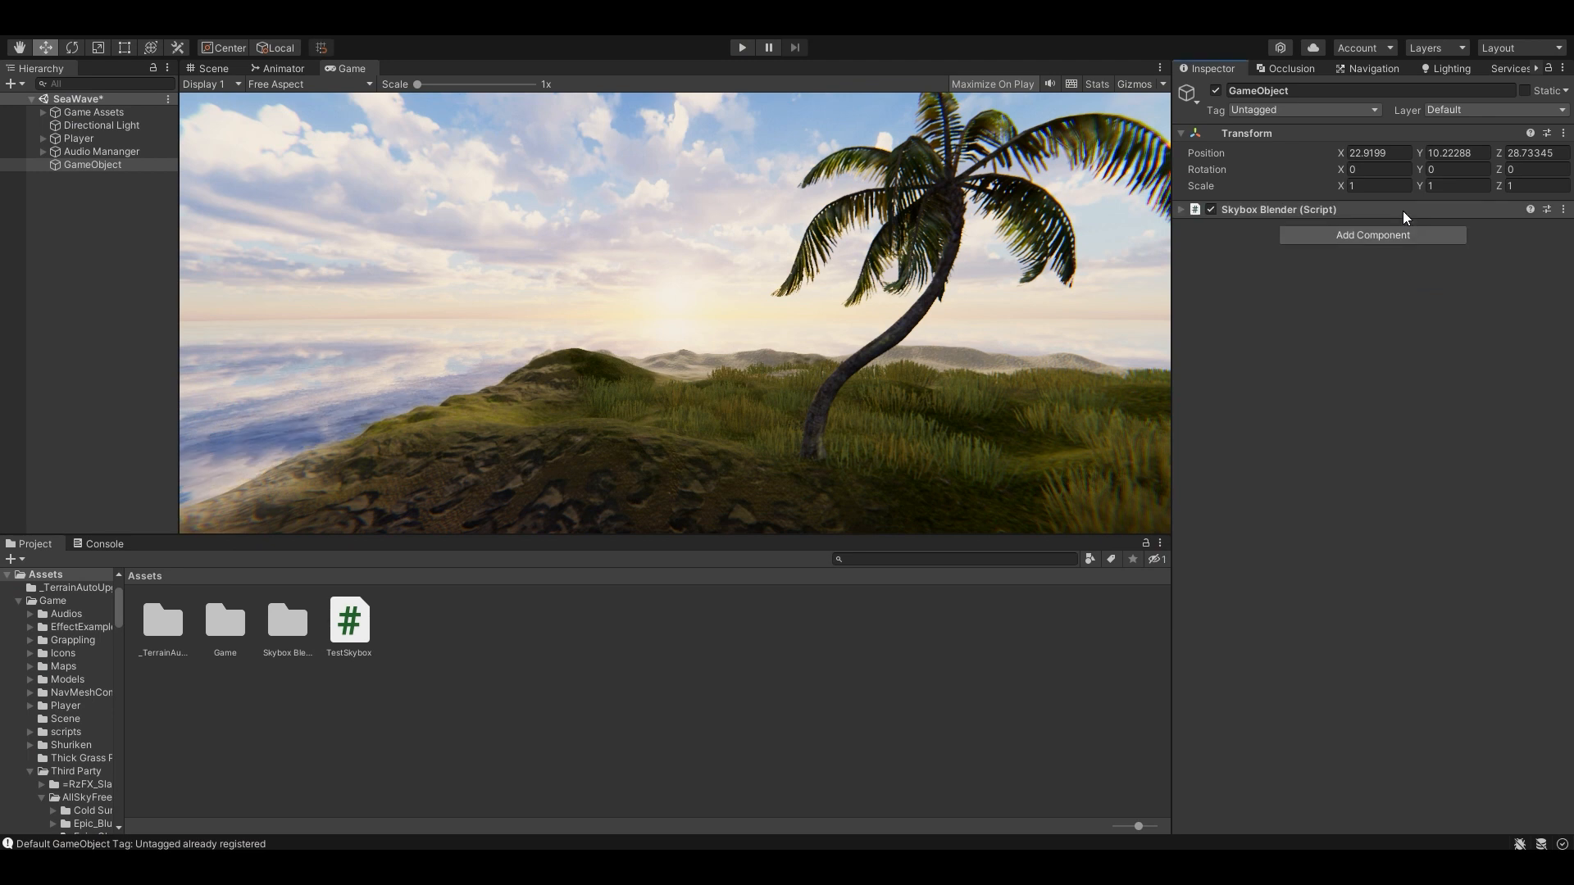
Expand the Skybox Materials list and add material slots to it
click(1197, 208)
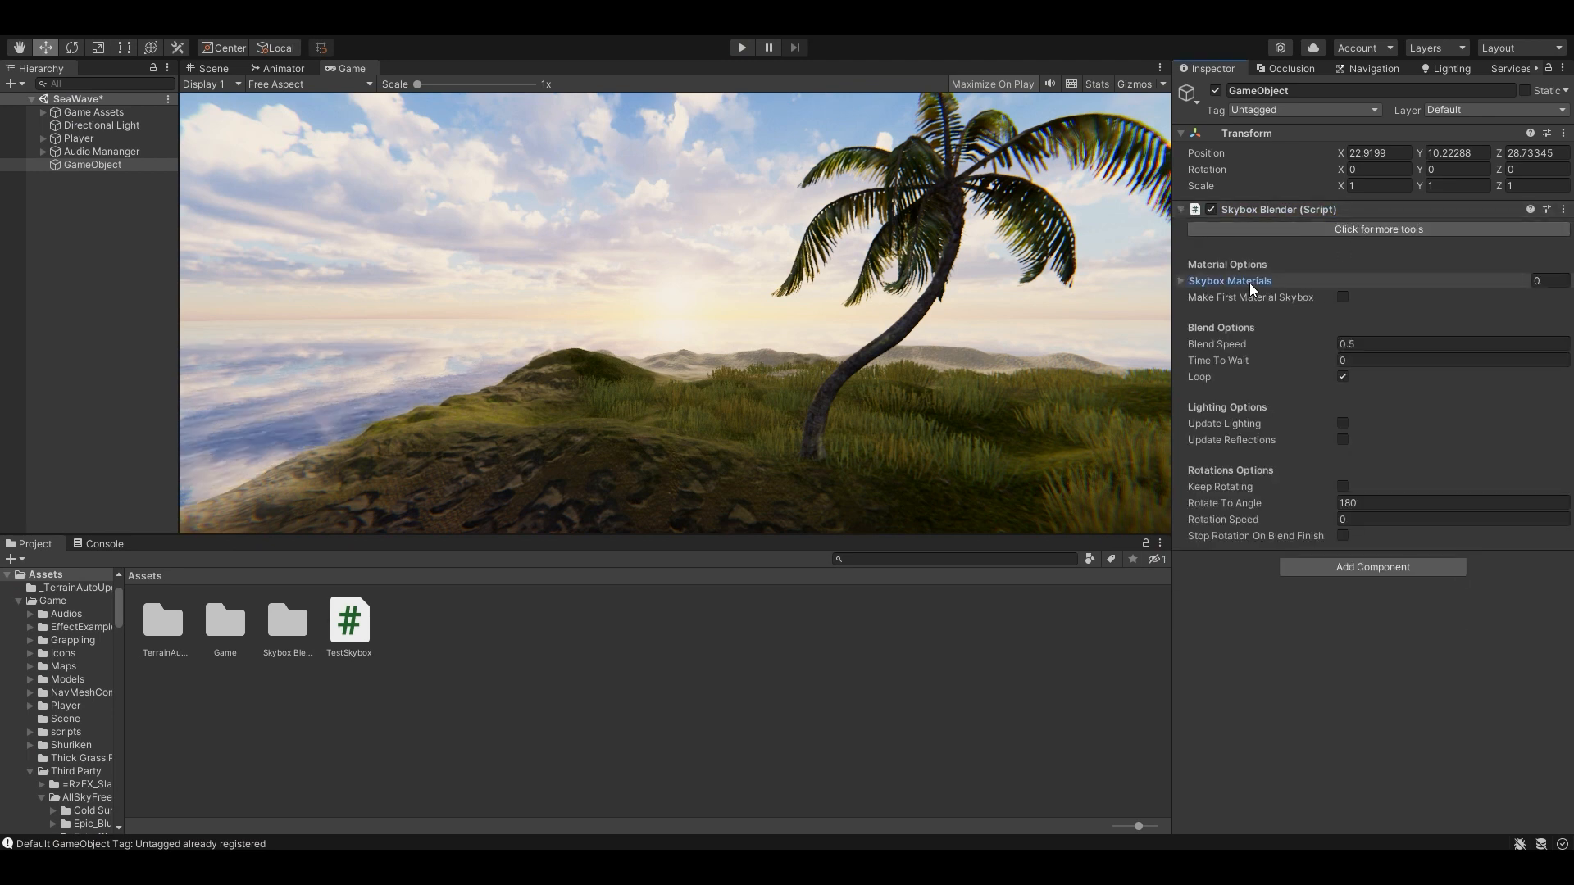
click(1227, 281)
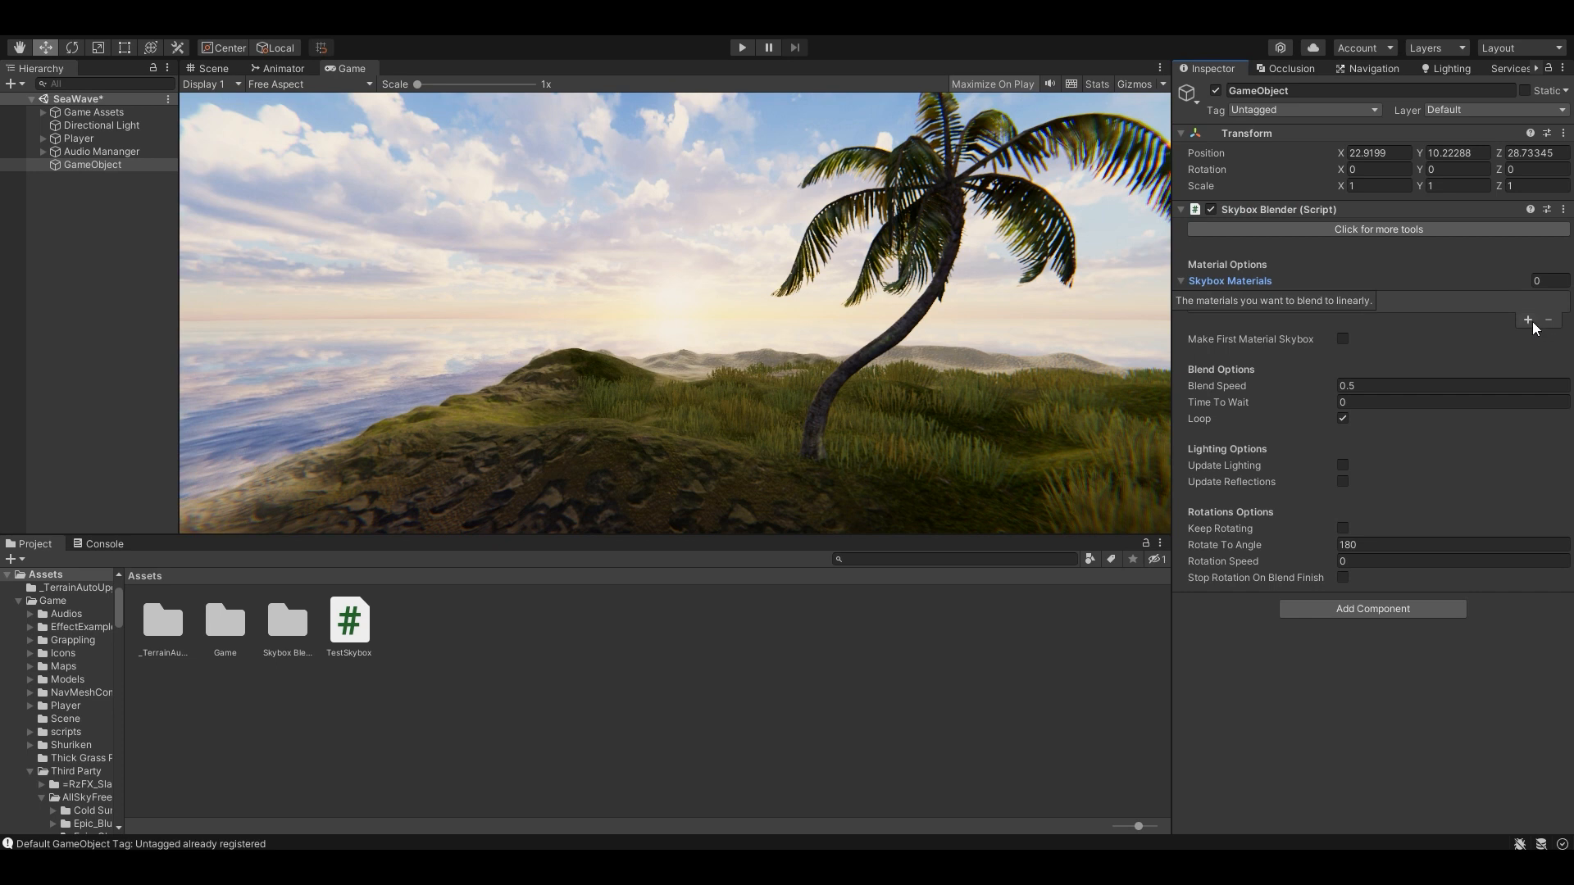
click(1527, 323)
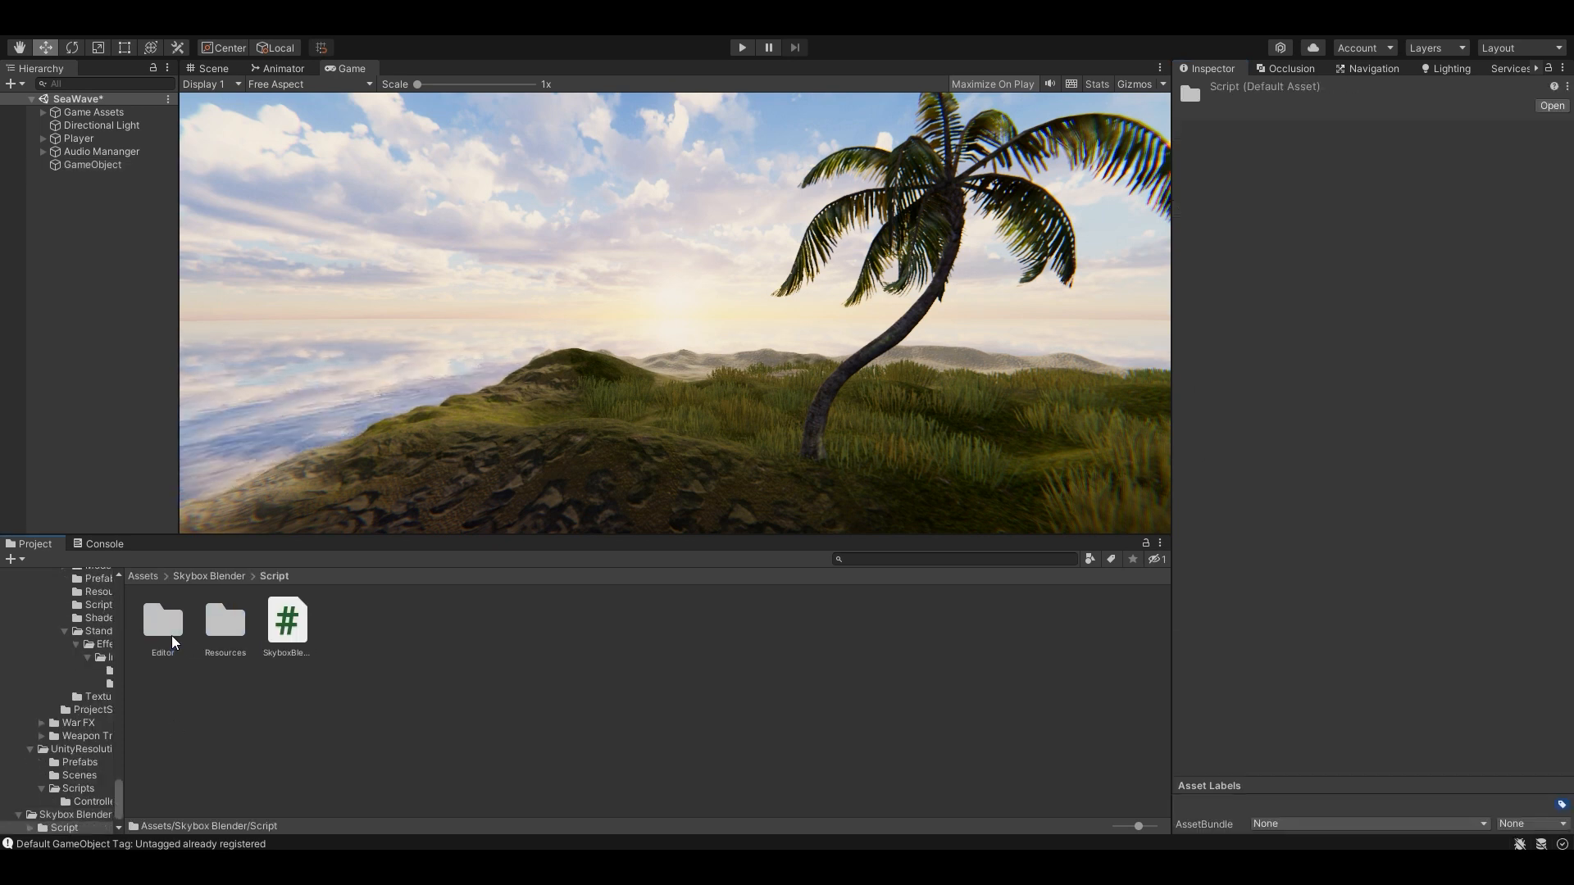
Browse to Third Party/AllSkyFree/Epic_BlueSunset and assign its Equirect material to Element 0
click(51, 600)
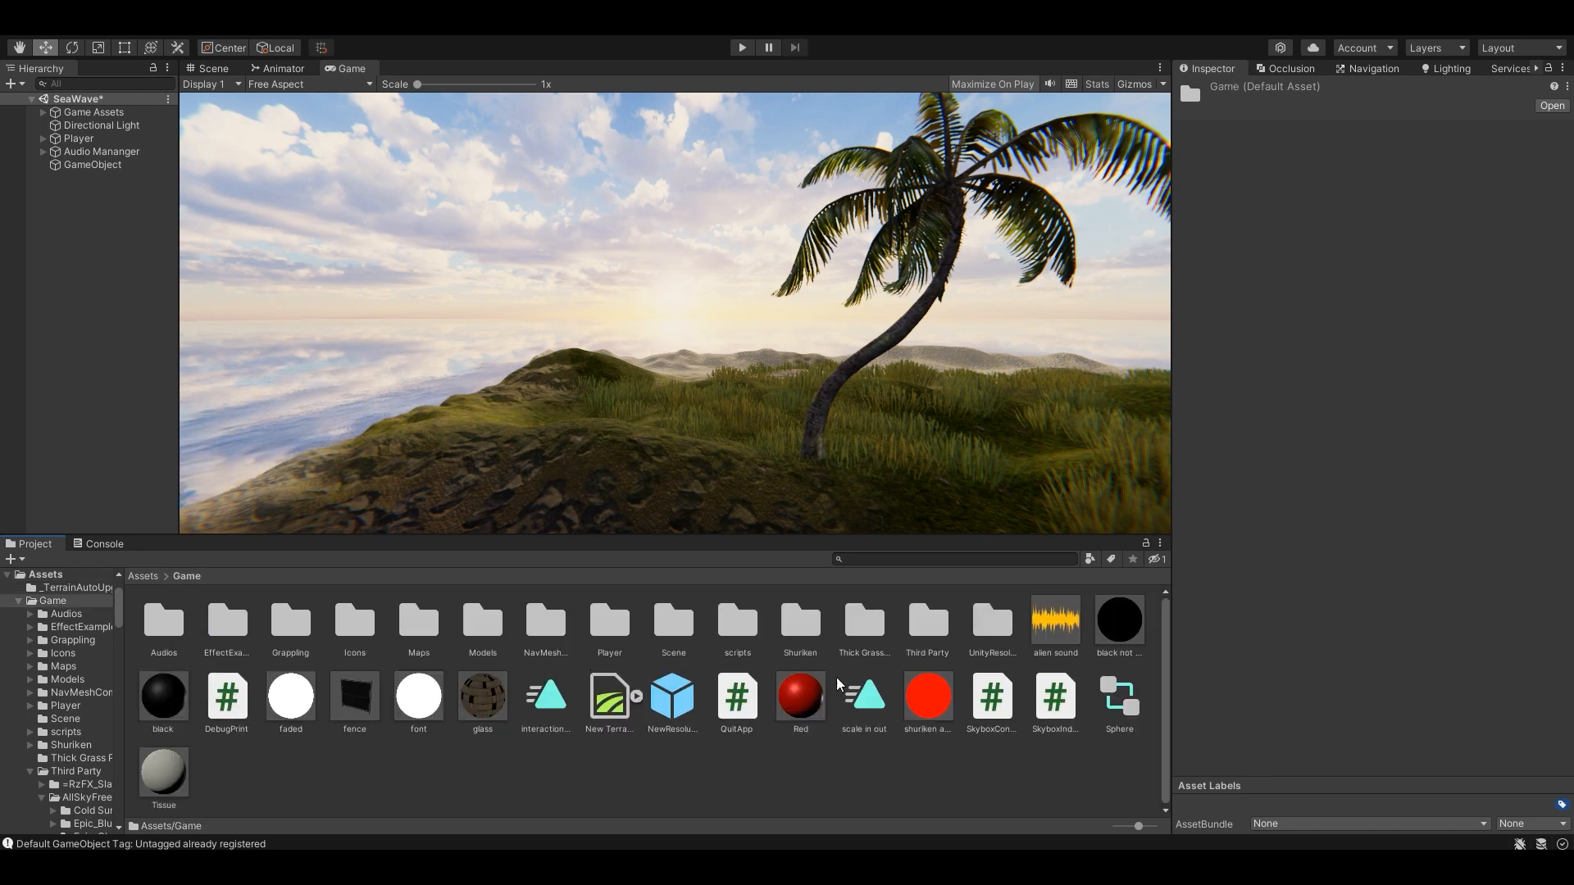
double_click(924, 624)
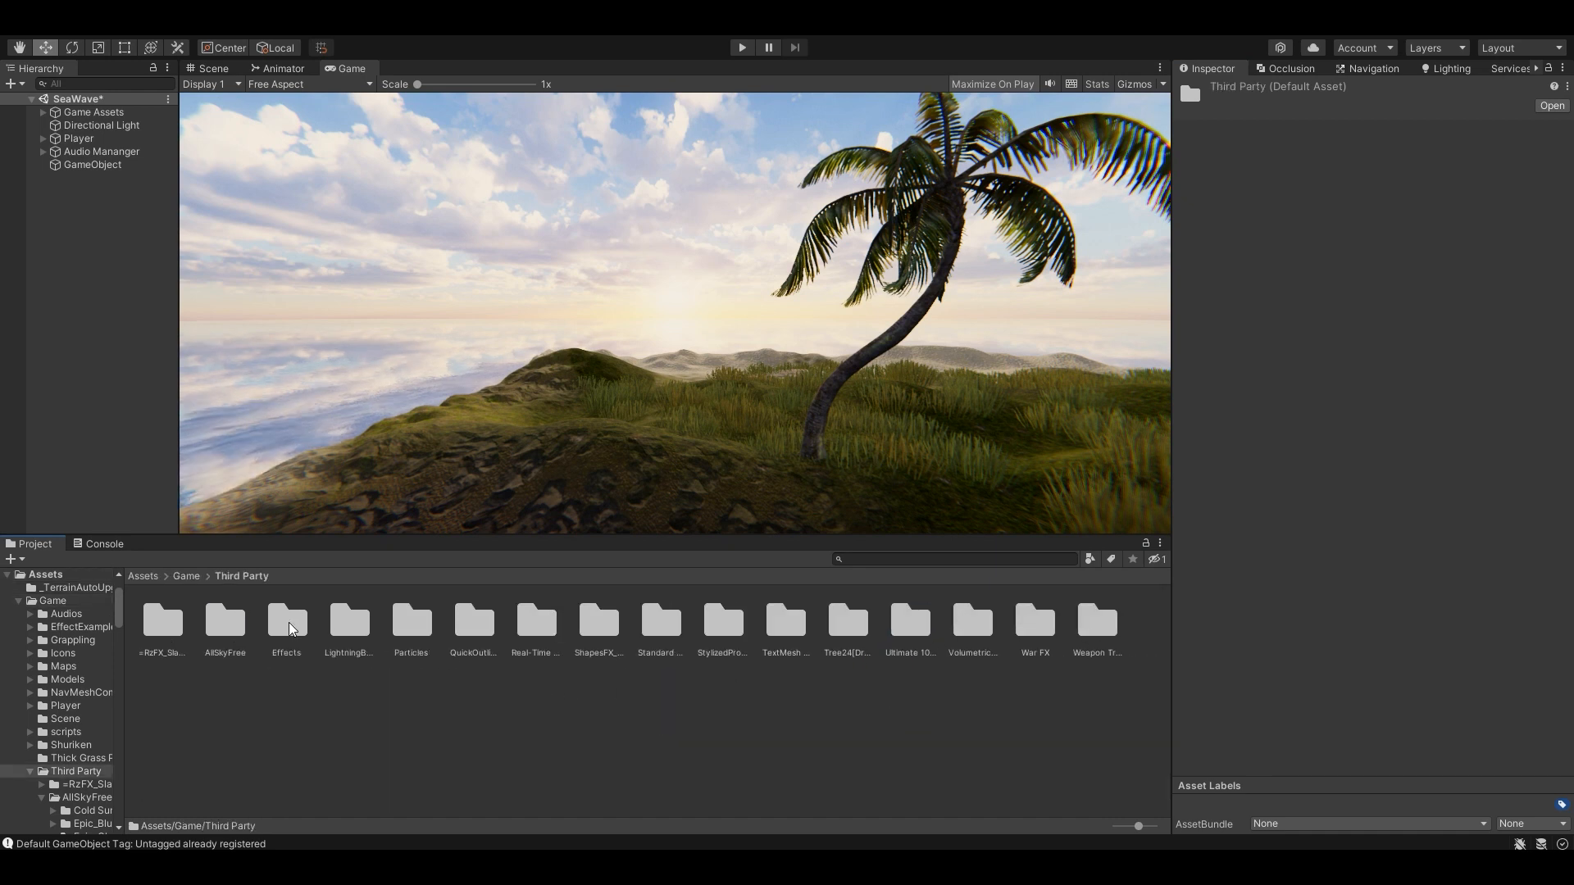
double_click(225, 619)
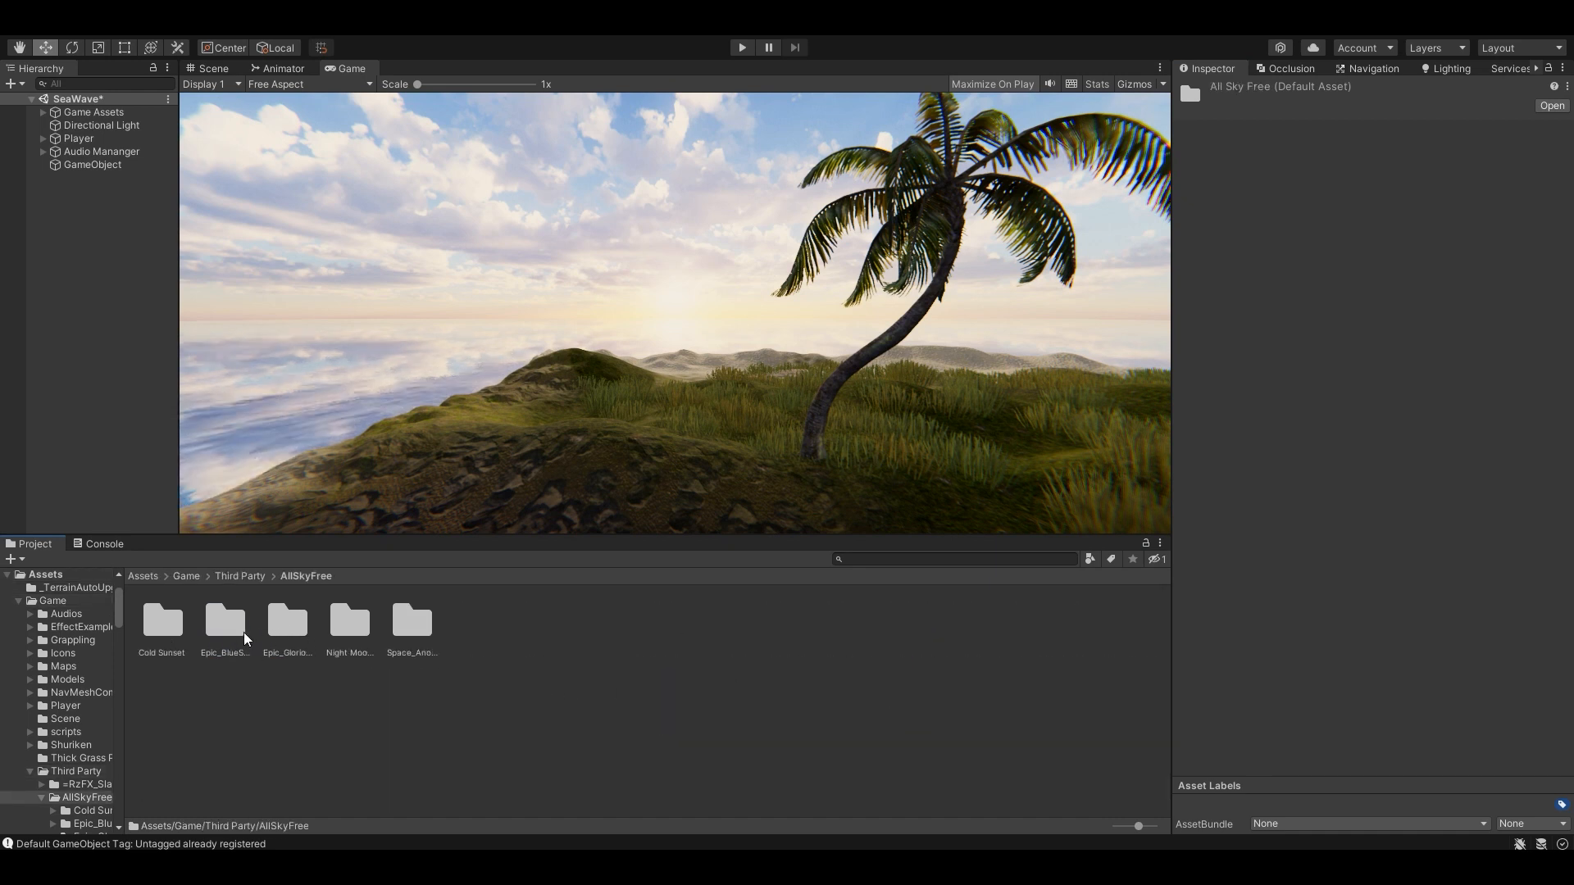
double_click(224, 619)
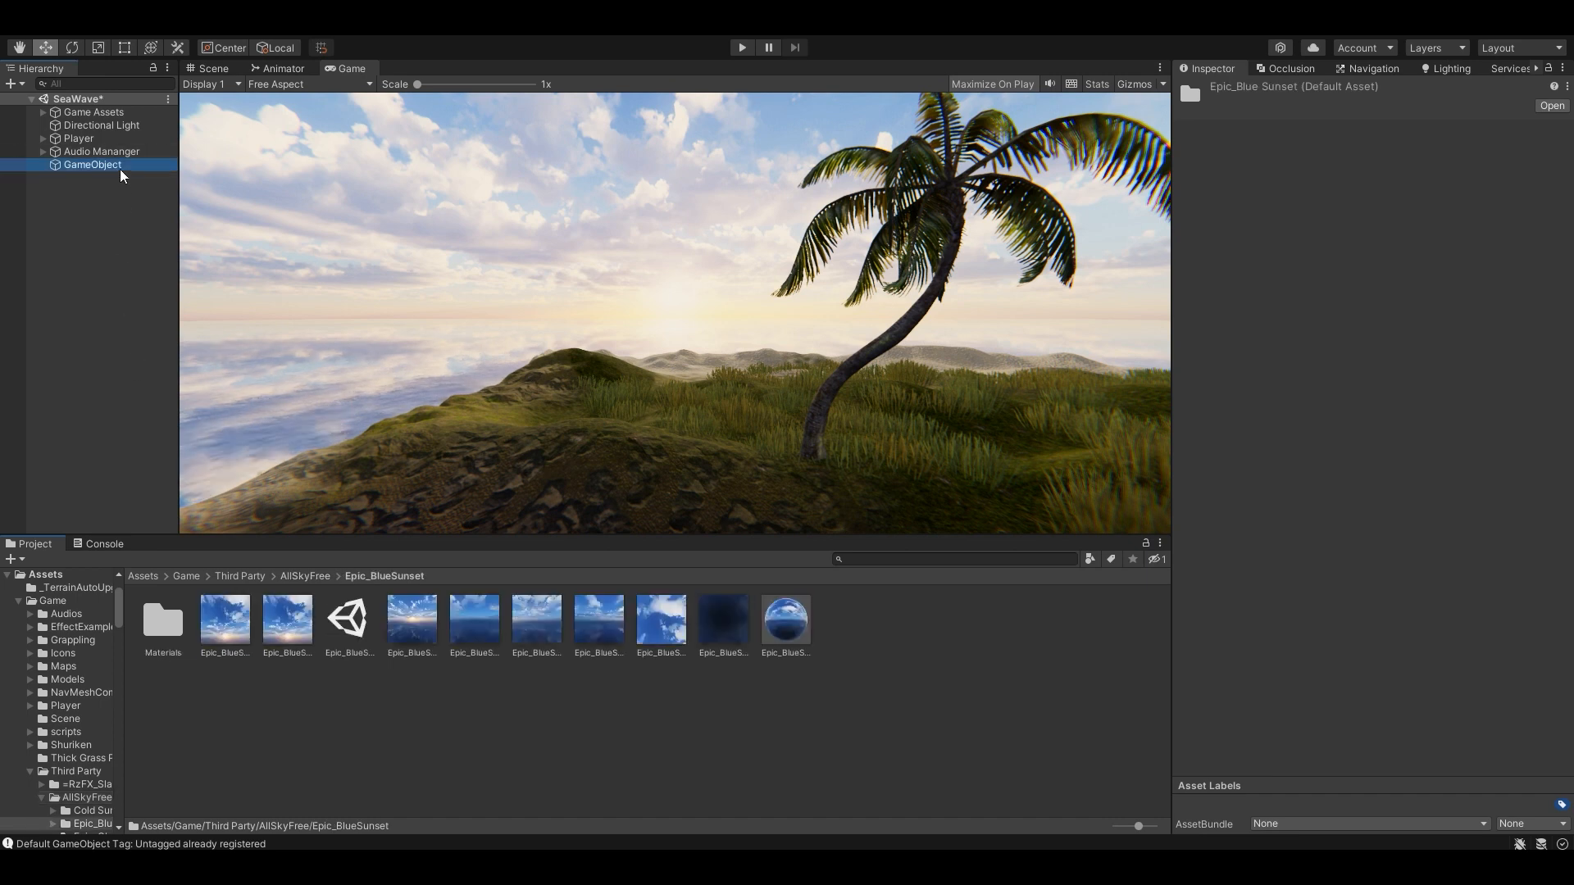
click(92, 164)
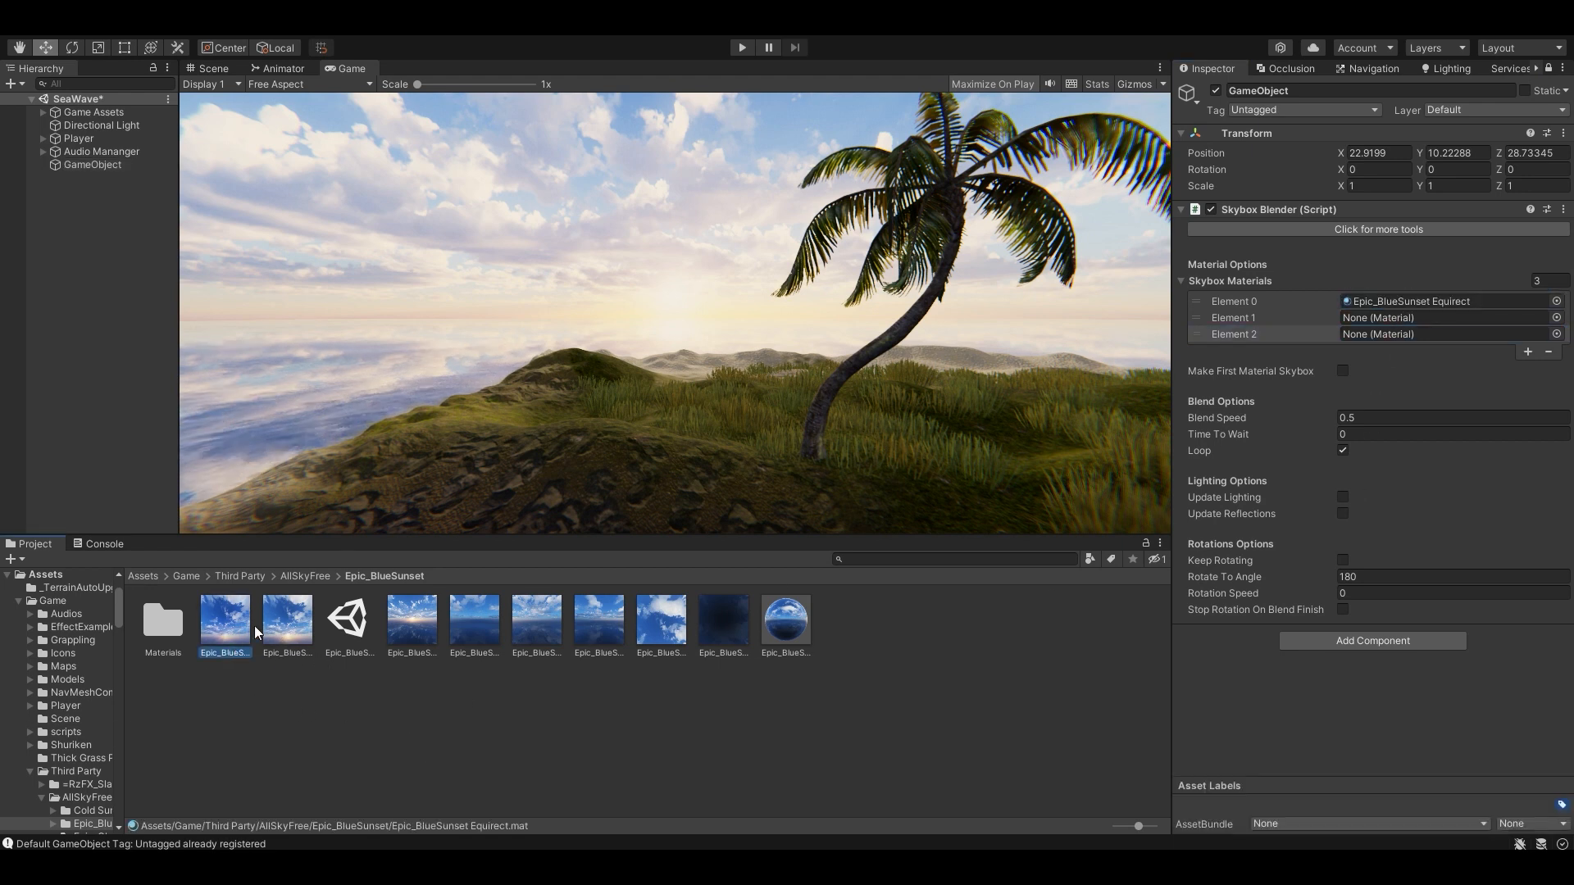
click(225, 620)
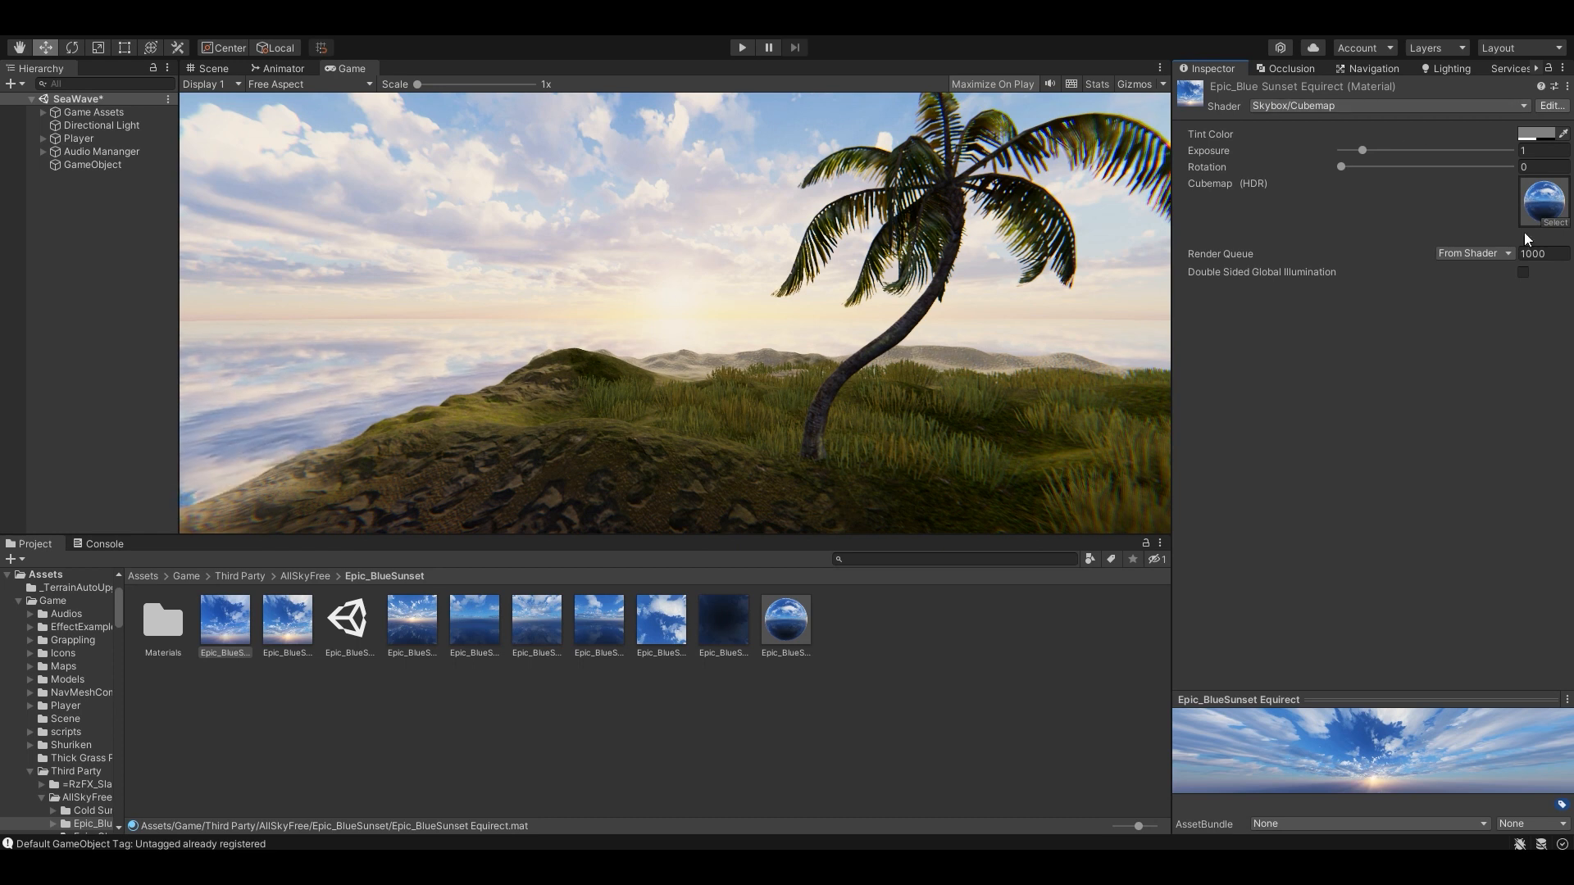
click(92, 164)
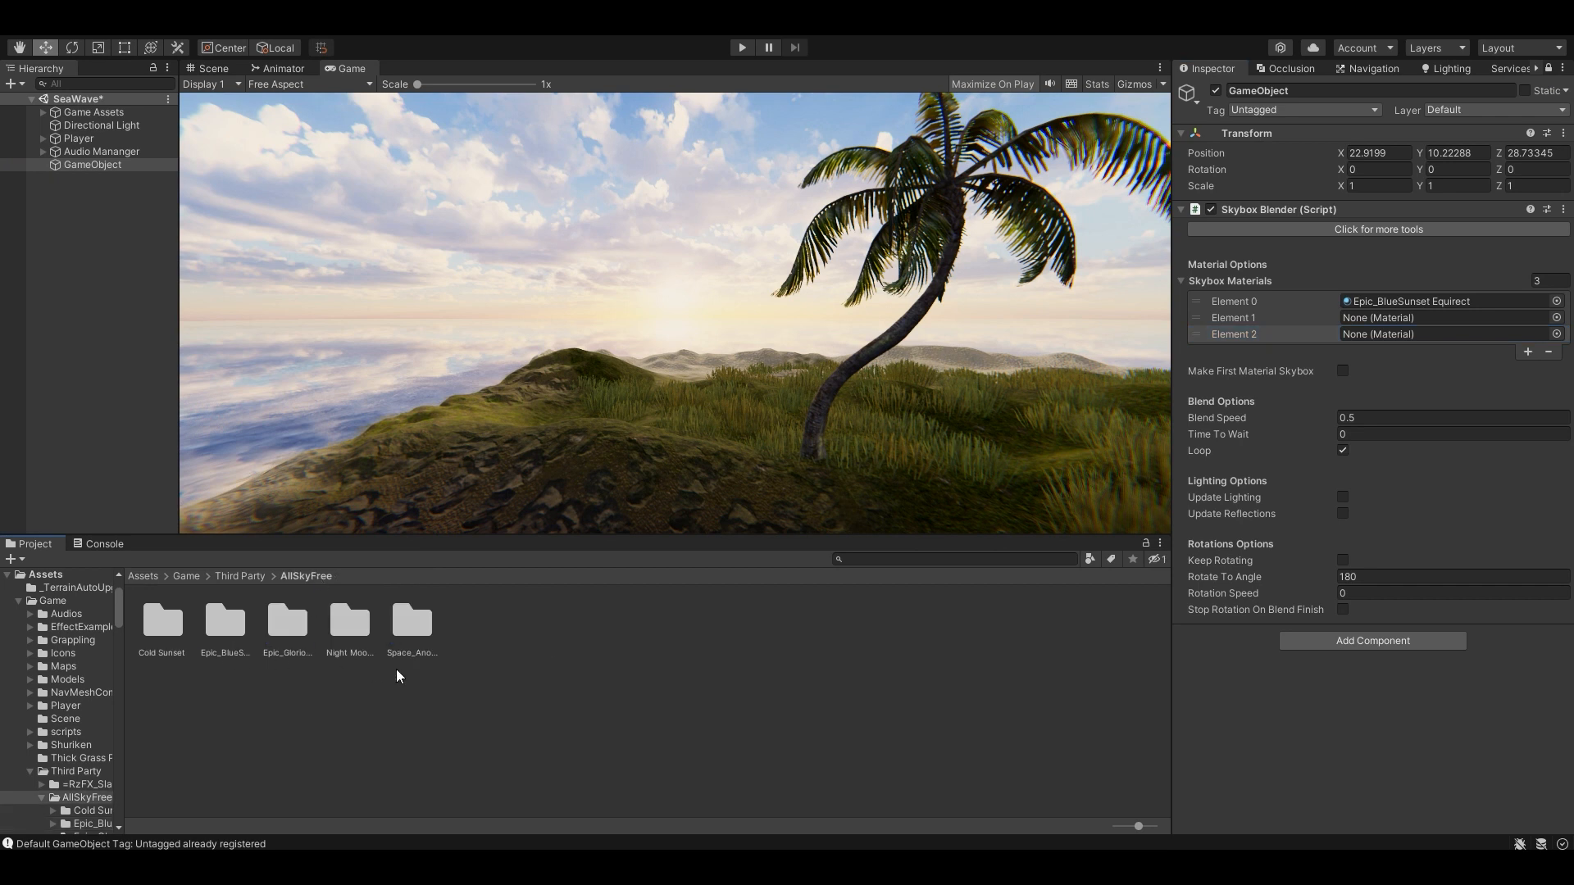
Assign the Space_AnotherPlanet and Night MoonBurst Equirect materials to Elements 1 and 2
double_click(409, 620)
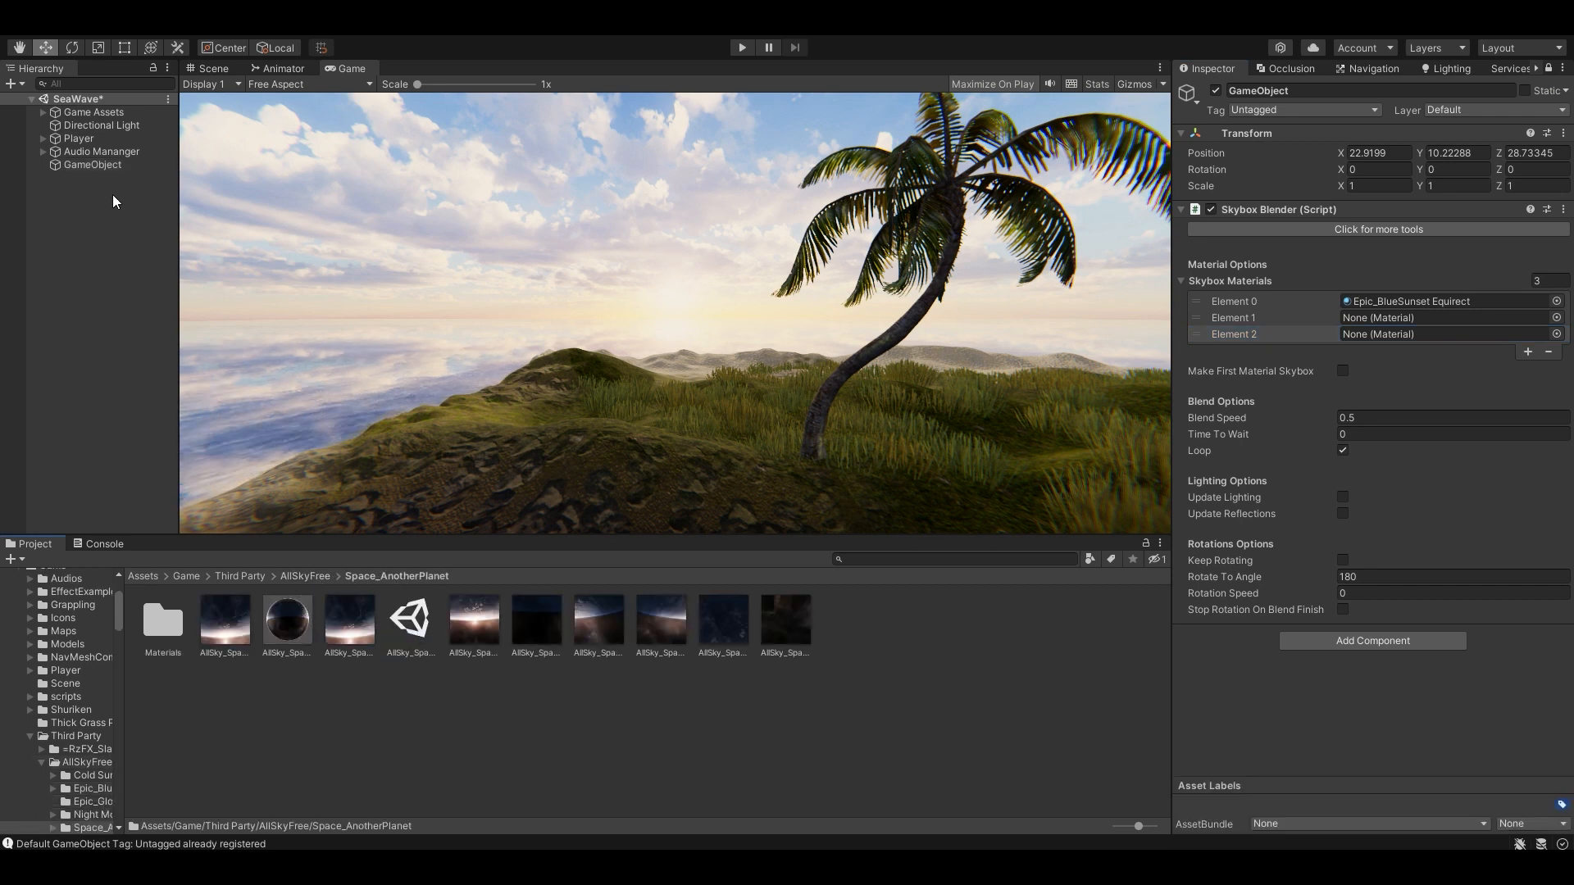
click(225, 619)
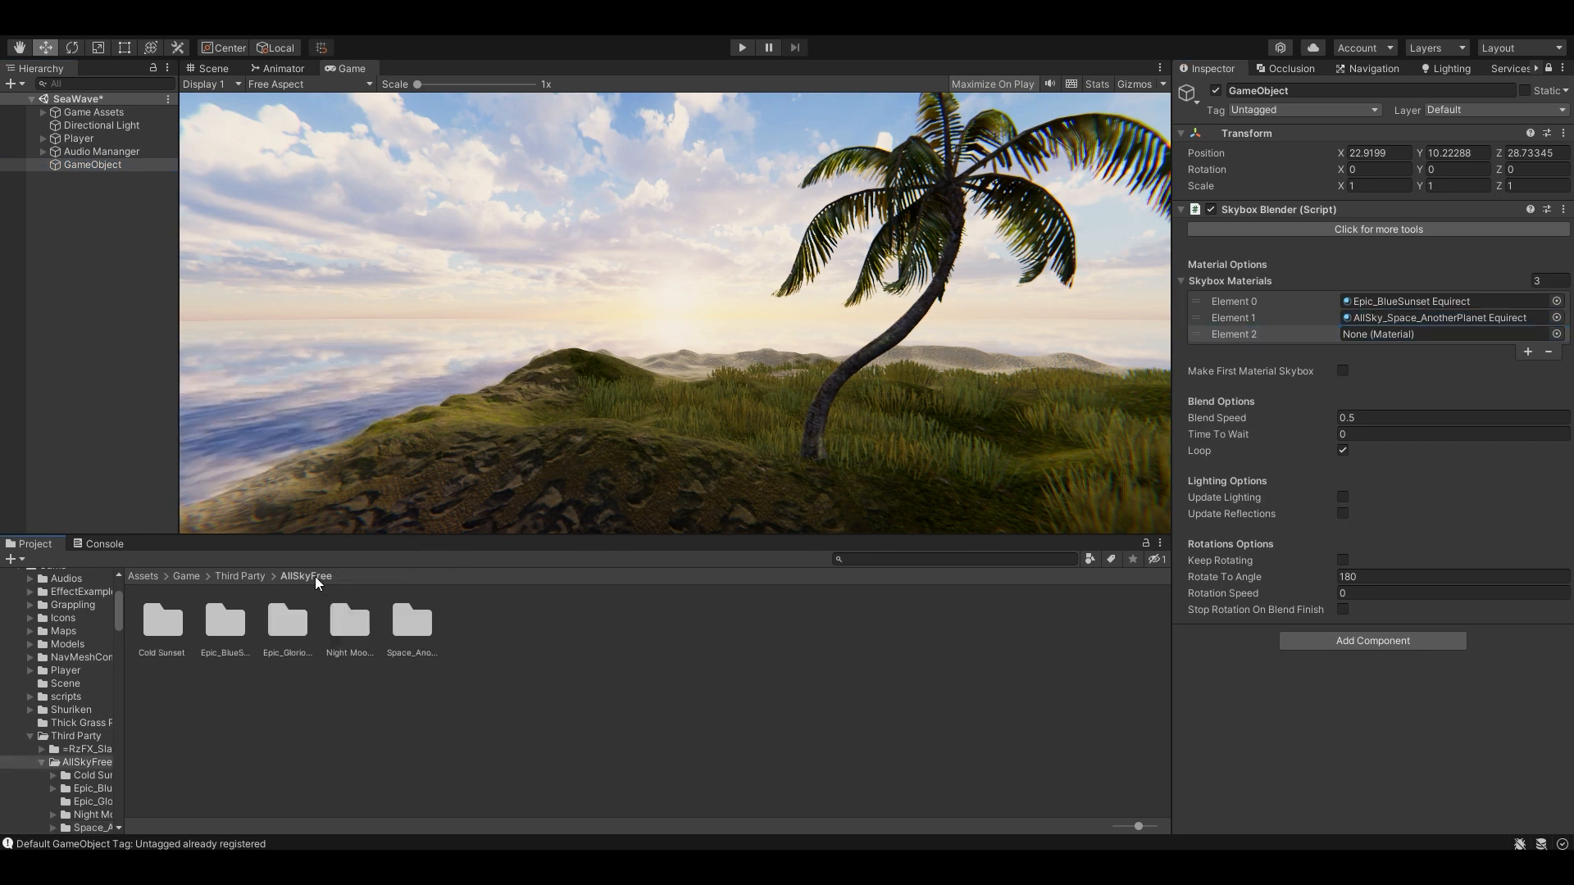
double_click(349, 619)
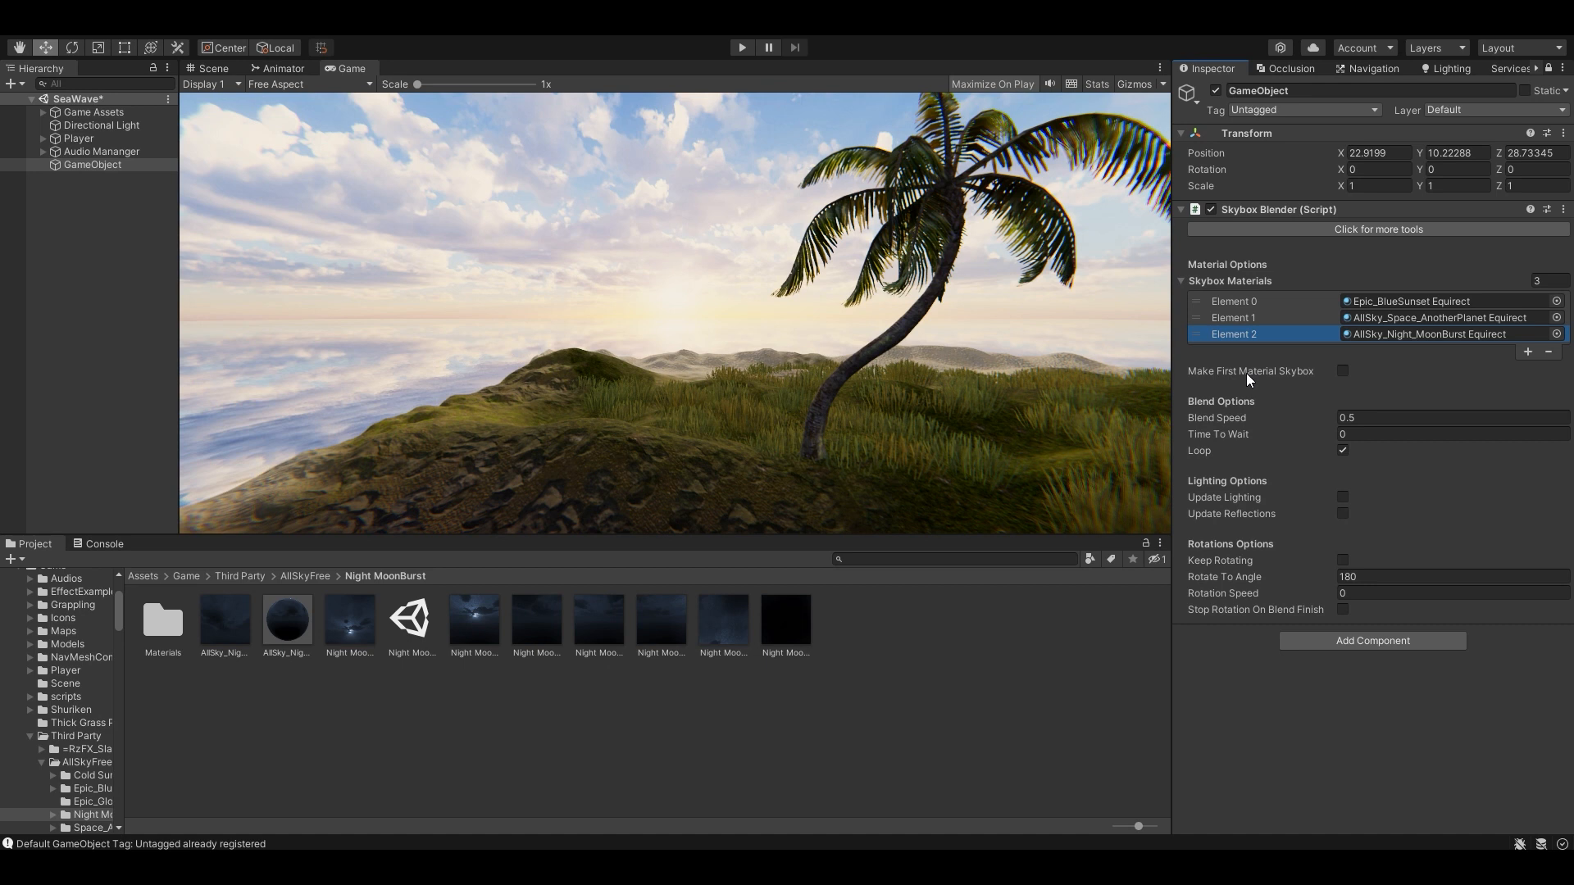
mouse_move(1295, 297)
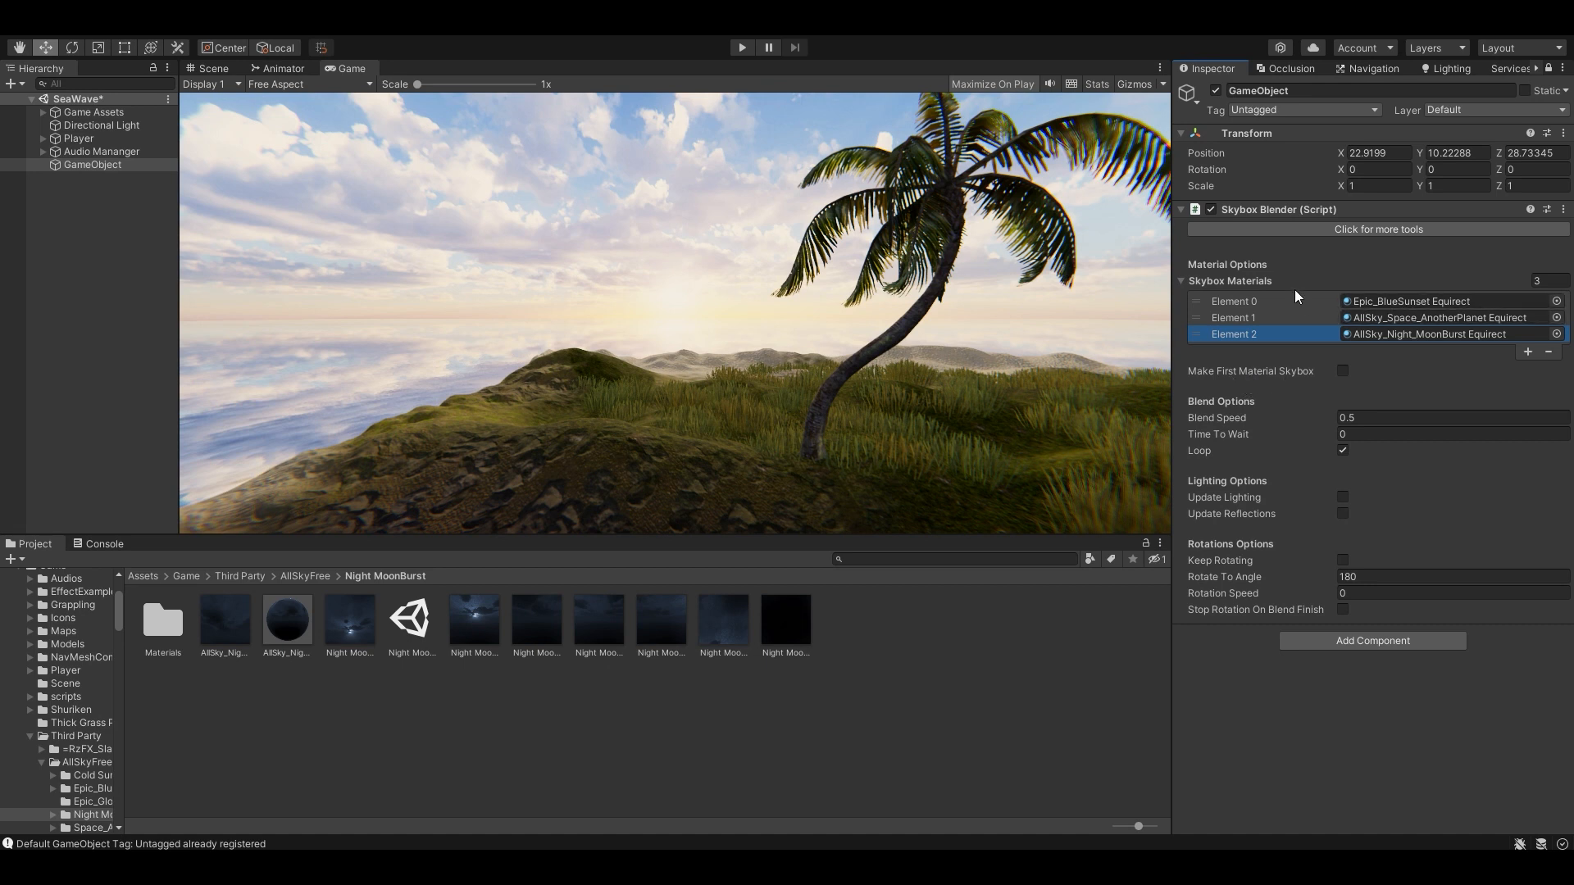
click(1232, 300)
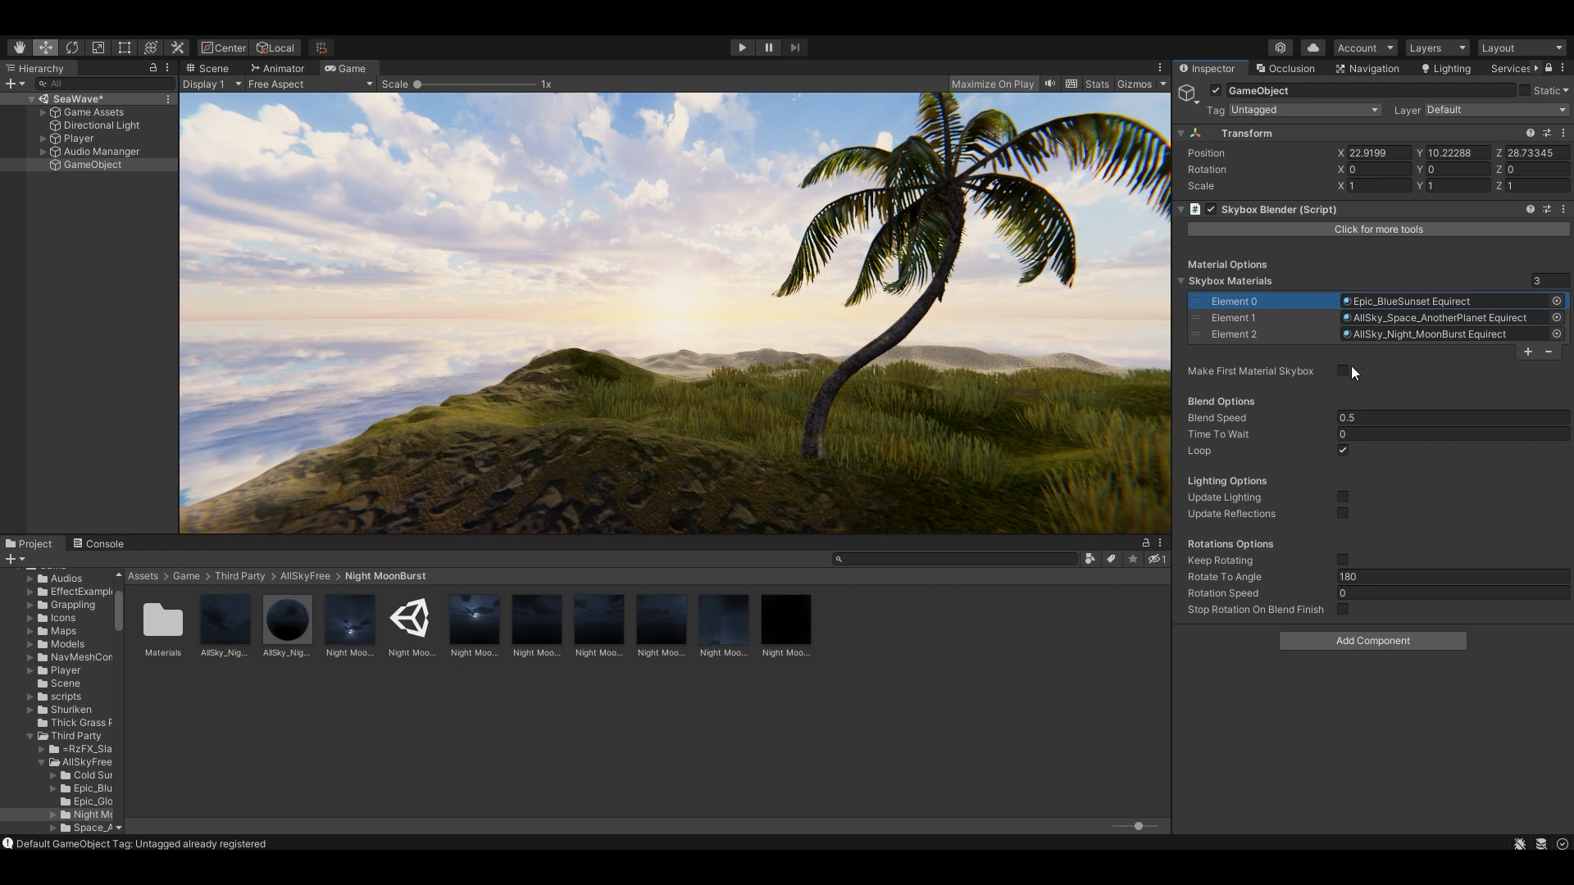
Toggle Make First Material Skybox, enable Update Lighting, and show the top-level Assets folder
click(1342, 371)
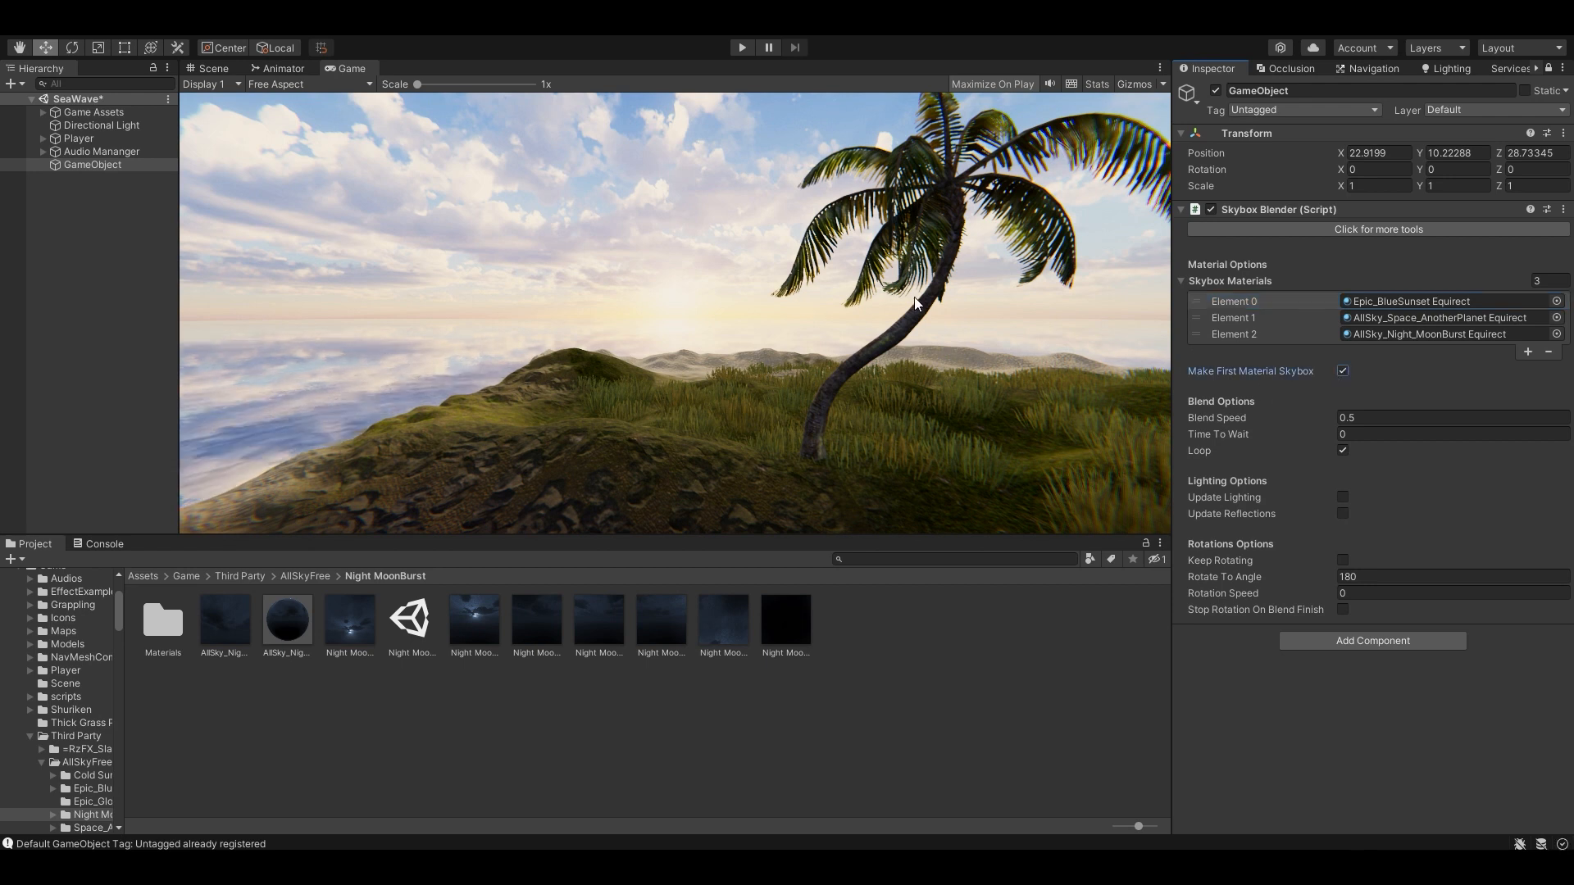
mouse_move(720, 294)
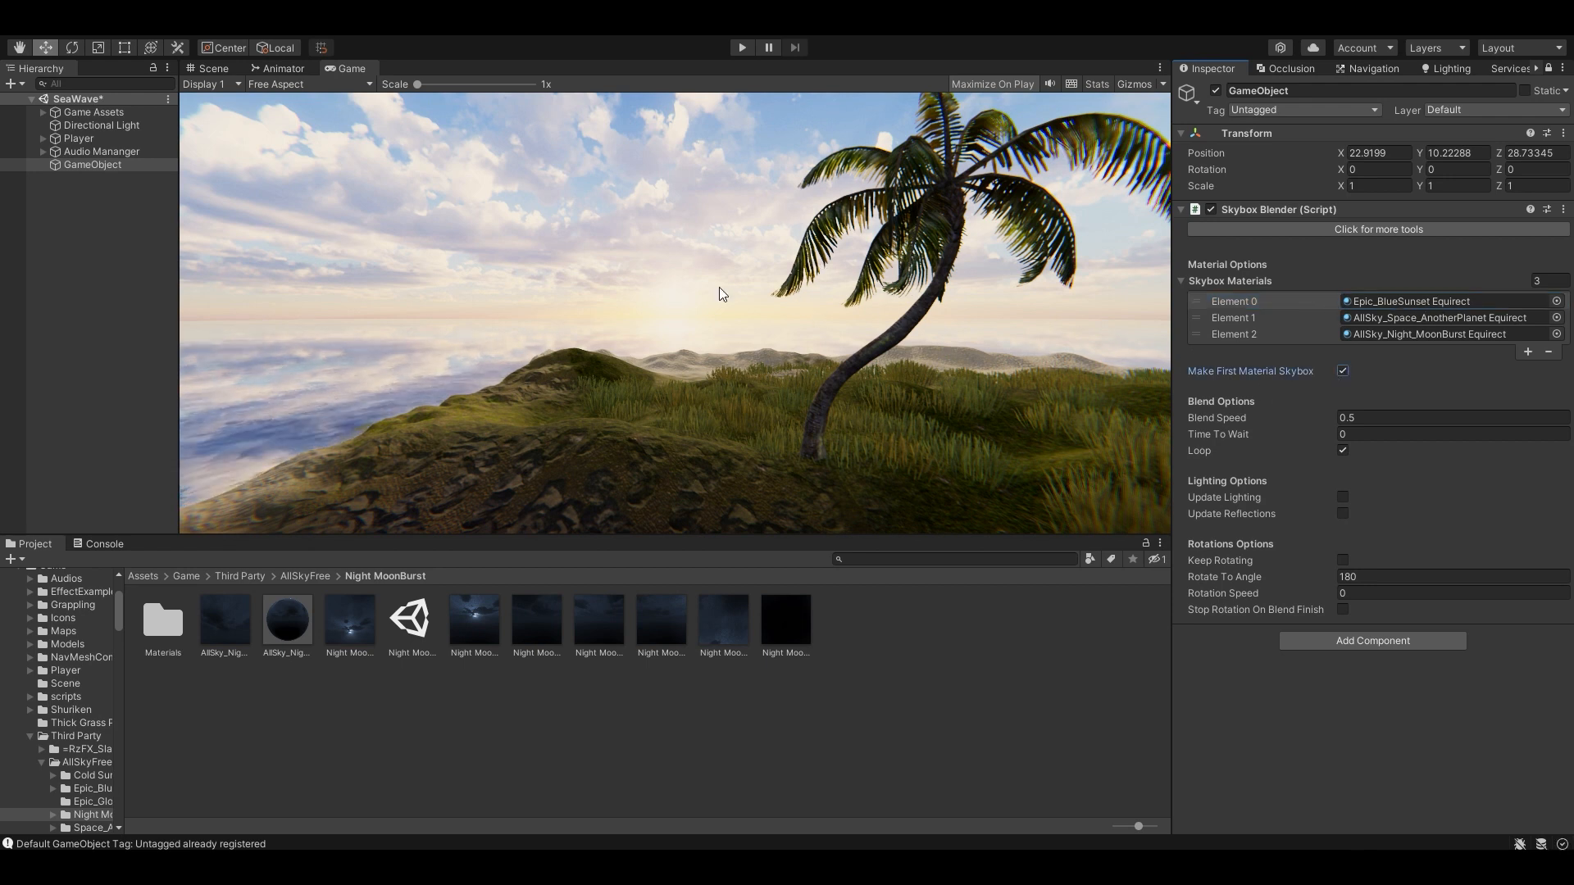
click(1343, 371)
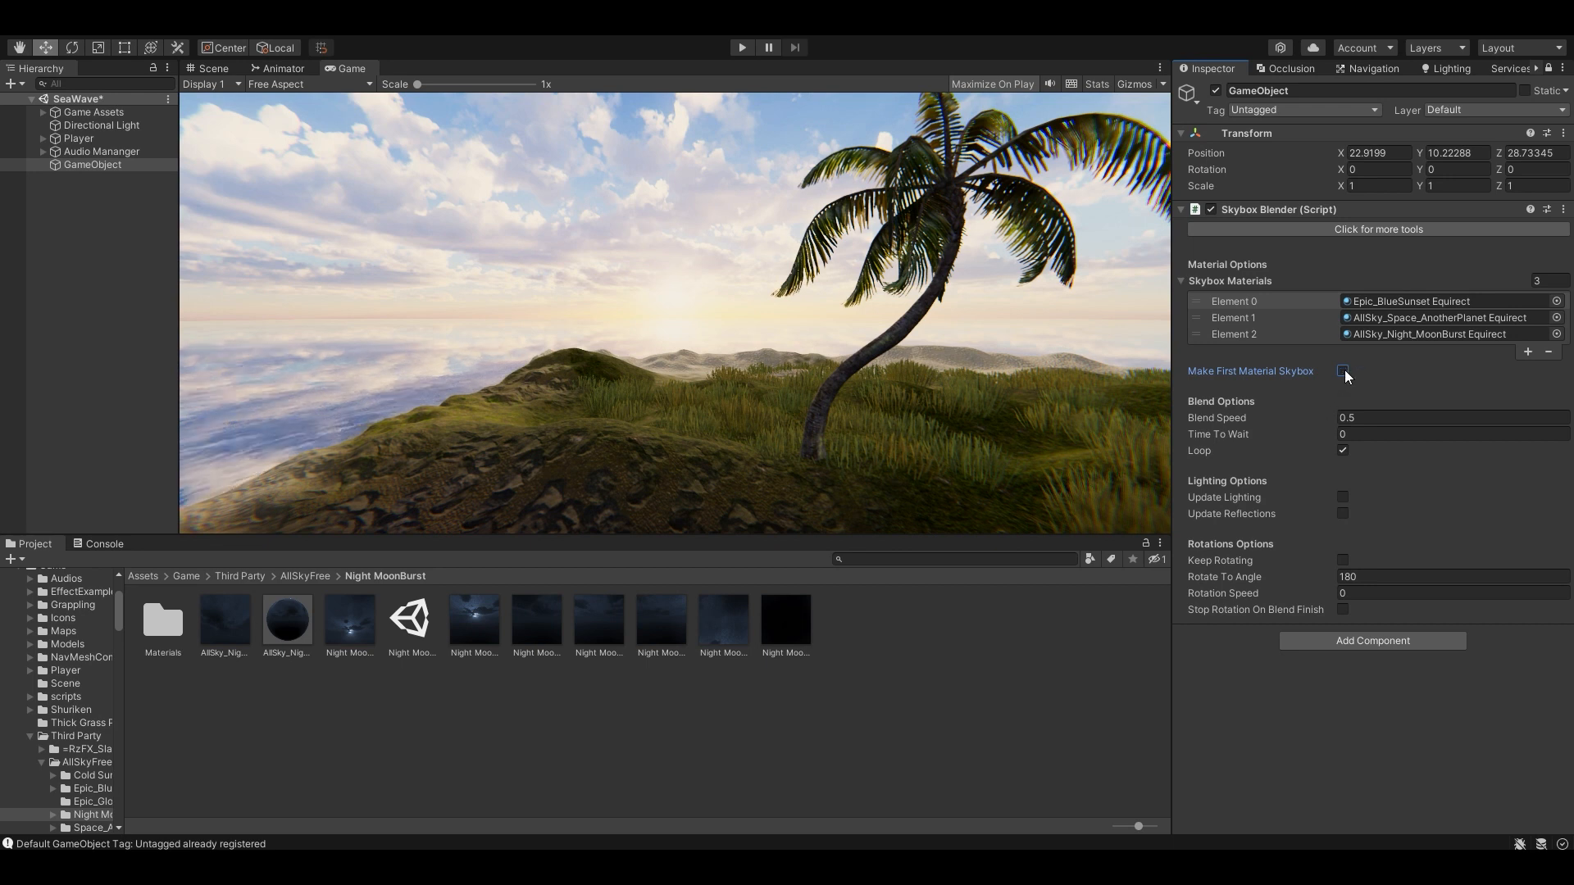
click(1343, 371)
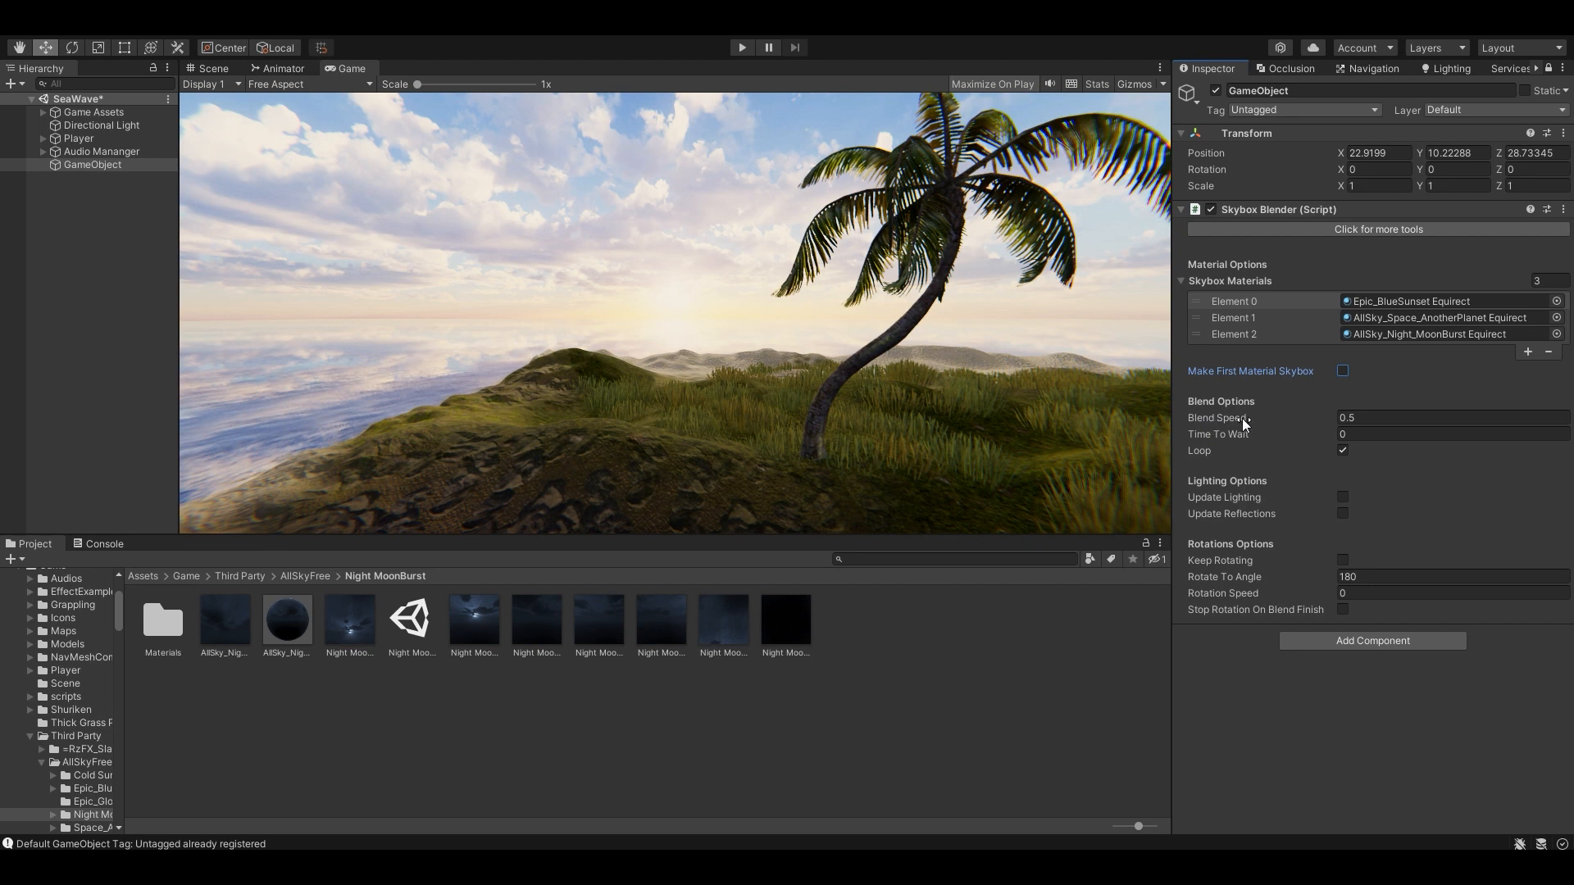
mouse_move(1247, 446)
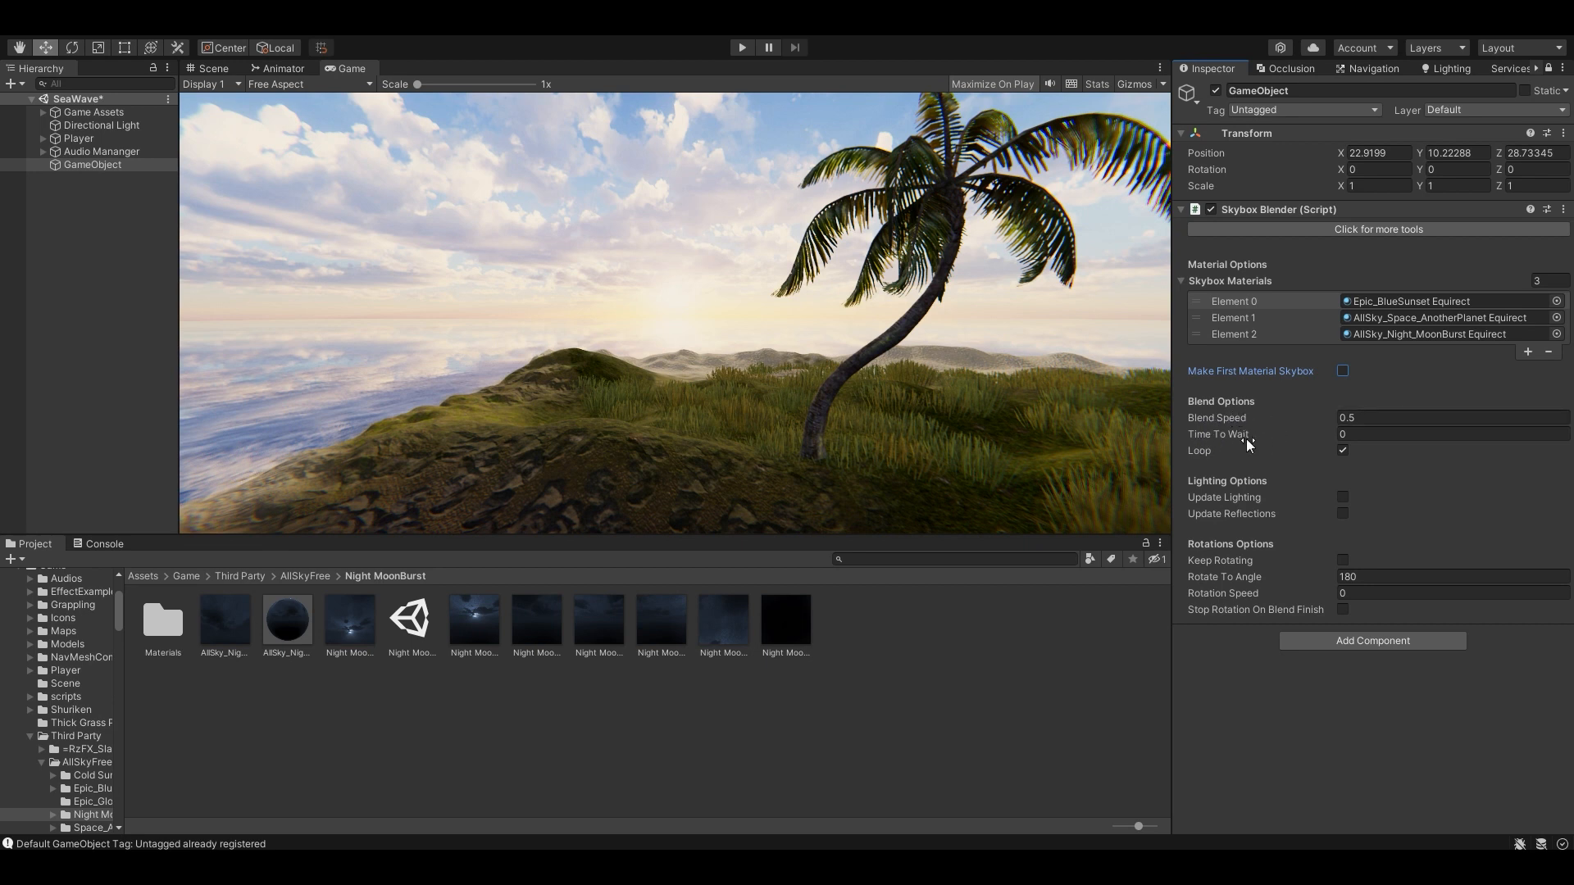
mouse_move(1362, 461)
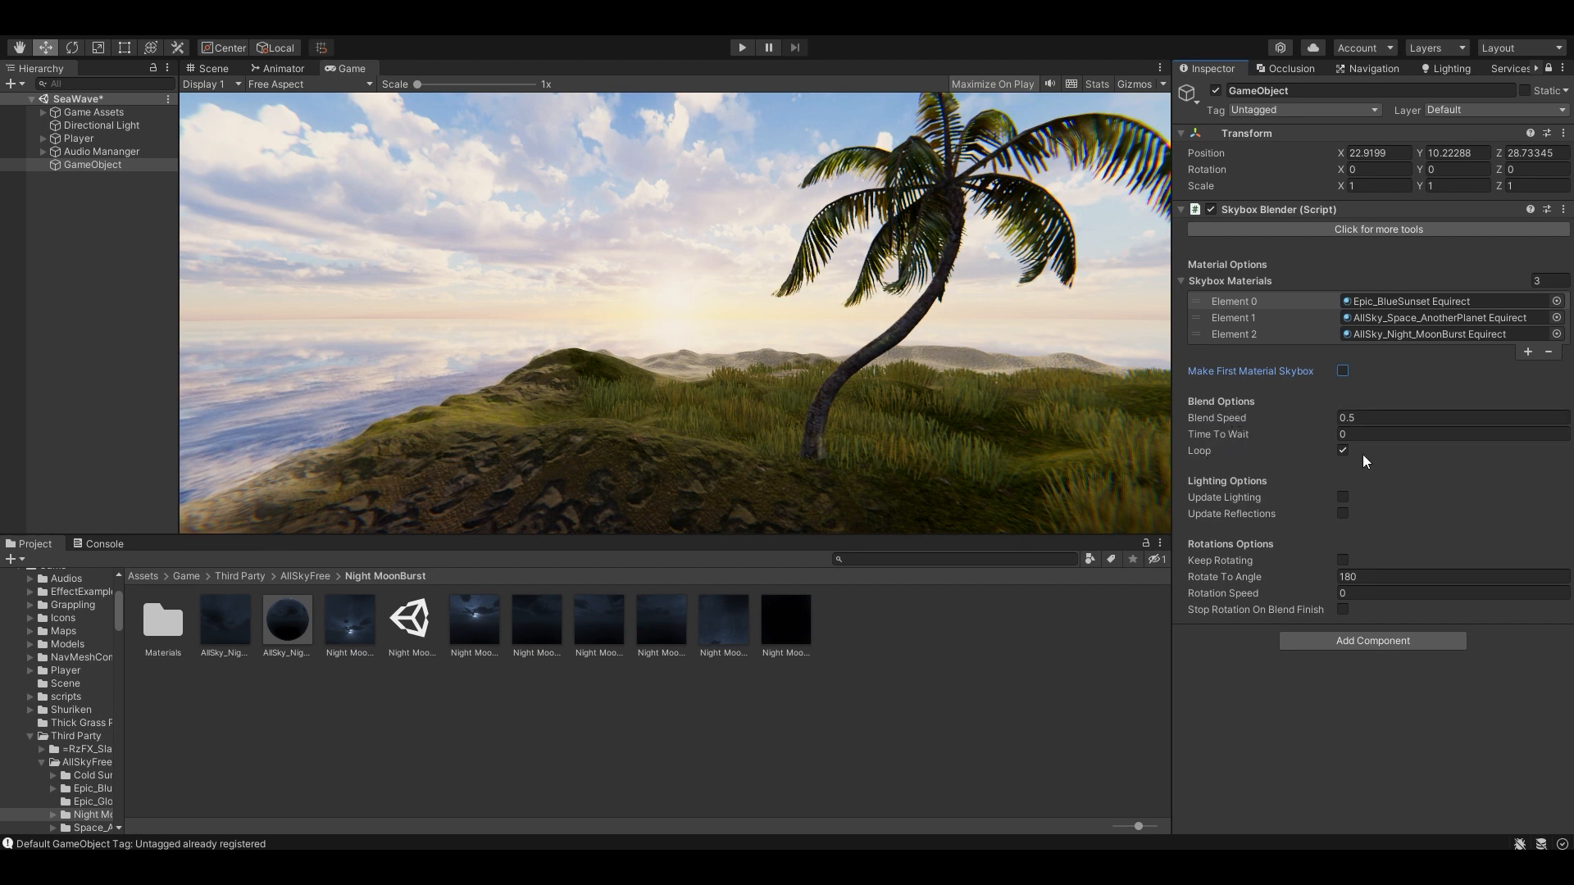
mouse_move(1250, 470)
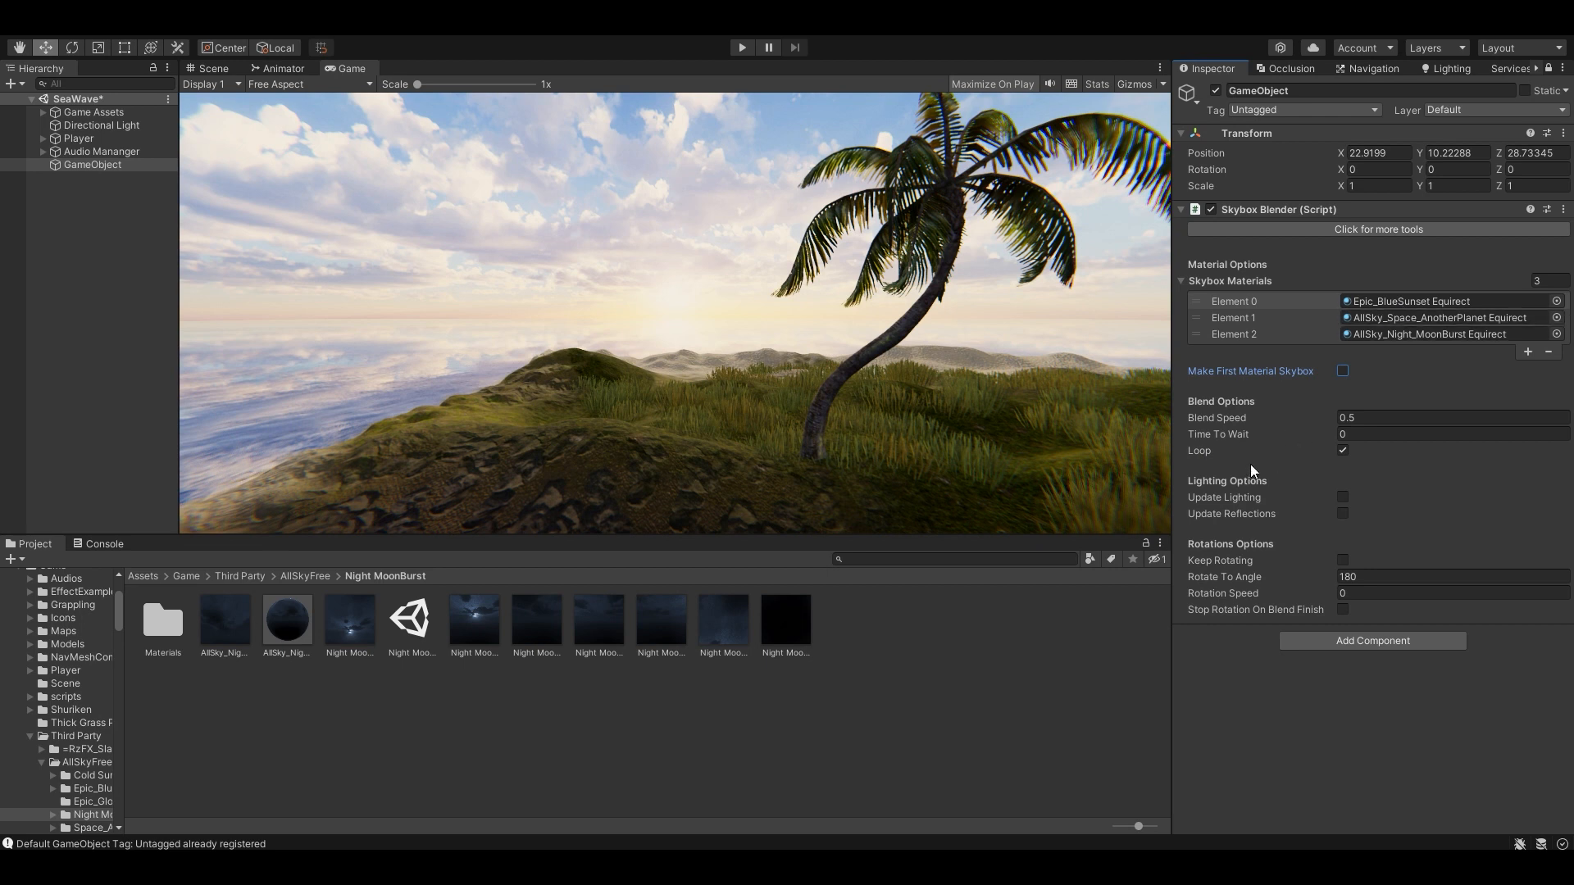
mouse_move(1316, 512)
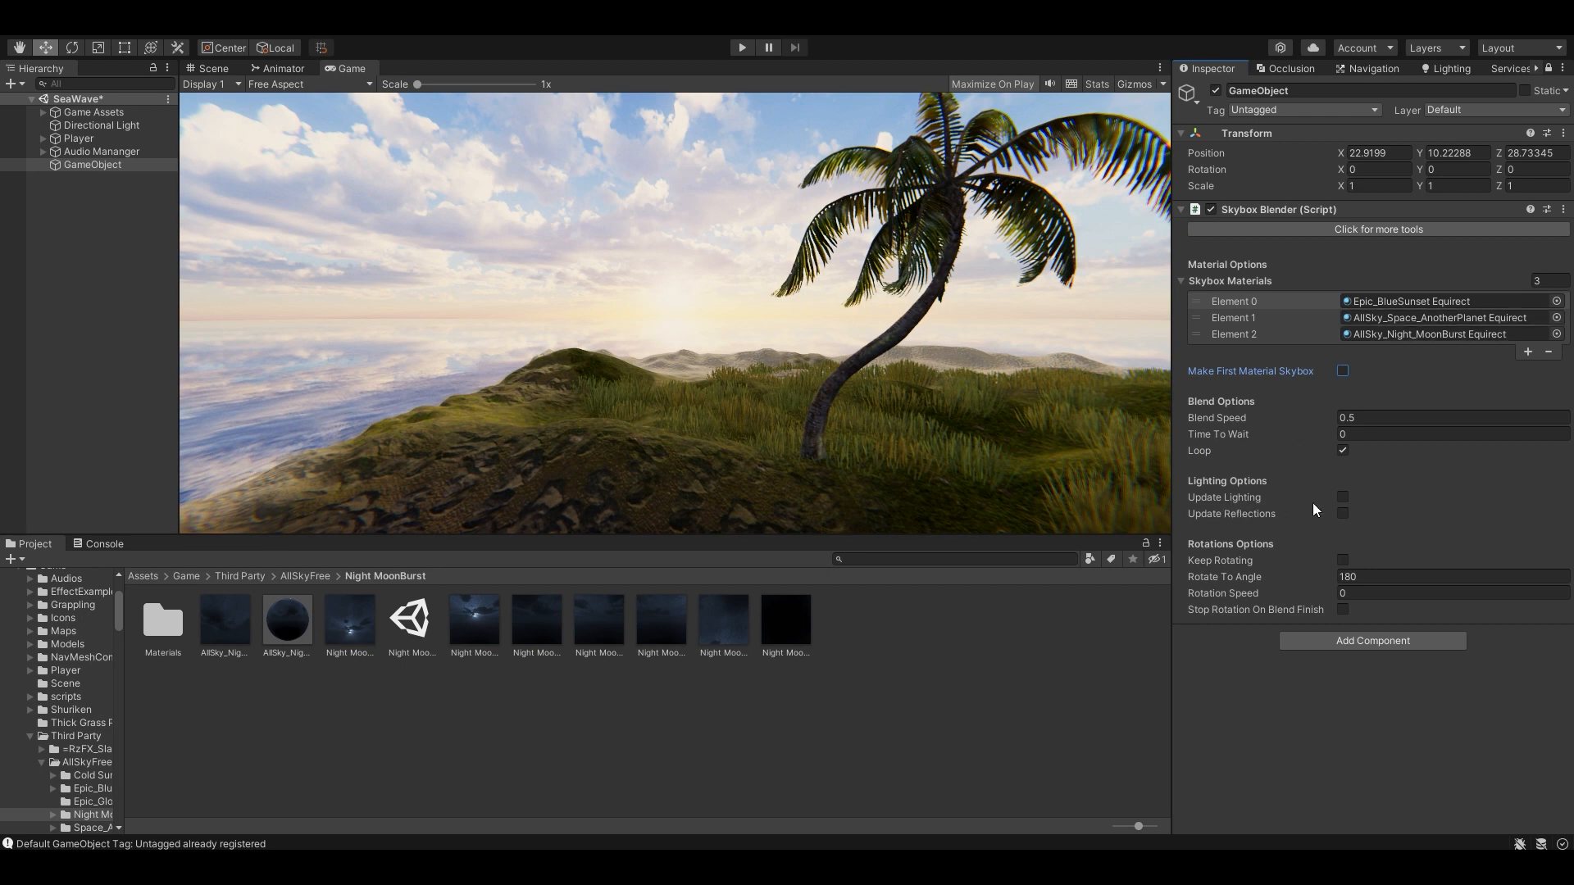
click(1343, 513)
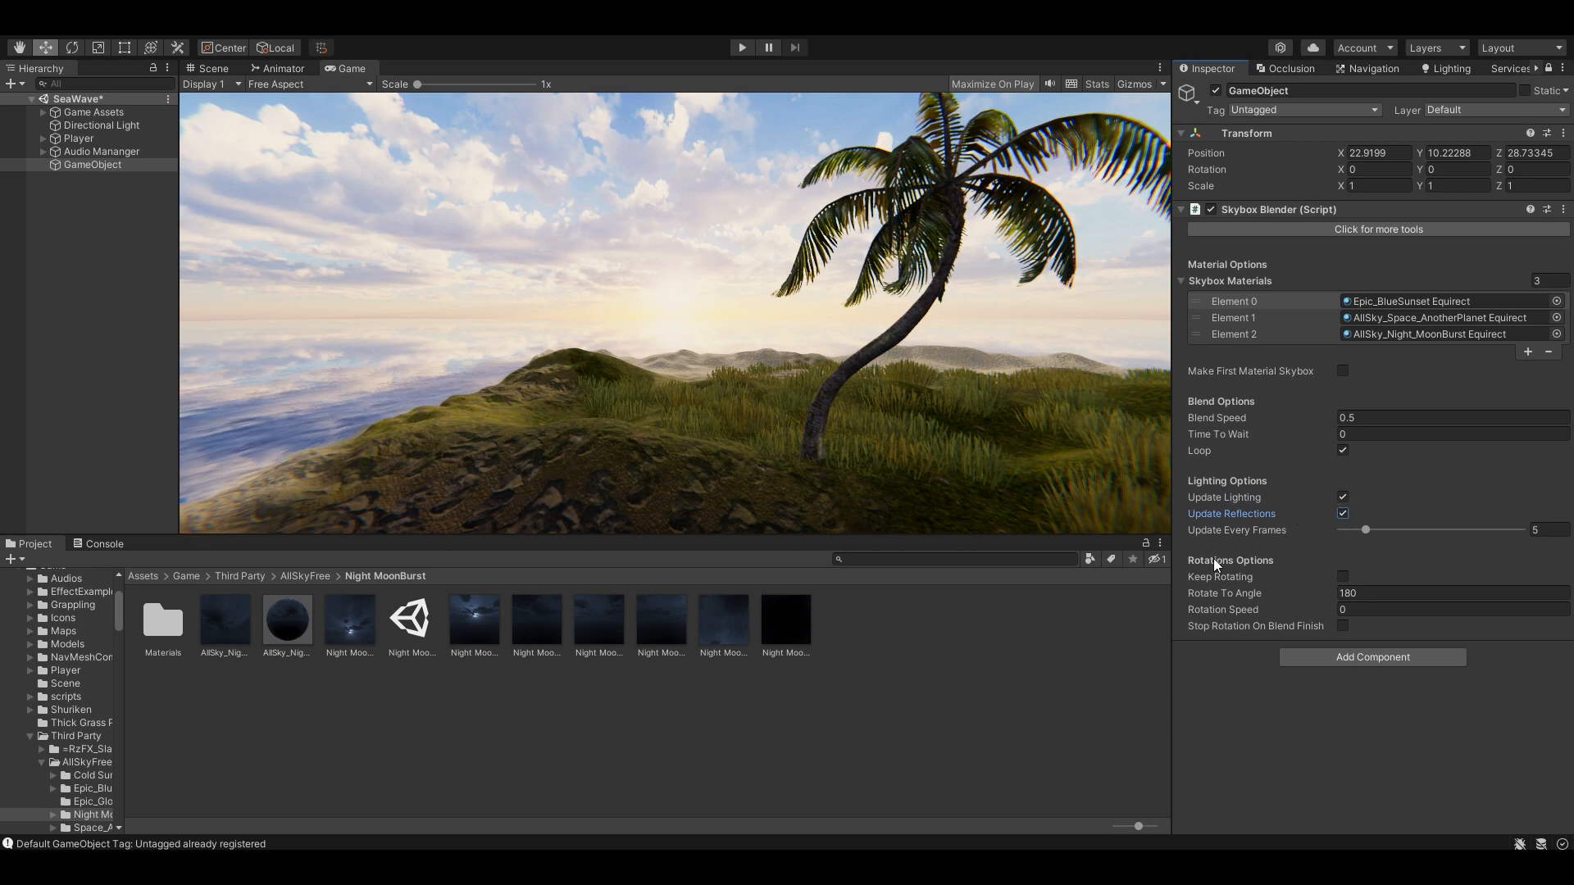
mouse_move(1356, 562)
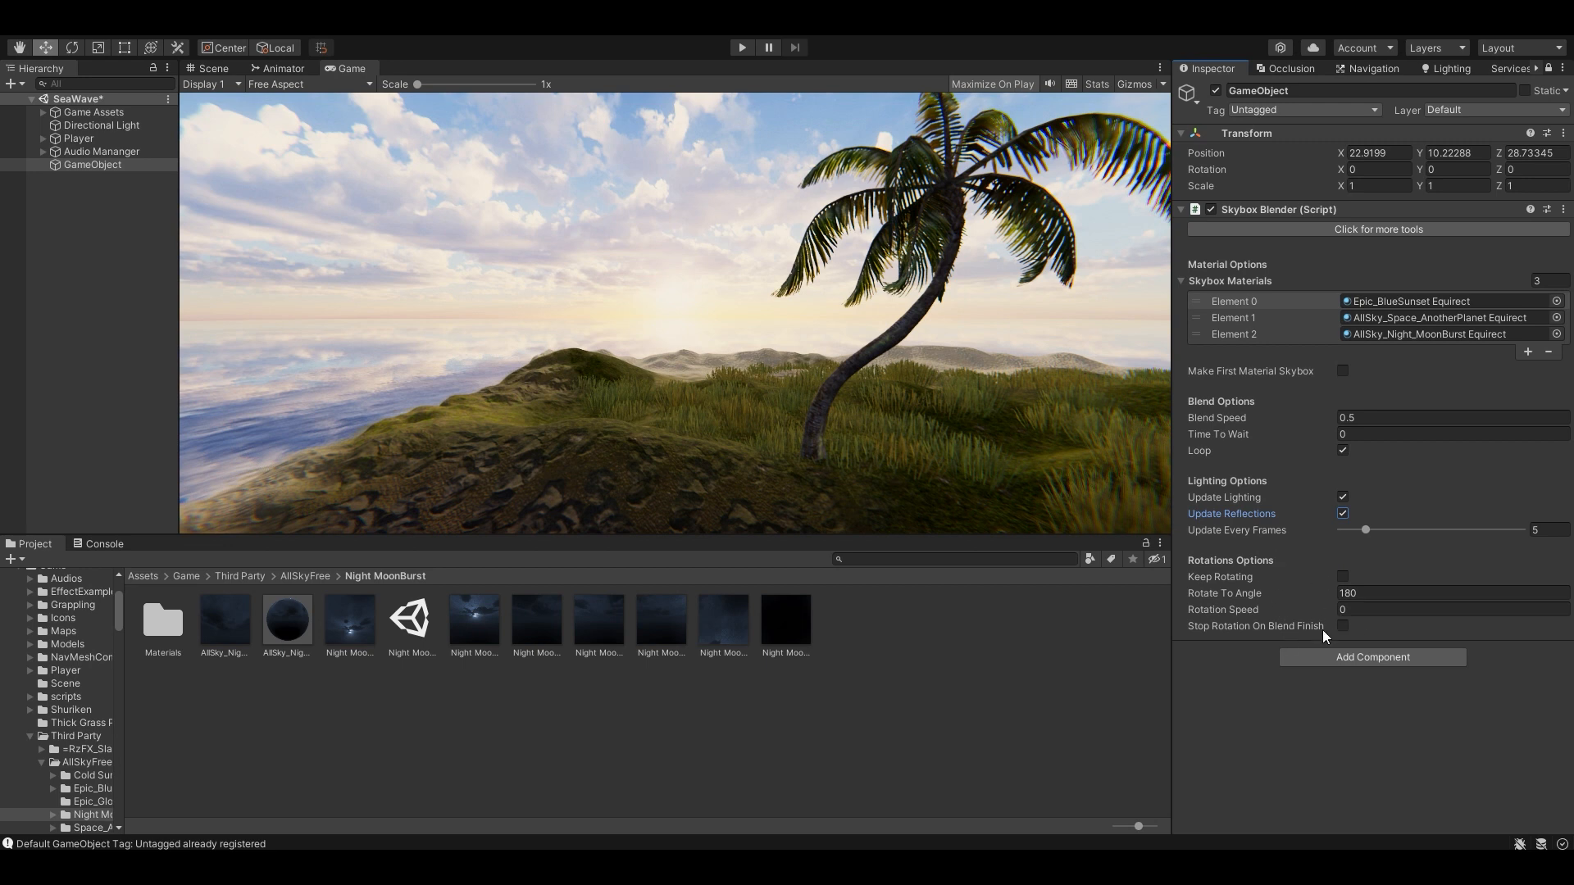
mouse_move(886, 590)
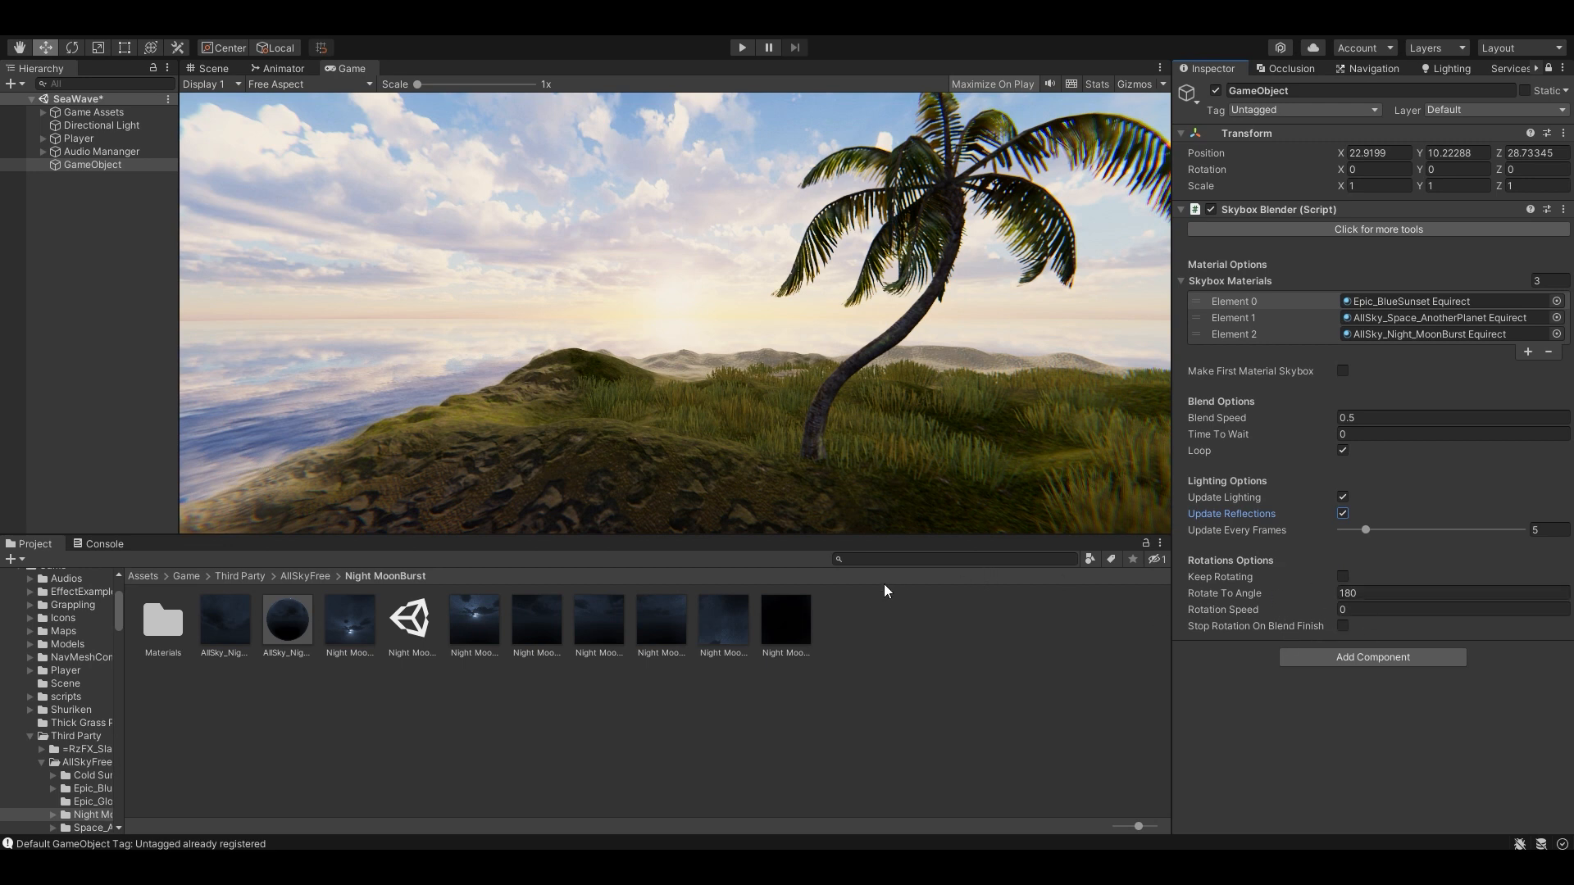
click(142, 575)
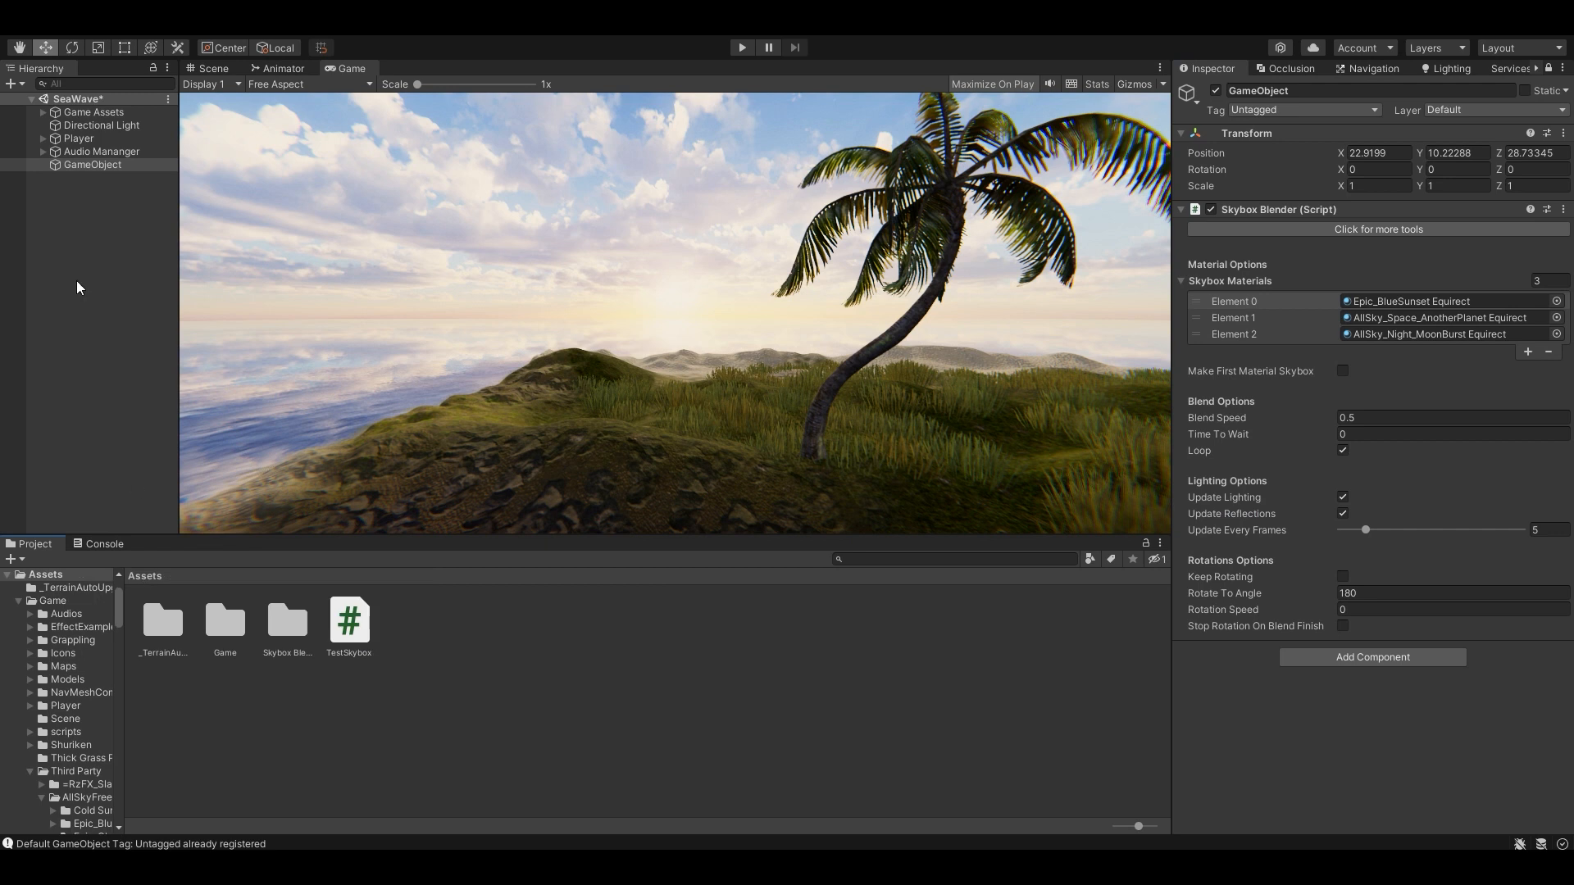
mouse_move(1414, 341)
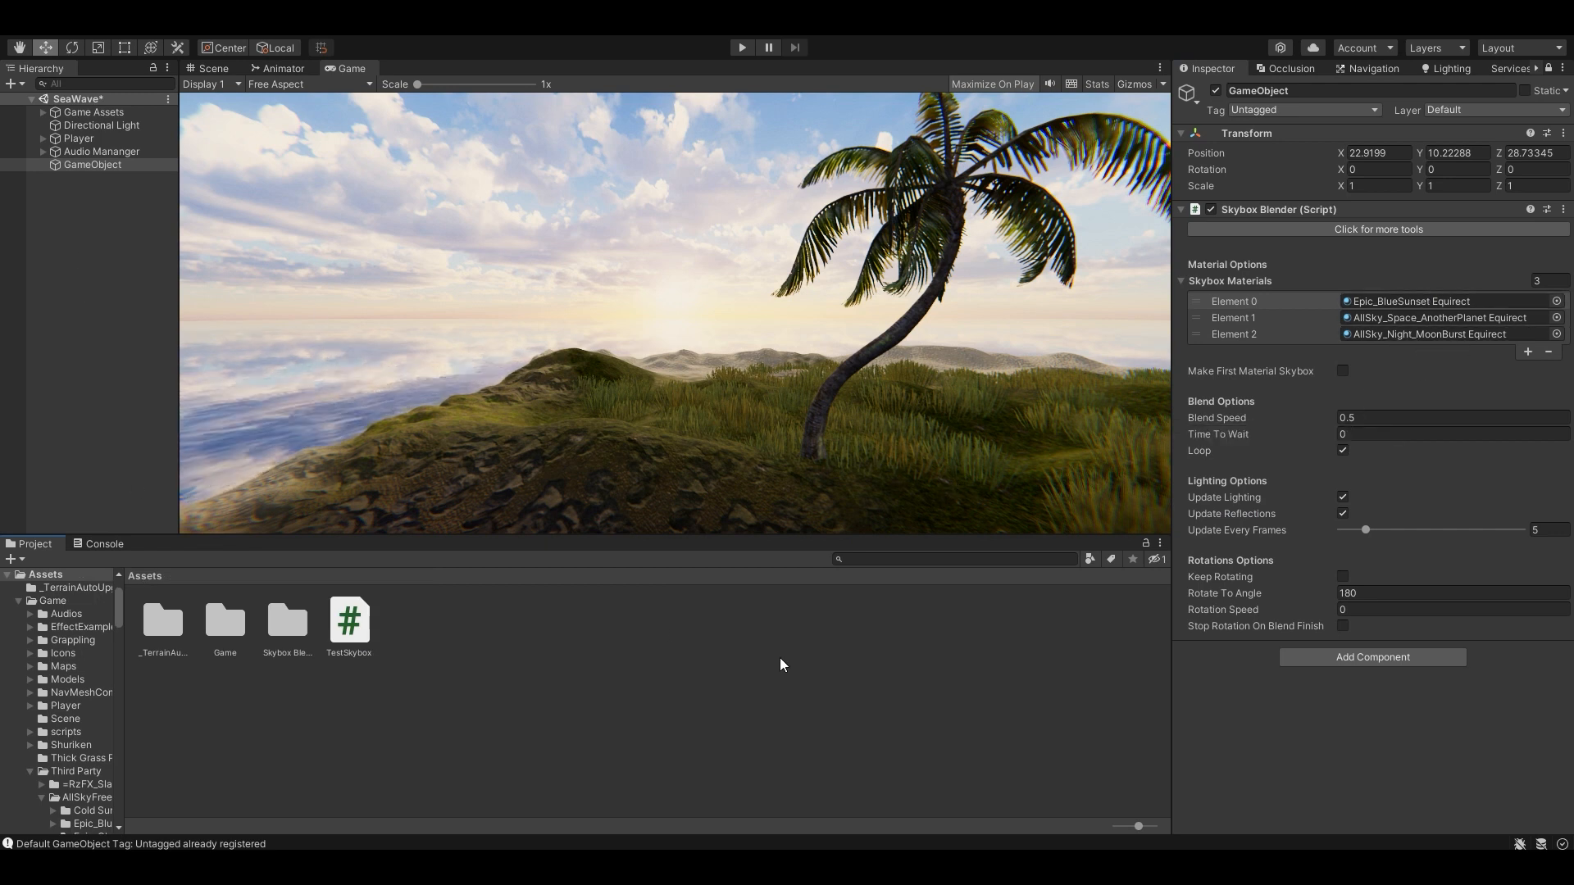
mouse_move(1054, 659)
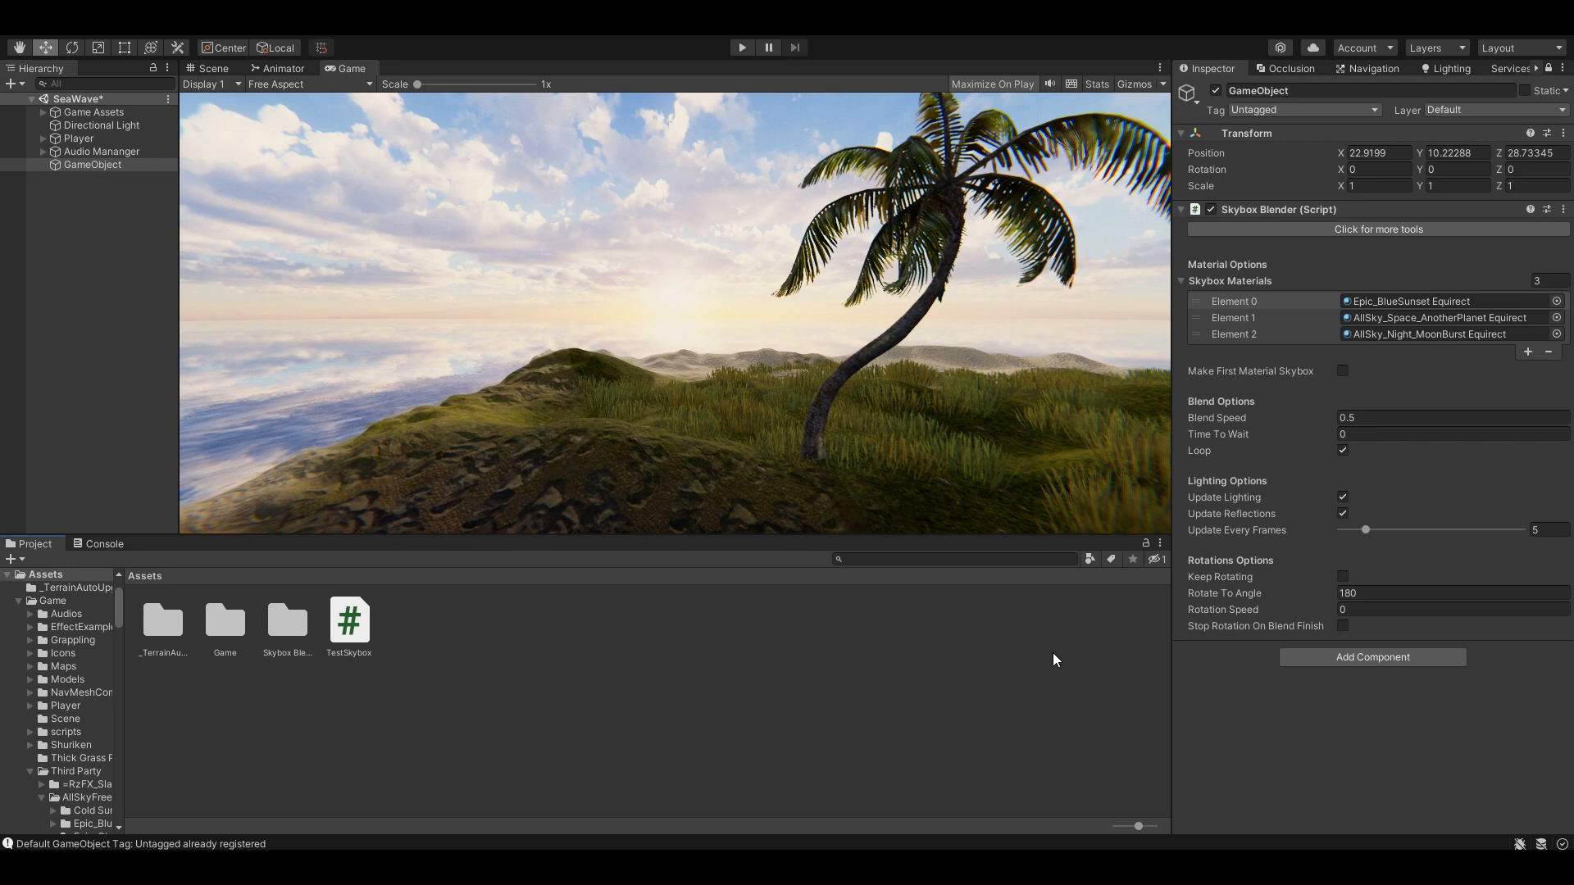
mouse_move(410, 633)
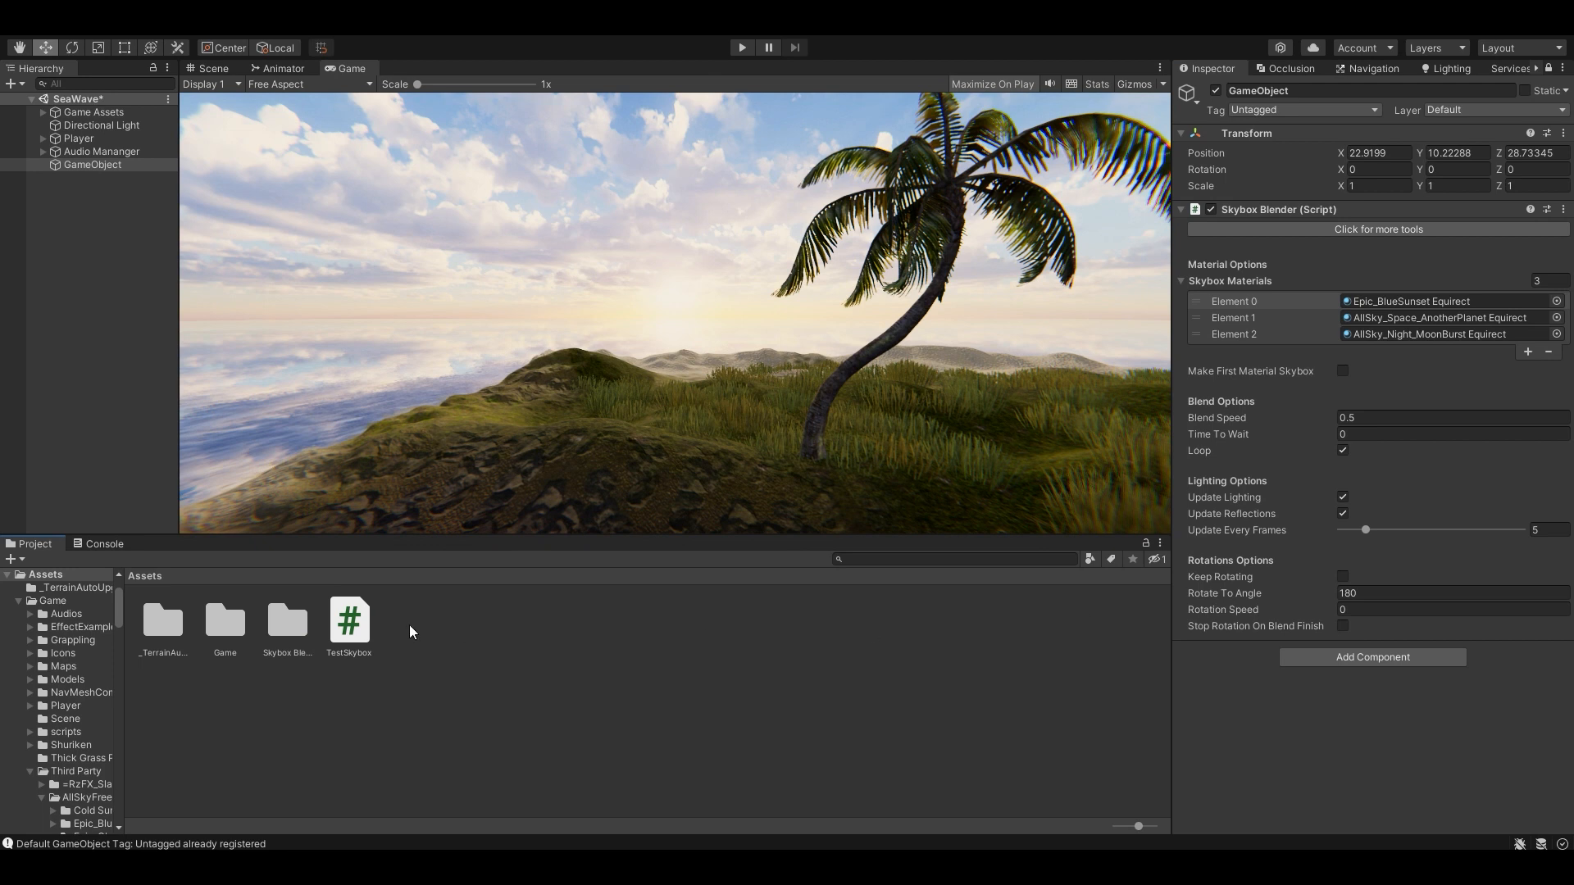
mouse_move(354, 636)
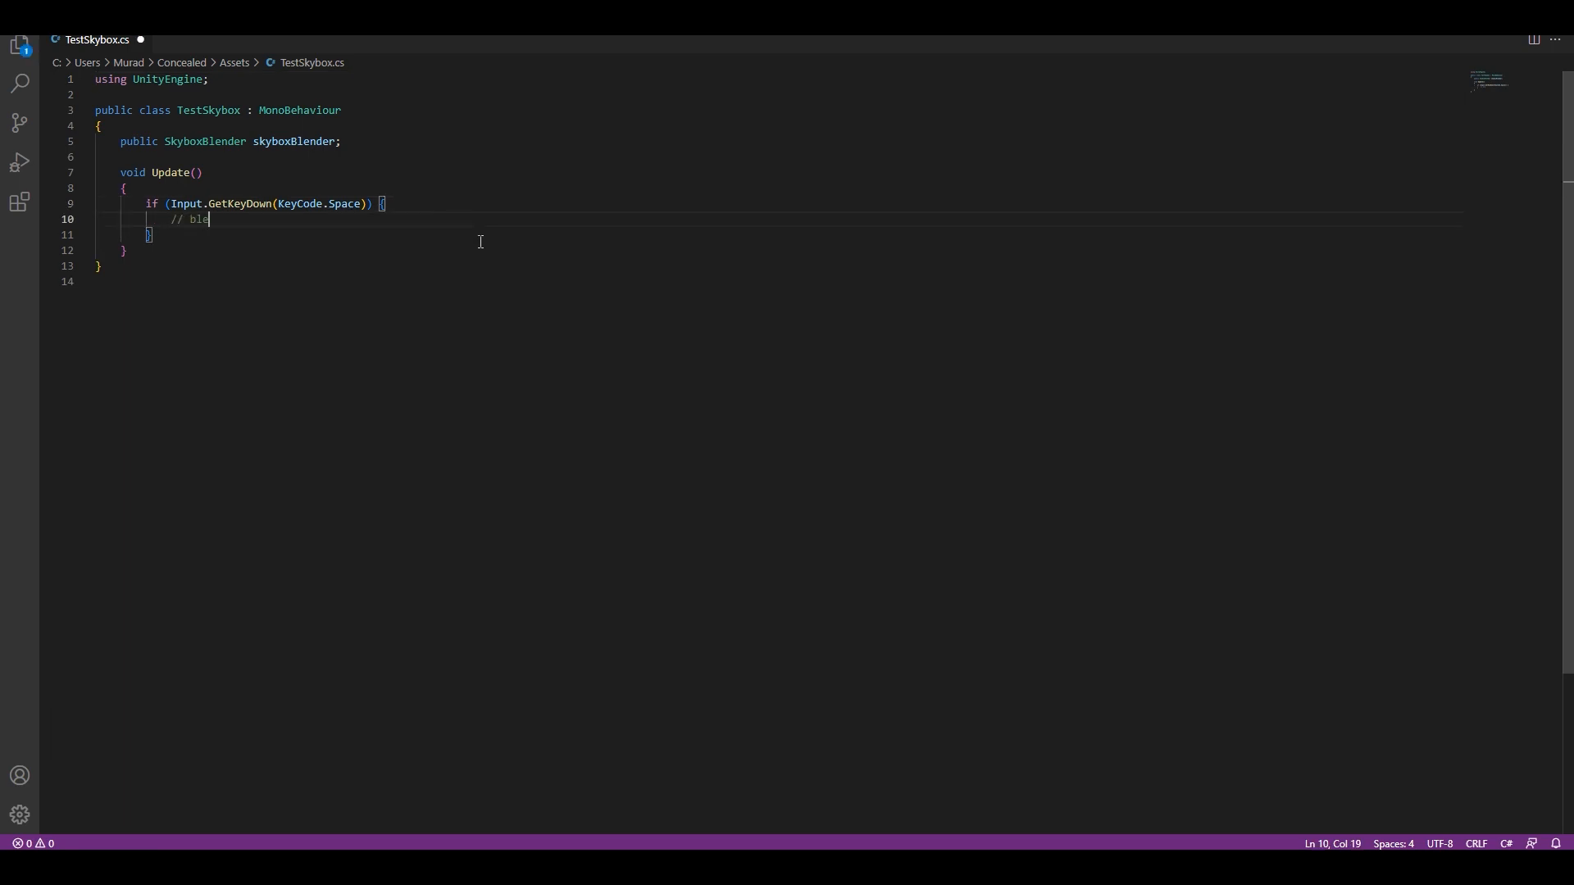
Write the placeholder comment '// blending should occur' inside the Space key check
text(nding should occ)
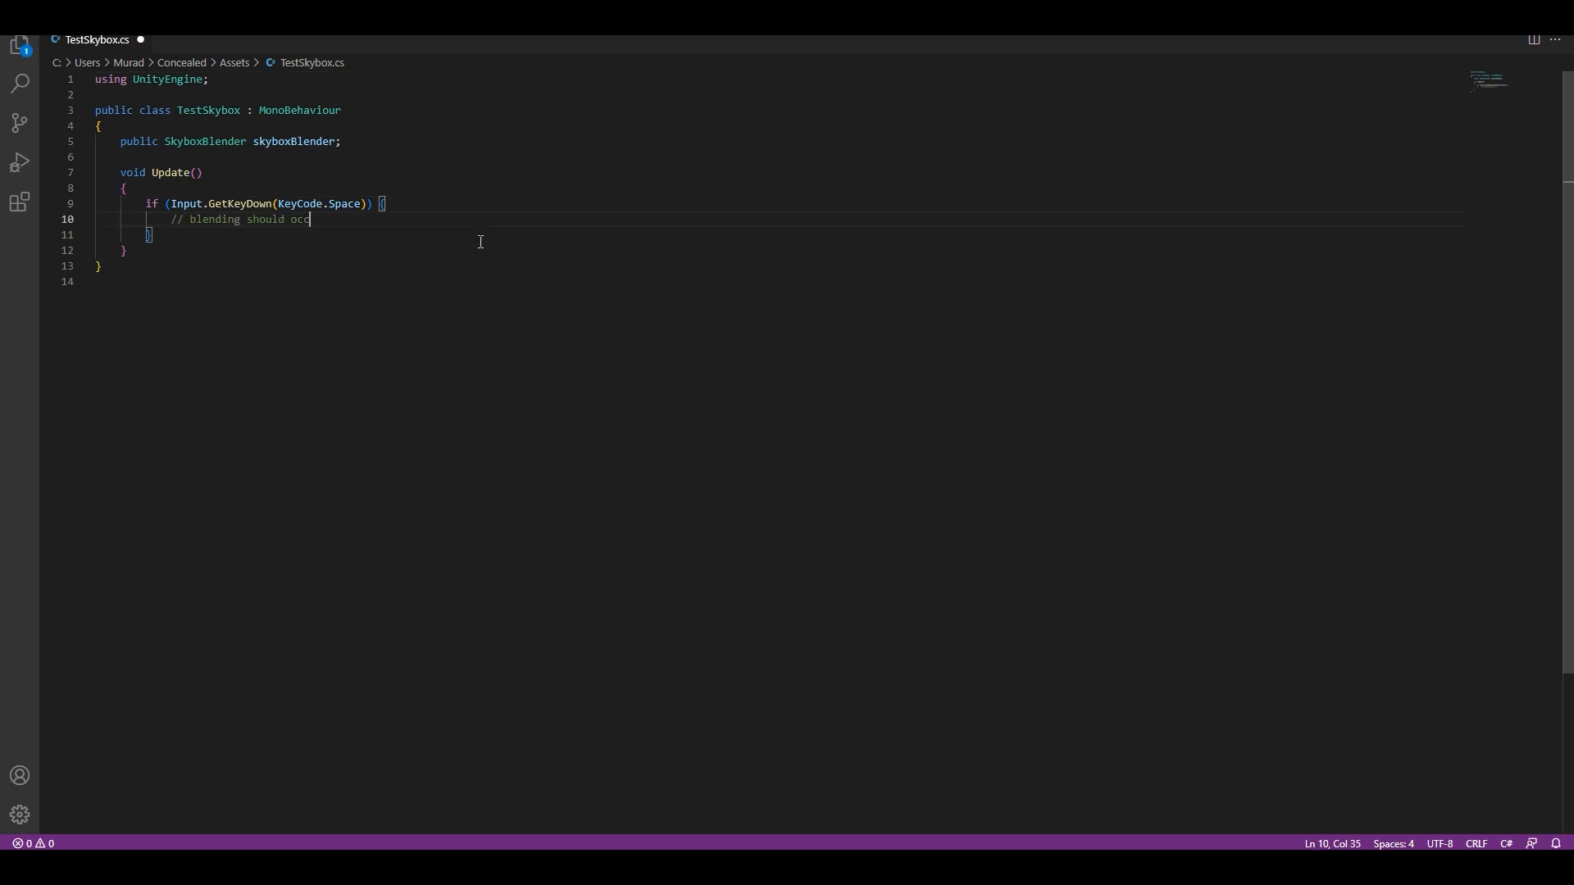
text(ur)
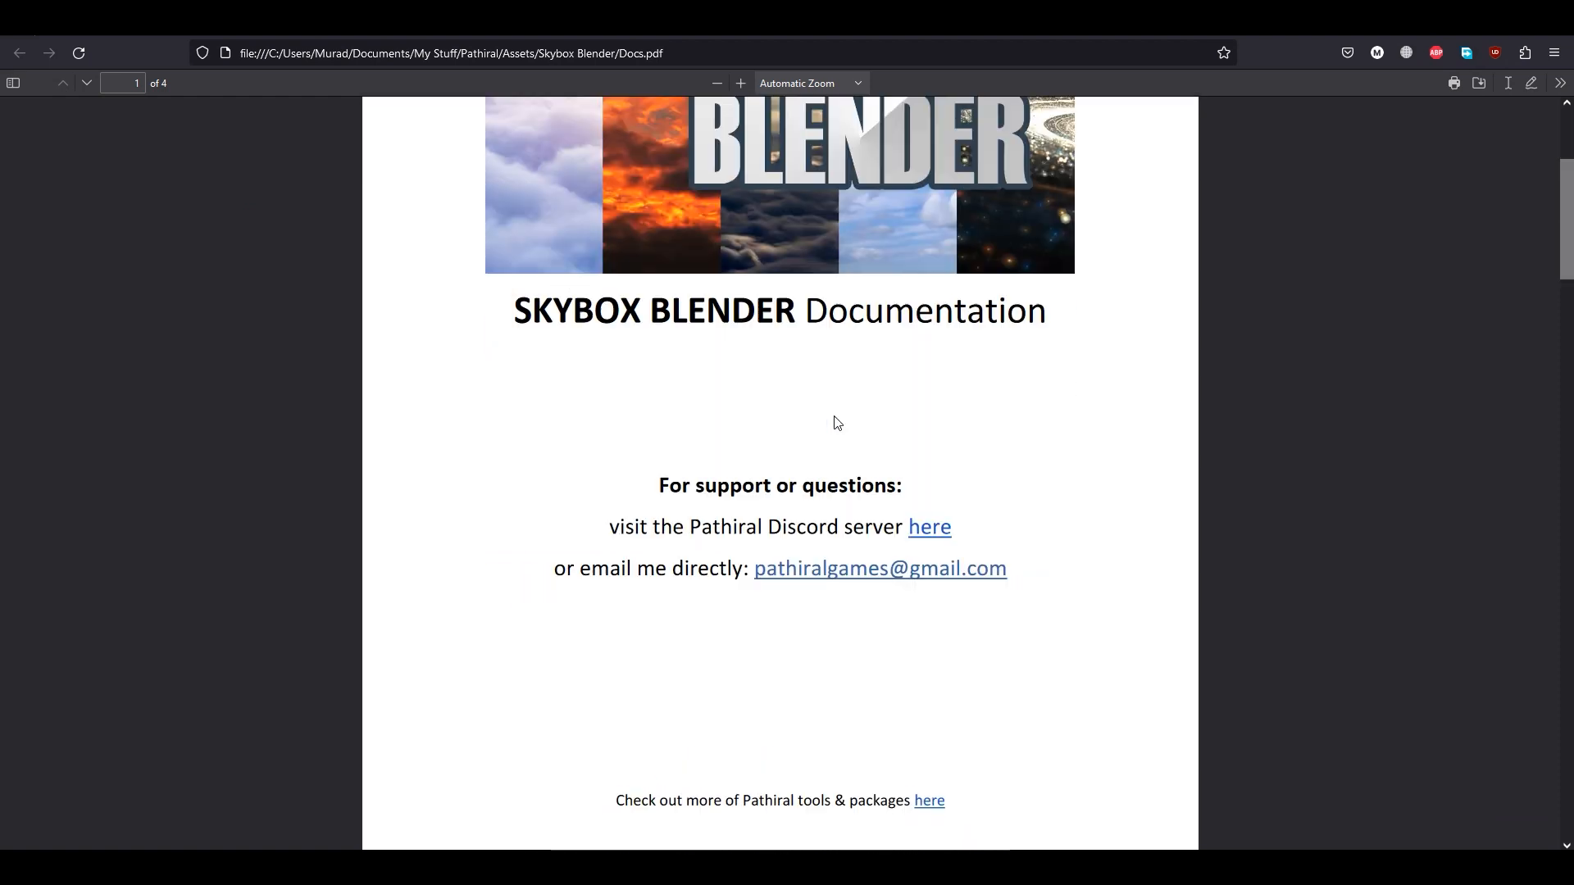
Scroll Docs.pdf to the Properties & APIs page and clear the text selection
scroll(down, 3)
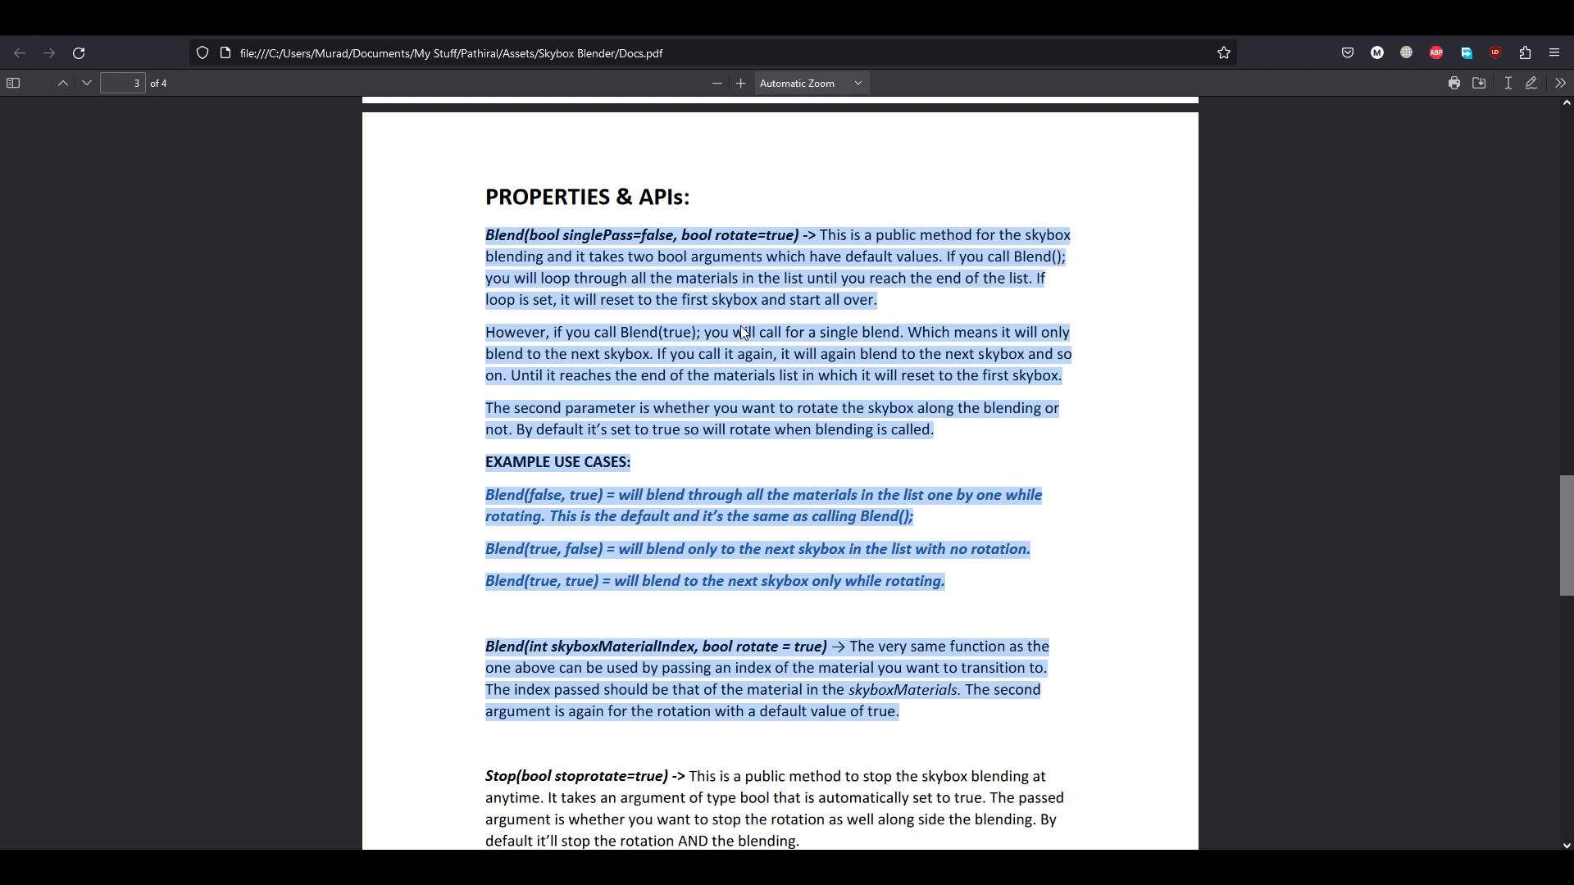
click(528, 263)
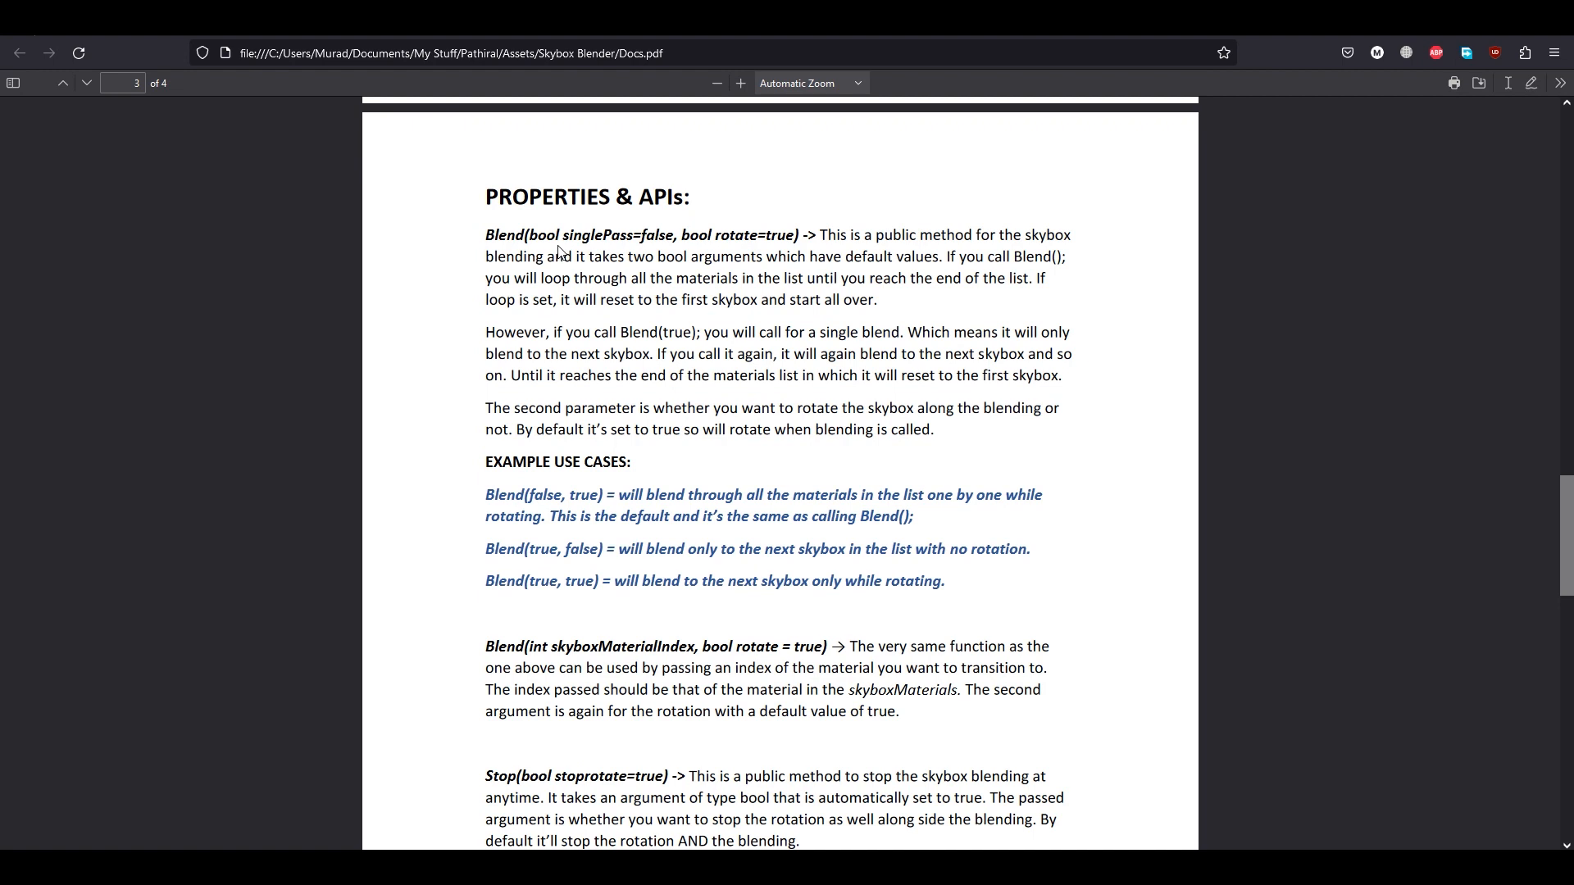
mouse_move(590, 244)
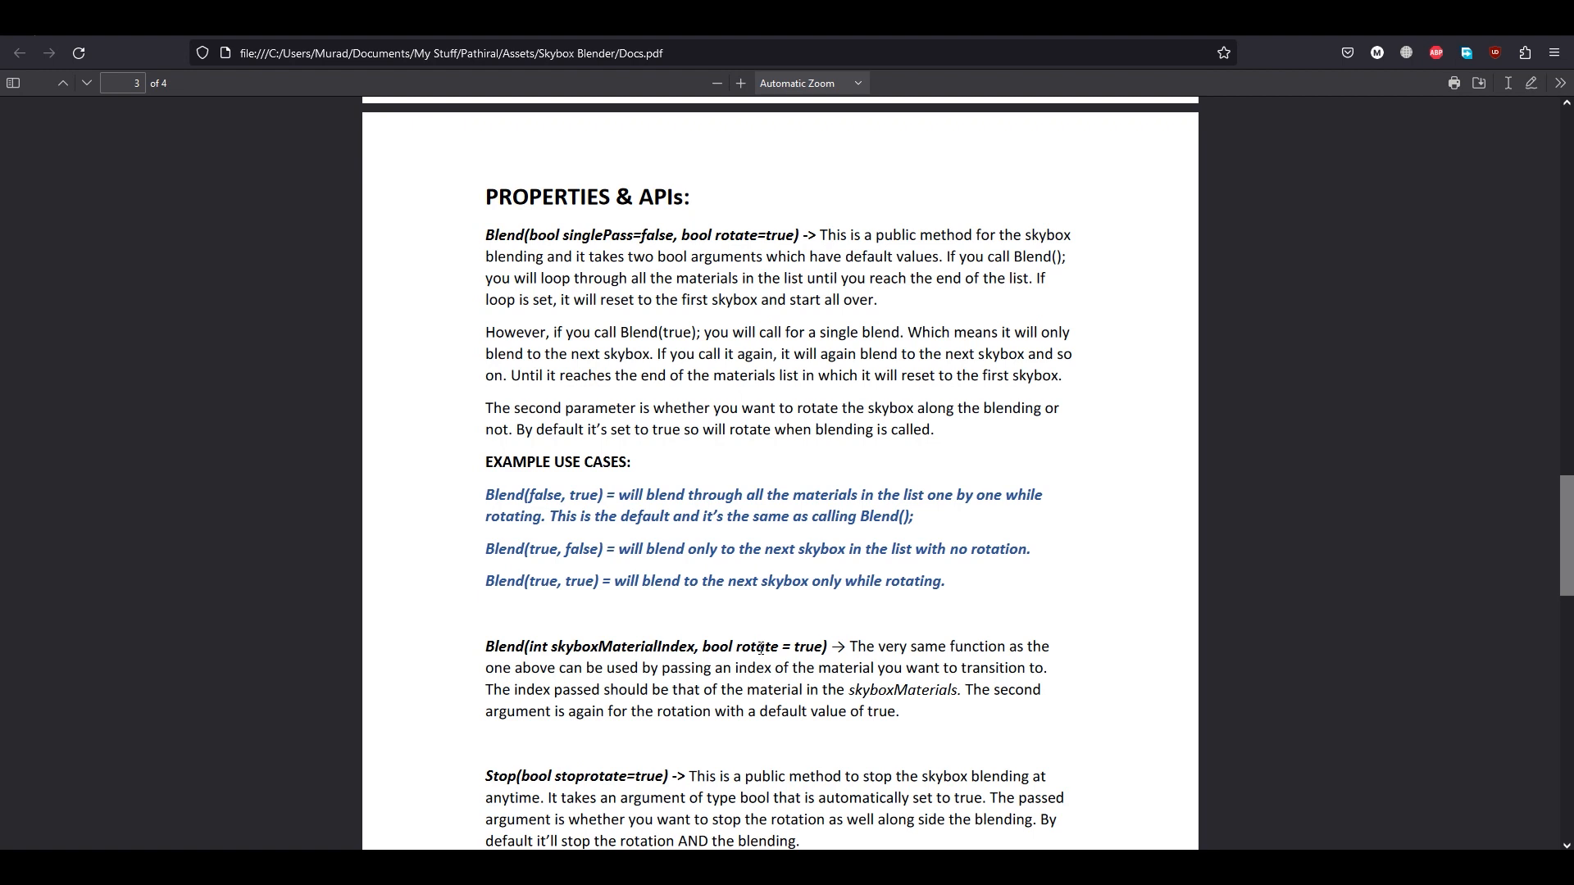
mouse_move(834, 639)
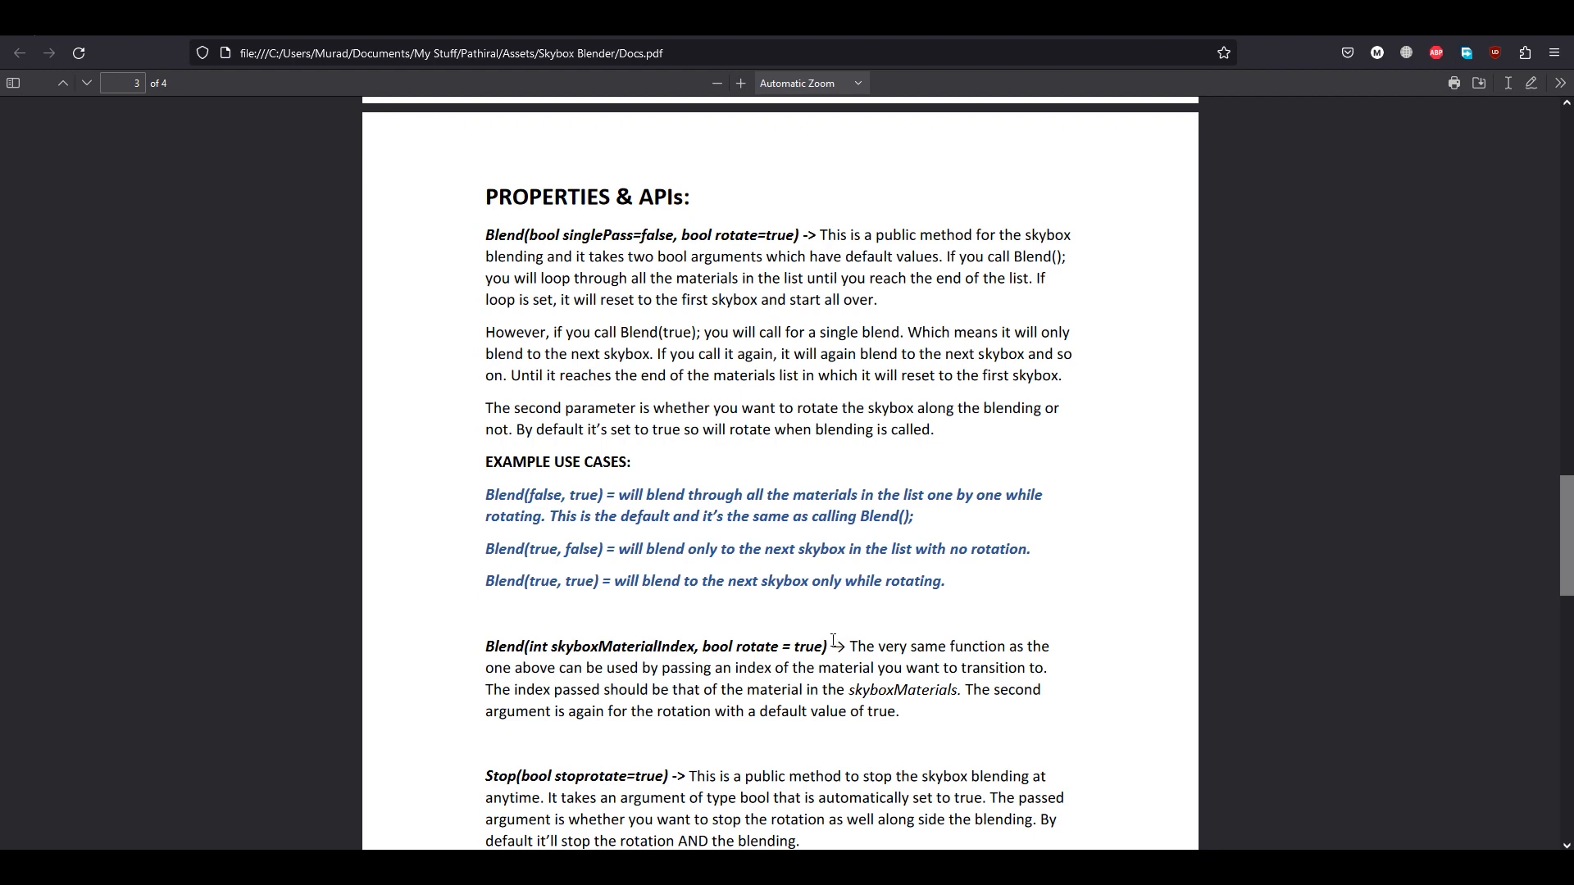
mouse_move(624, 243)
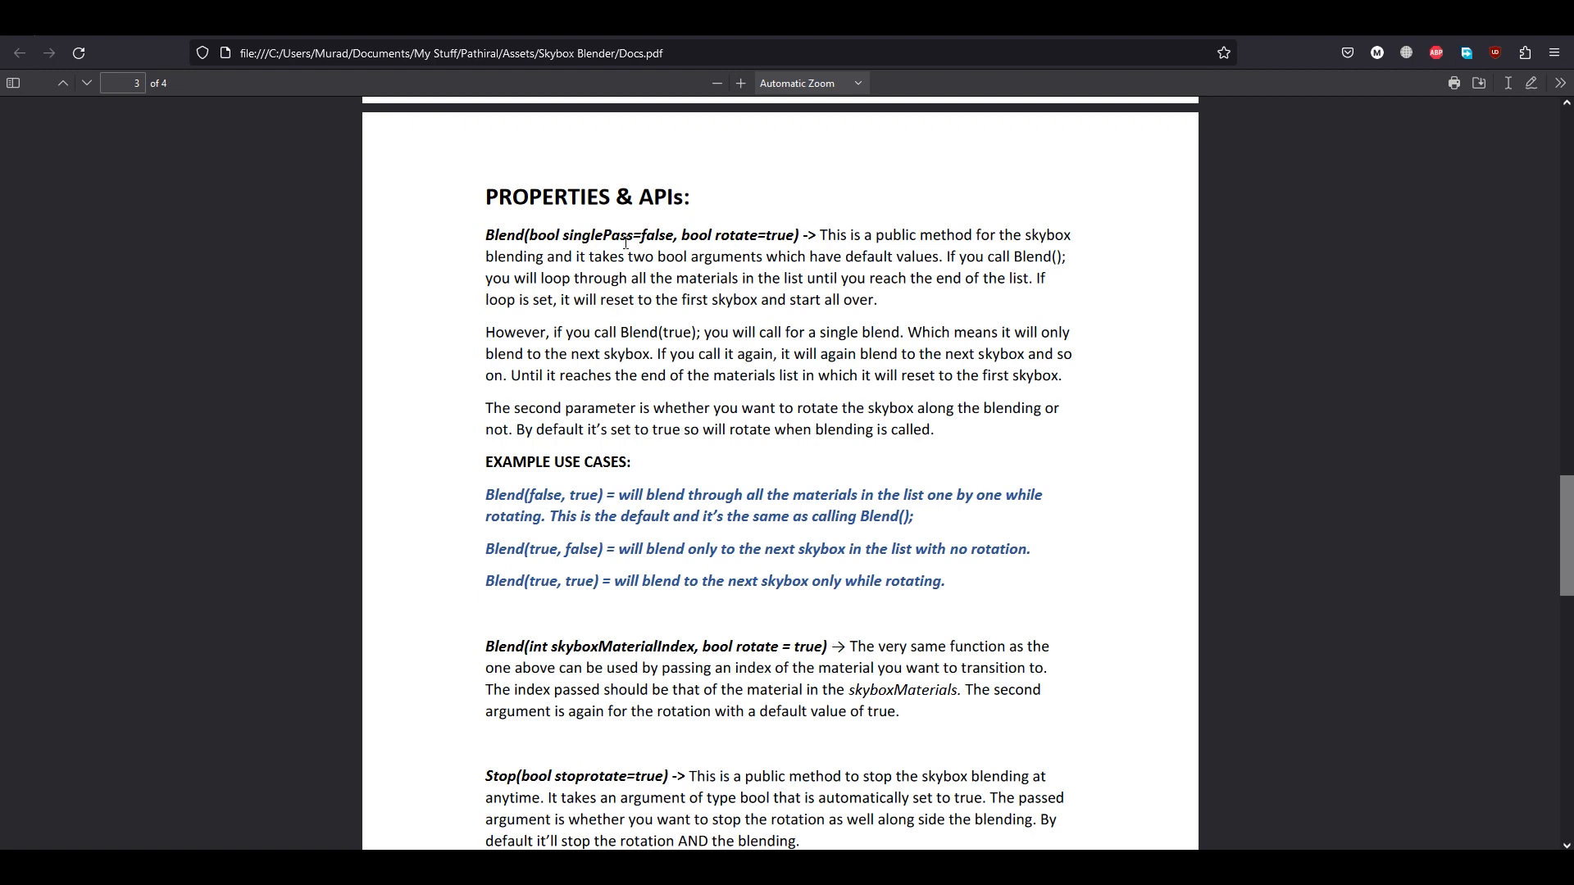
mouse_move(674, 815)
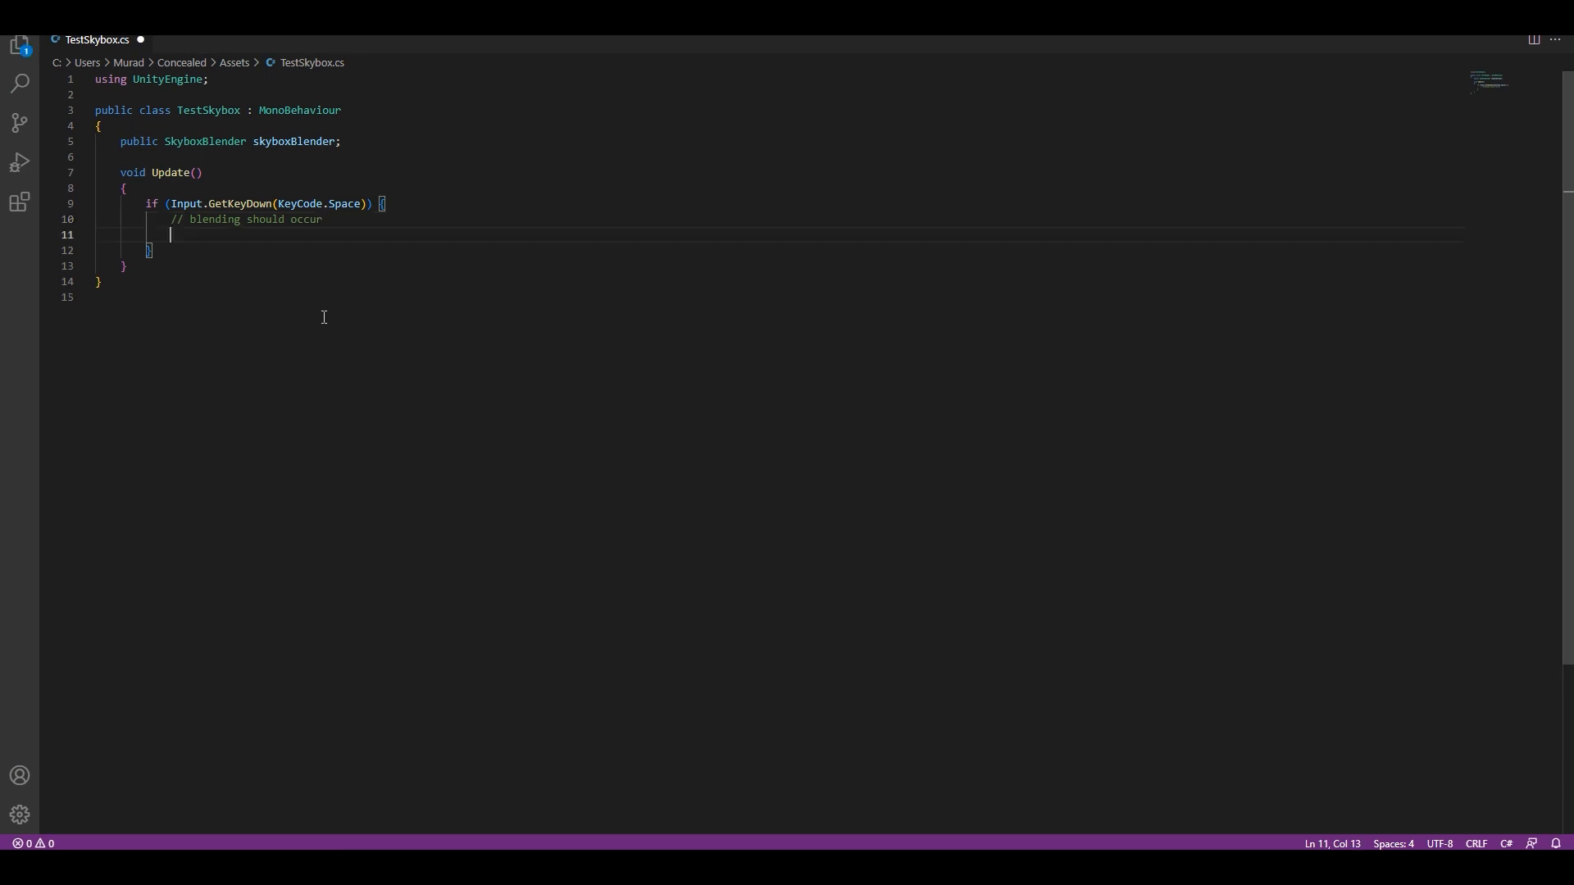
Add the call skyboxBlender.Blend(); under the comment in the Space handler
text(skyboxBlender)
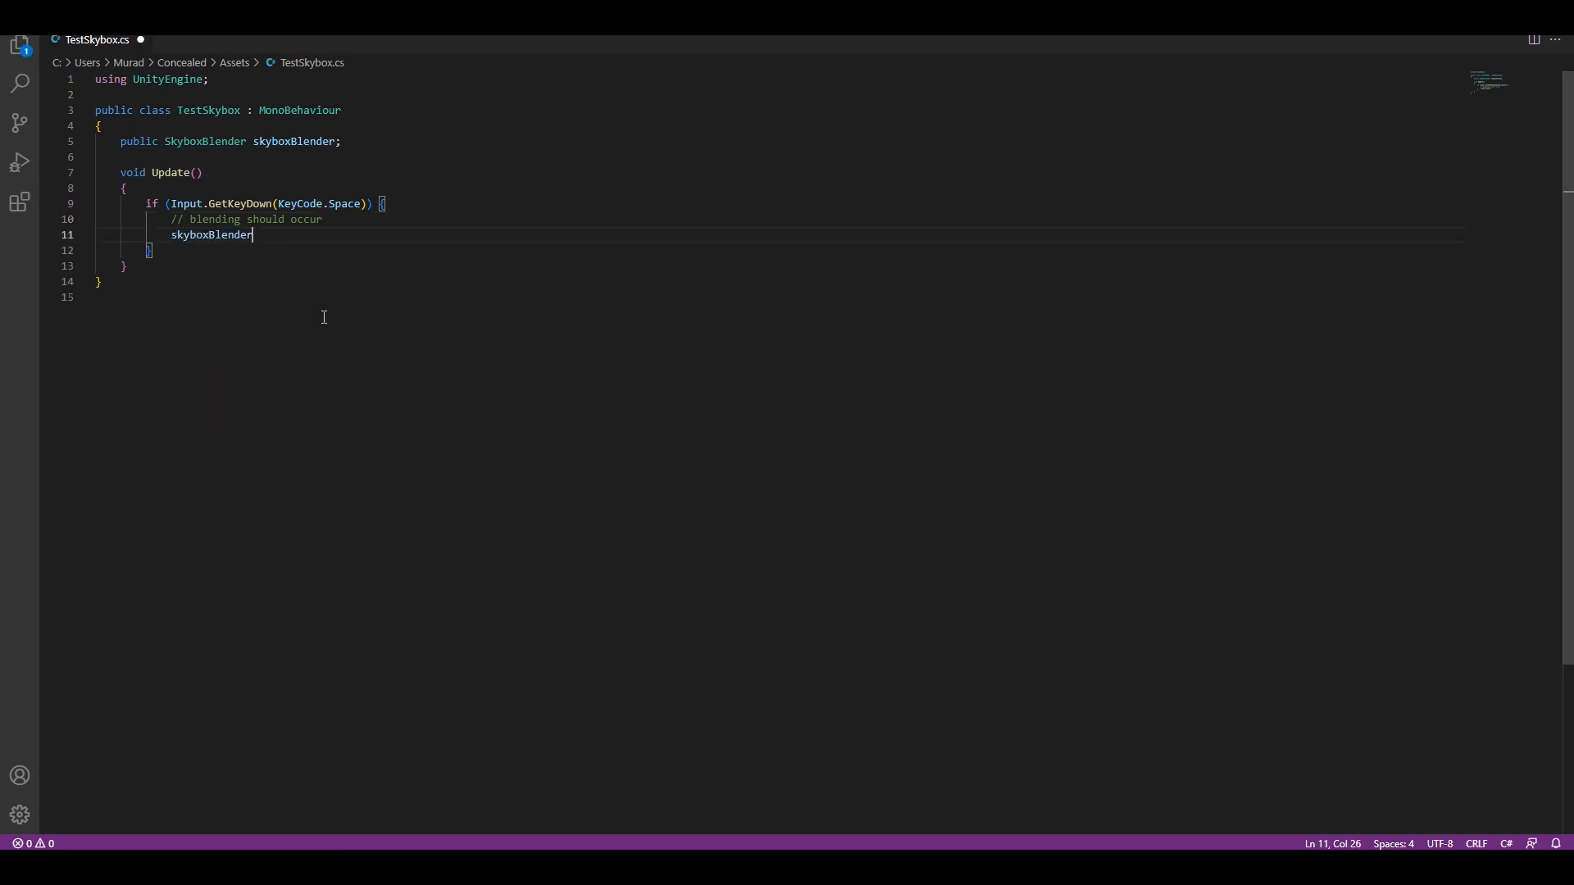
text(.Blend();)
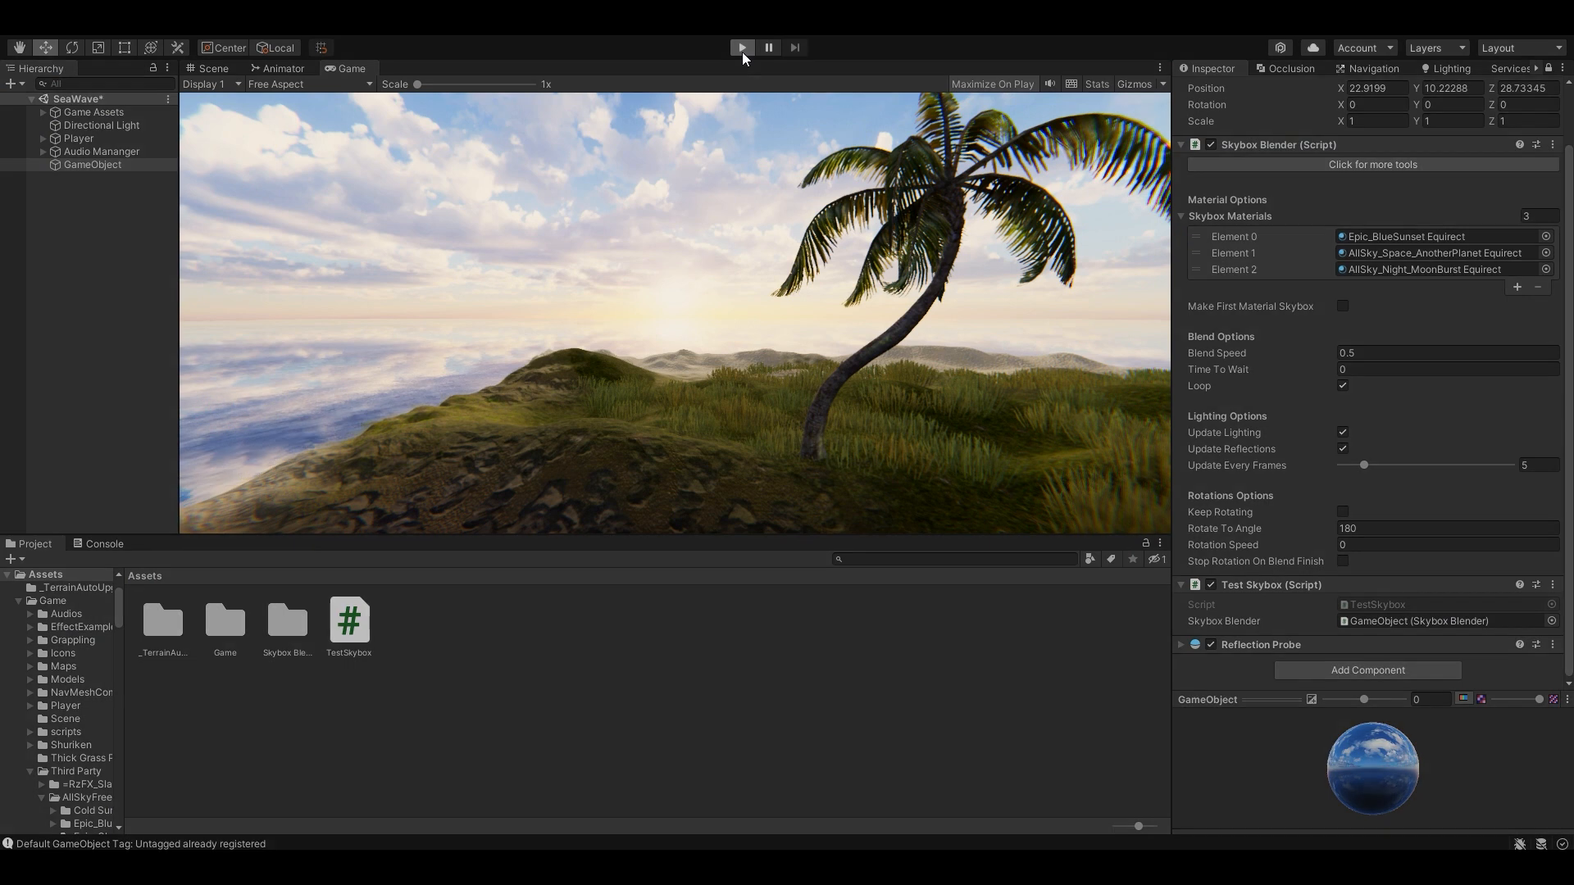
Run the scene to test blending and set the wait time between blends to 2
click(741, 48)
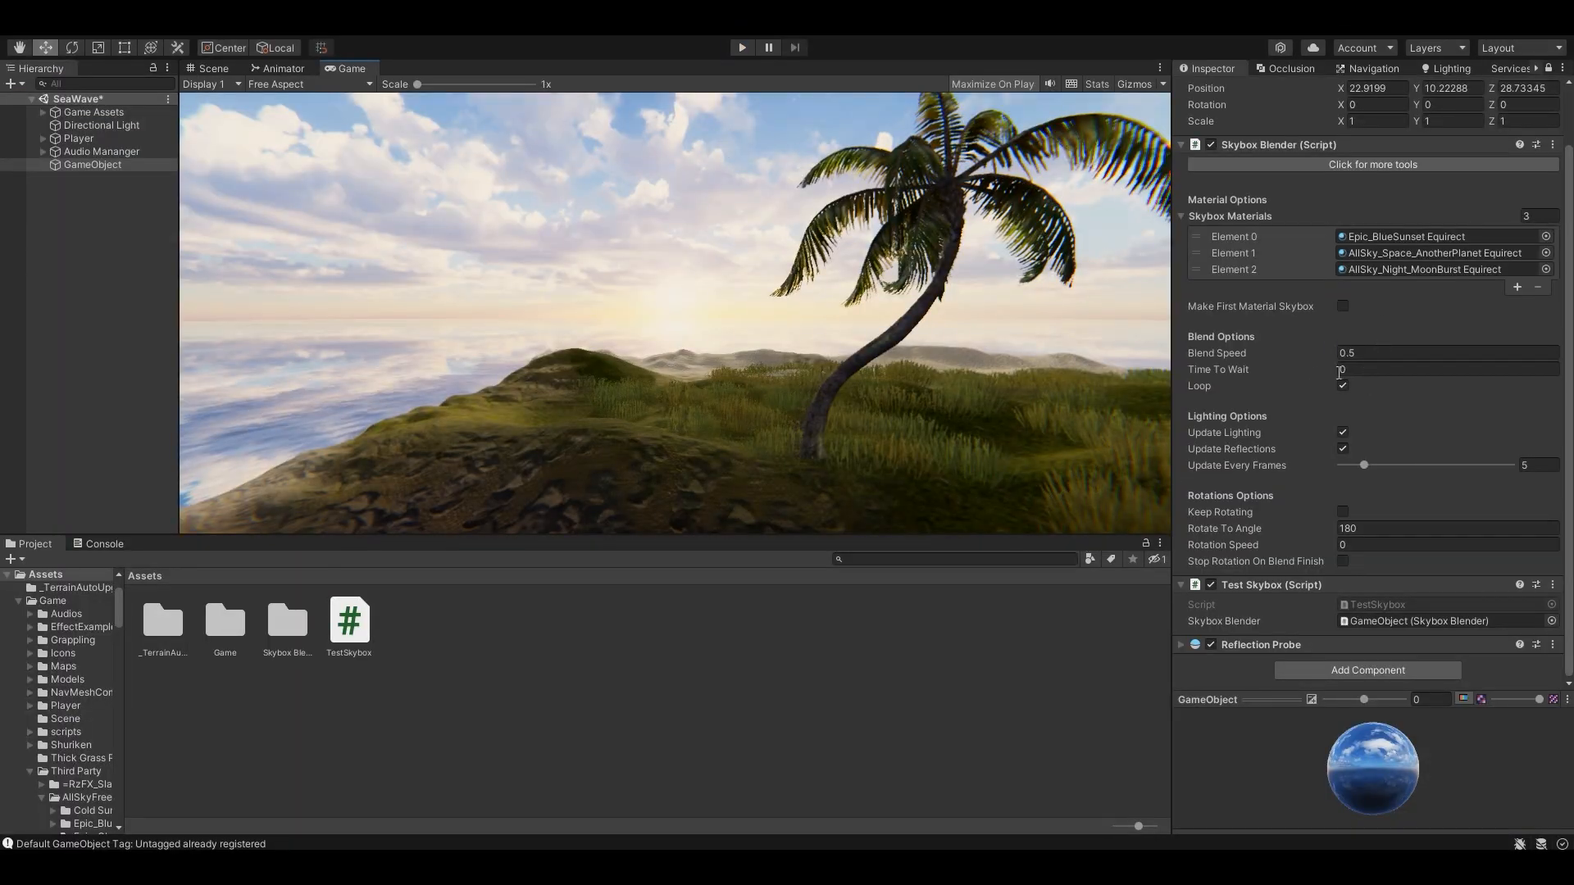
click(1445, 369)
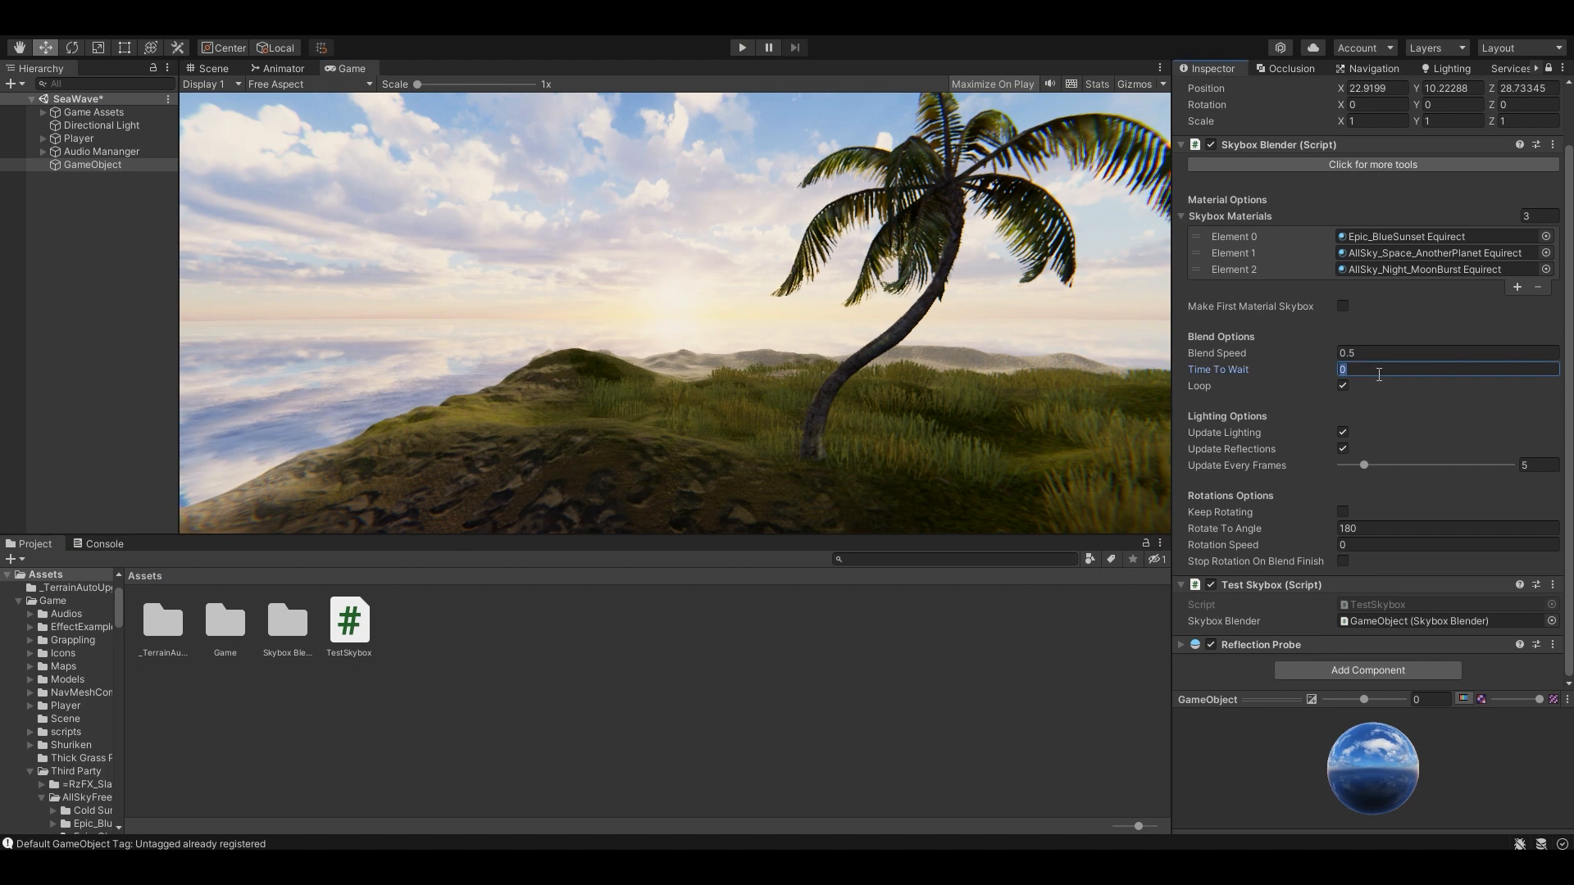
mouse_move(1347, 387)
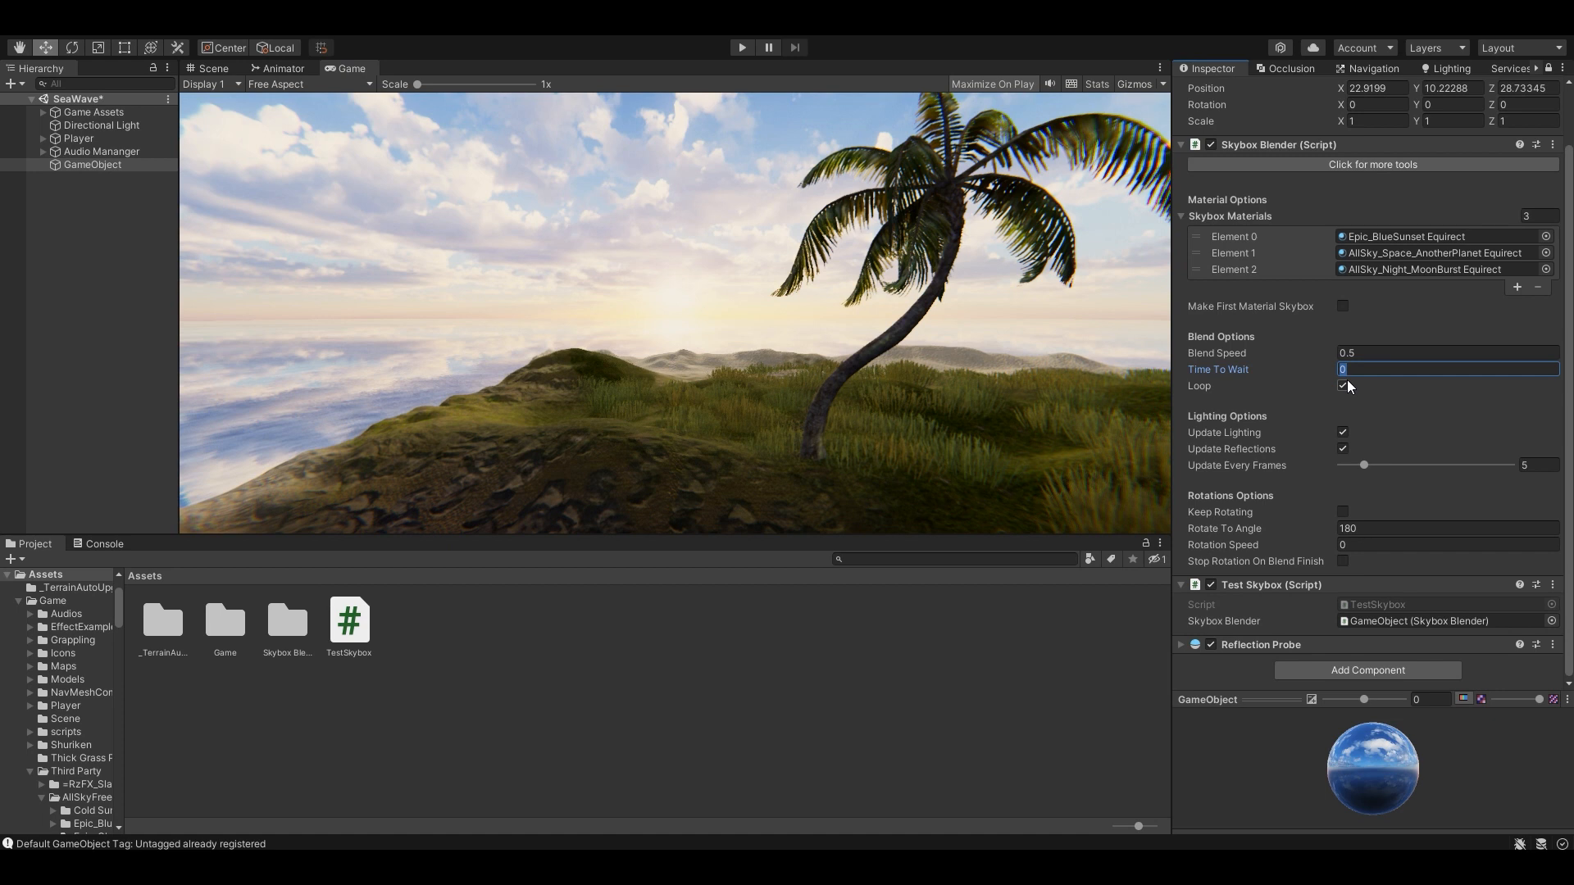
text(2)
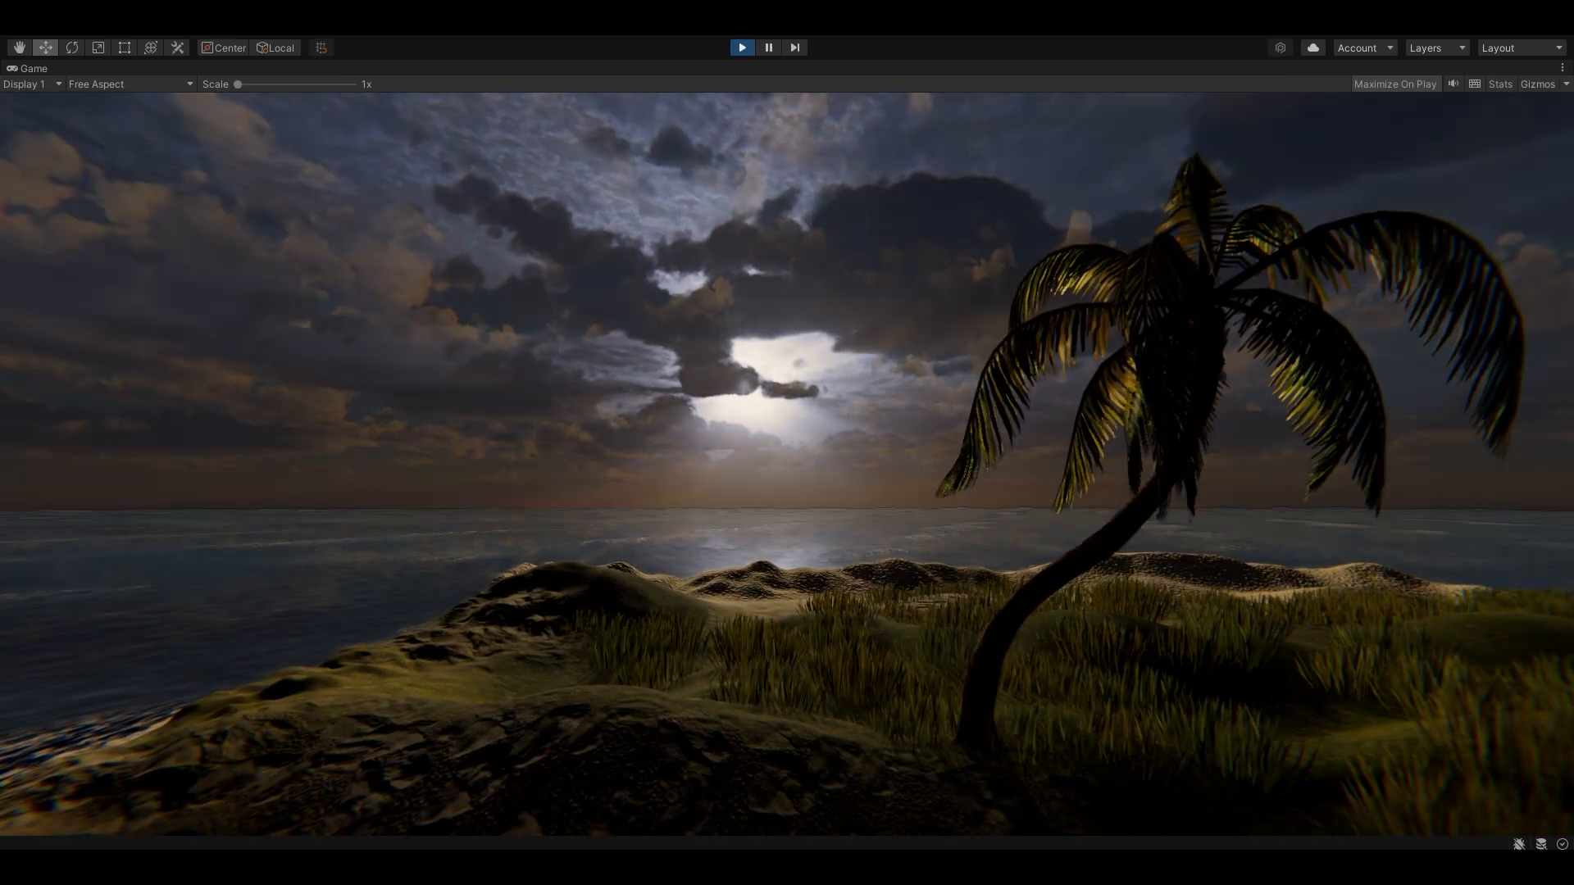
click(741, 48)
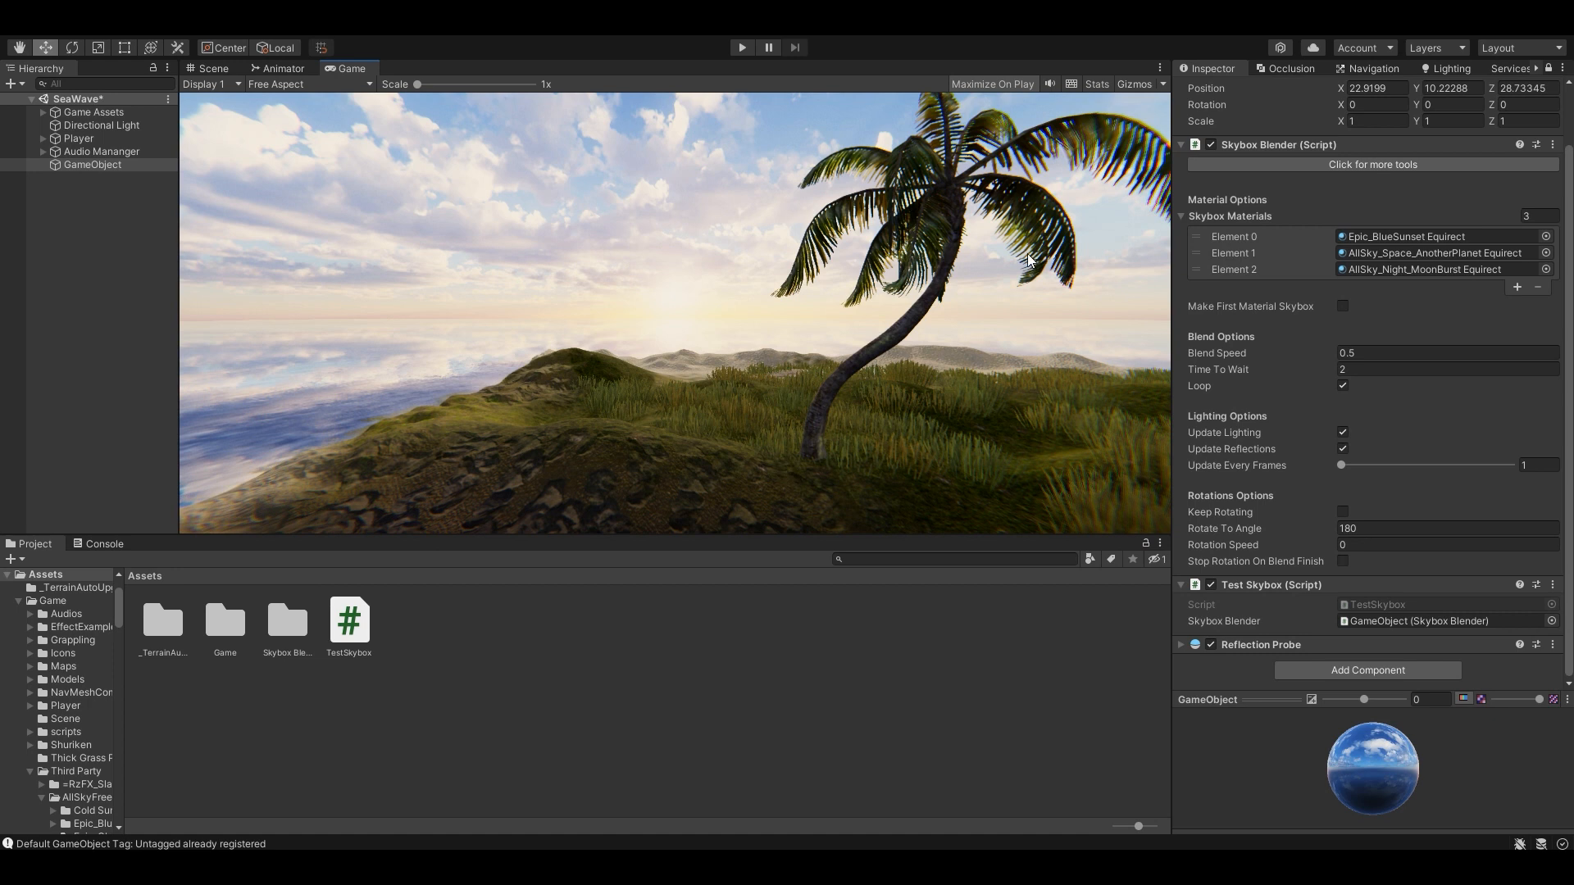
mouse_move(1297, 252)
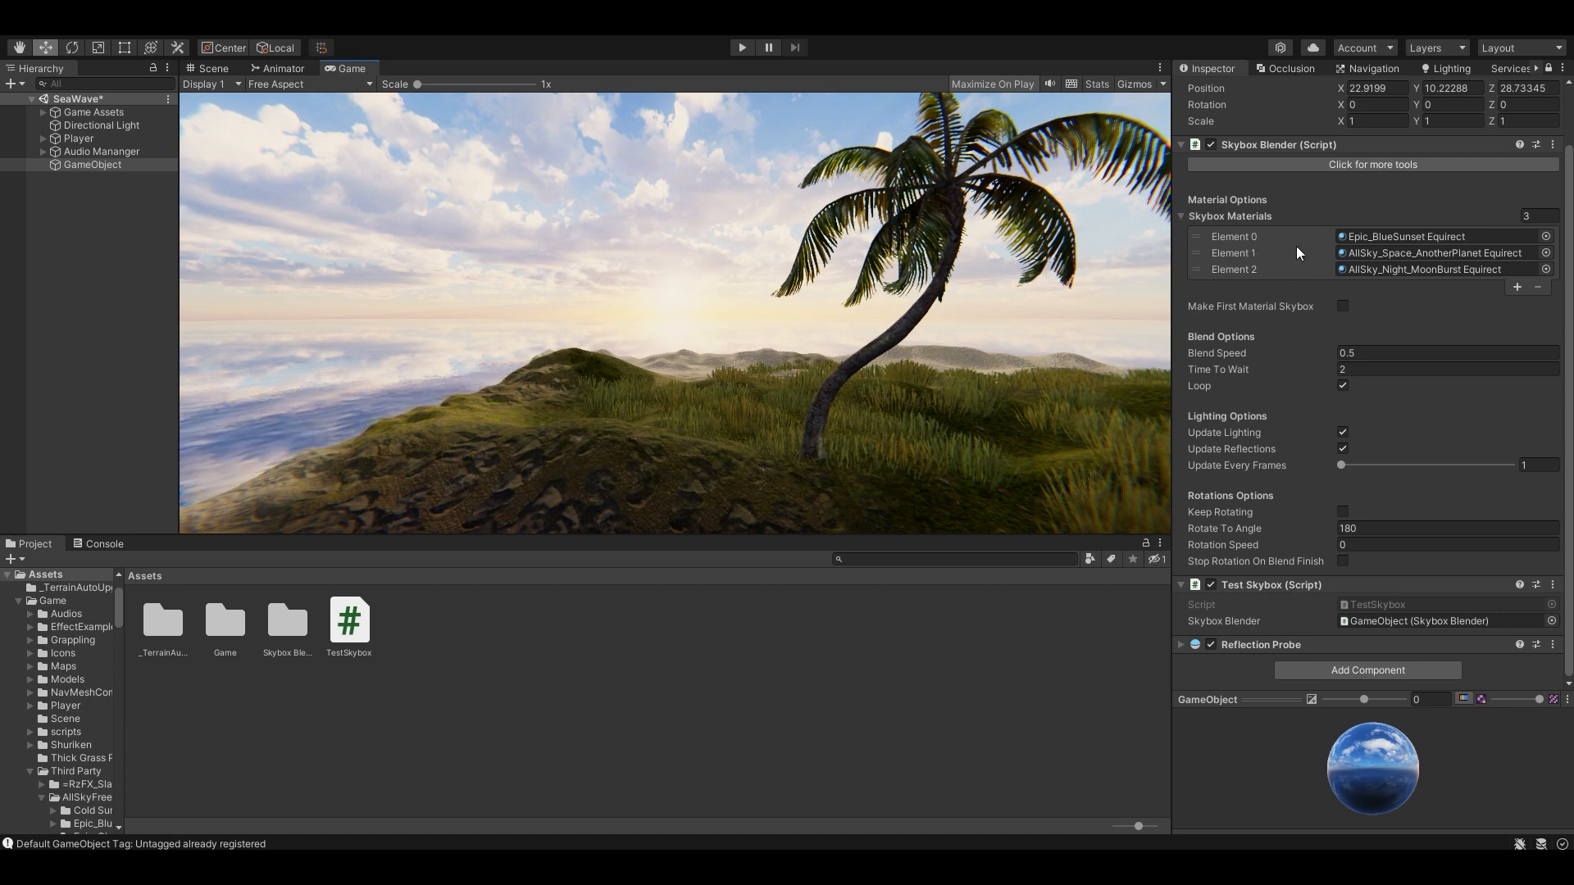
mouse_move(649, 831)
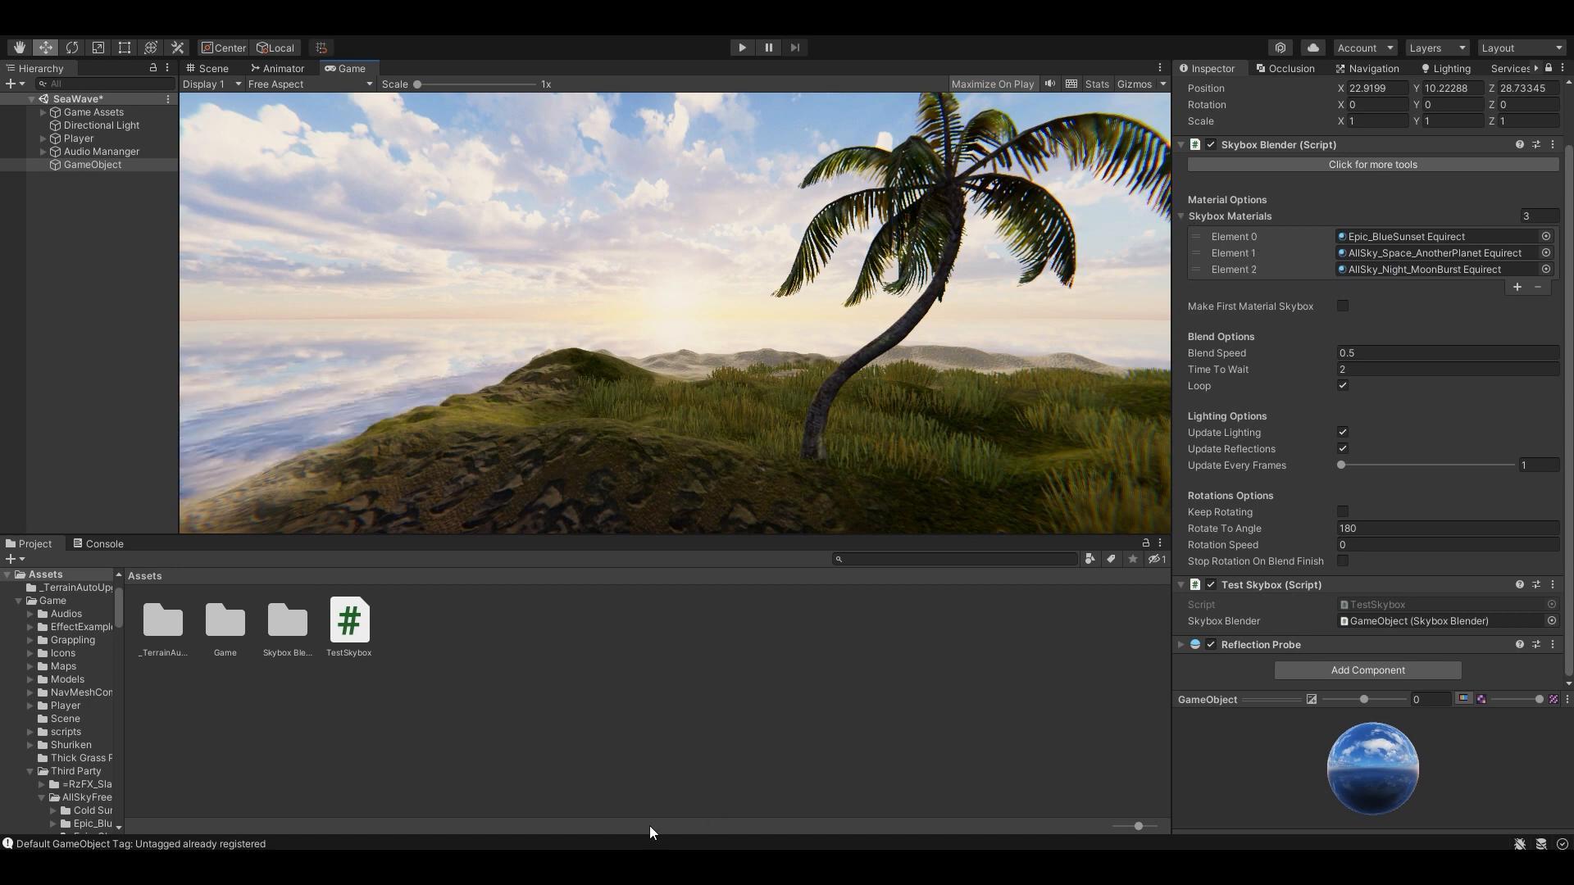
Edit TestSkybox.cs so the Blend call passes true for a single blend
double_click(348, 620)
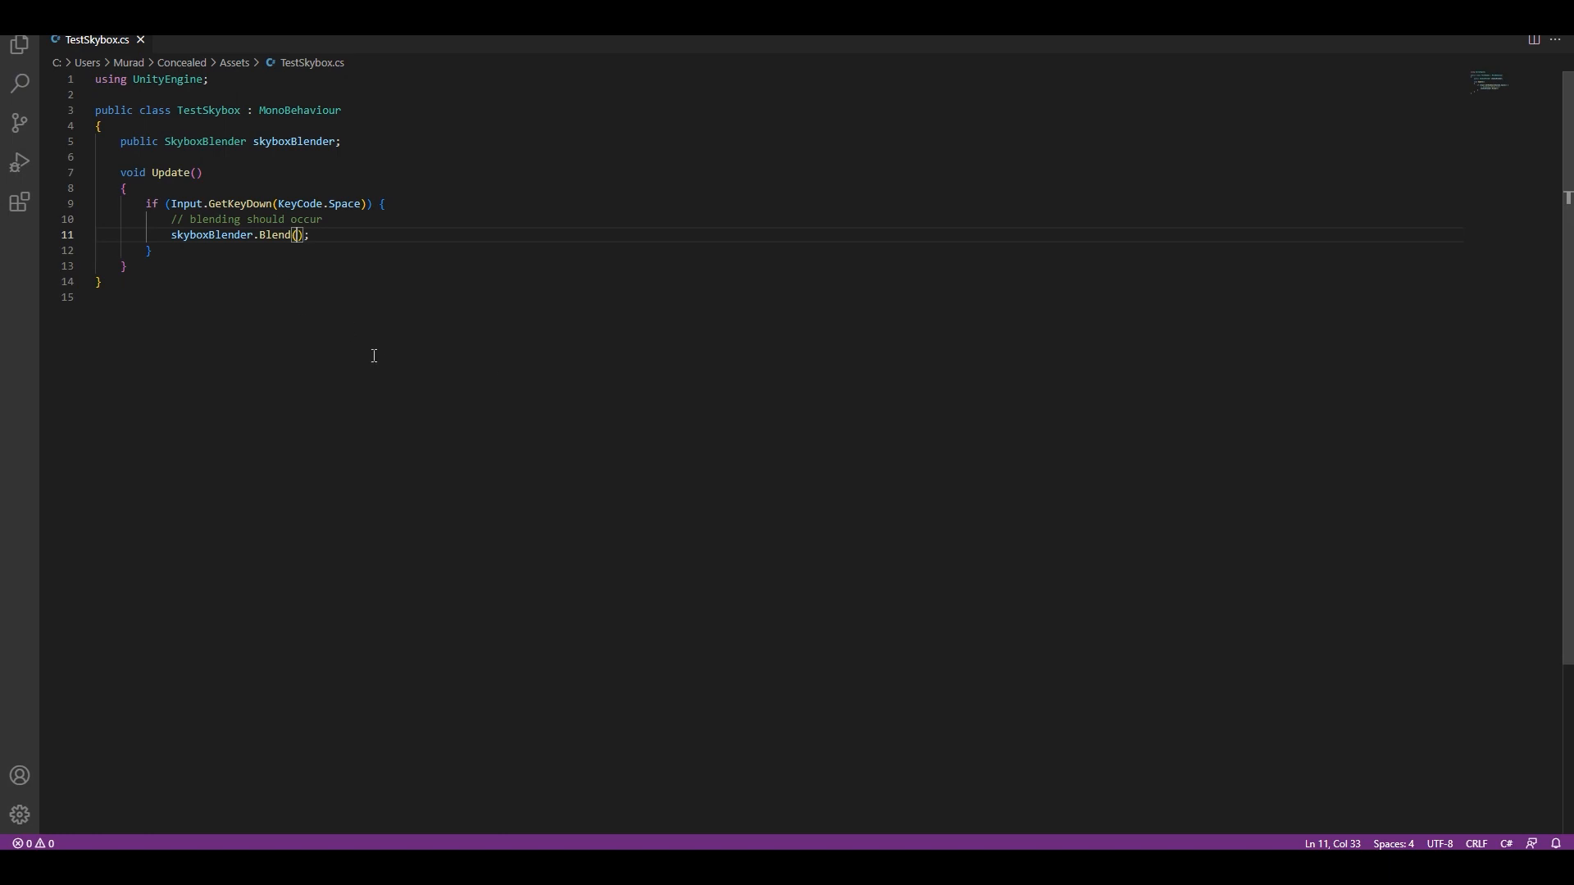
text(true)
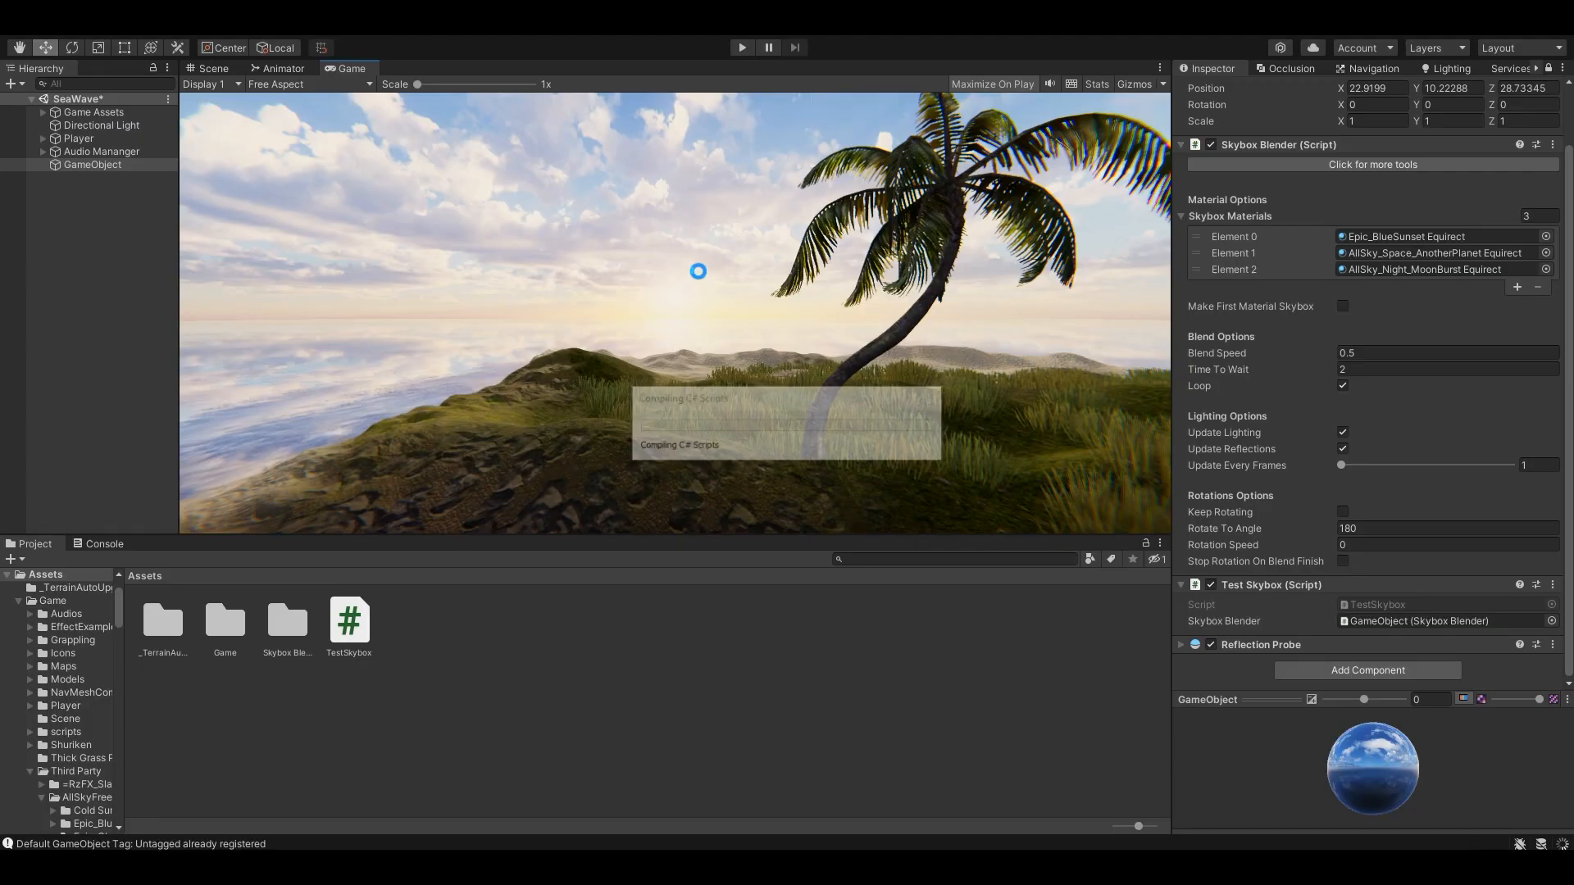
Run the scene, trigger the blend to the sunset sky, then stop running
click(741, 47)
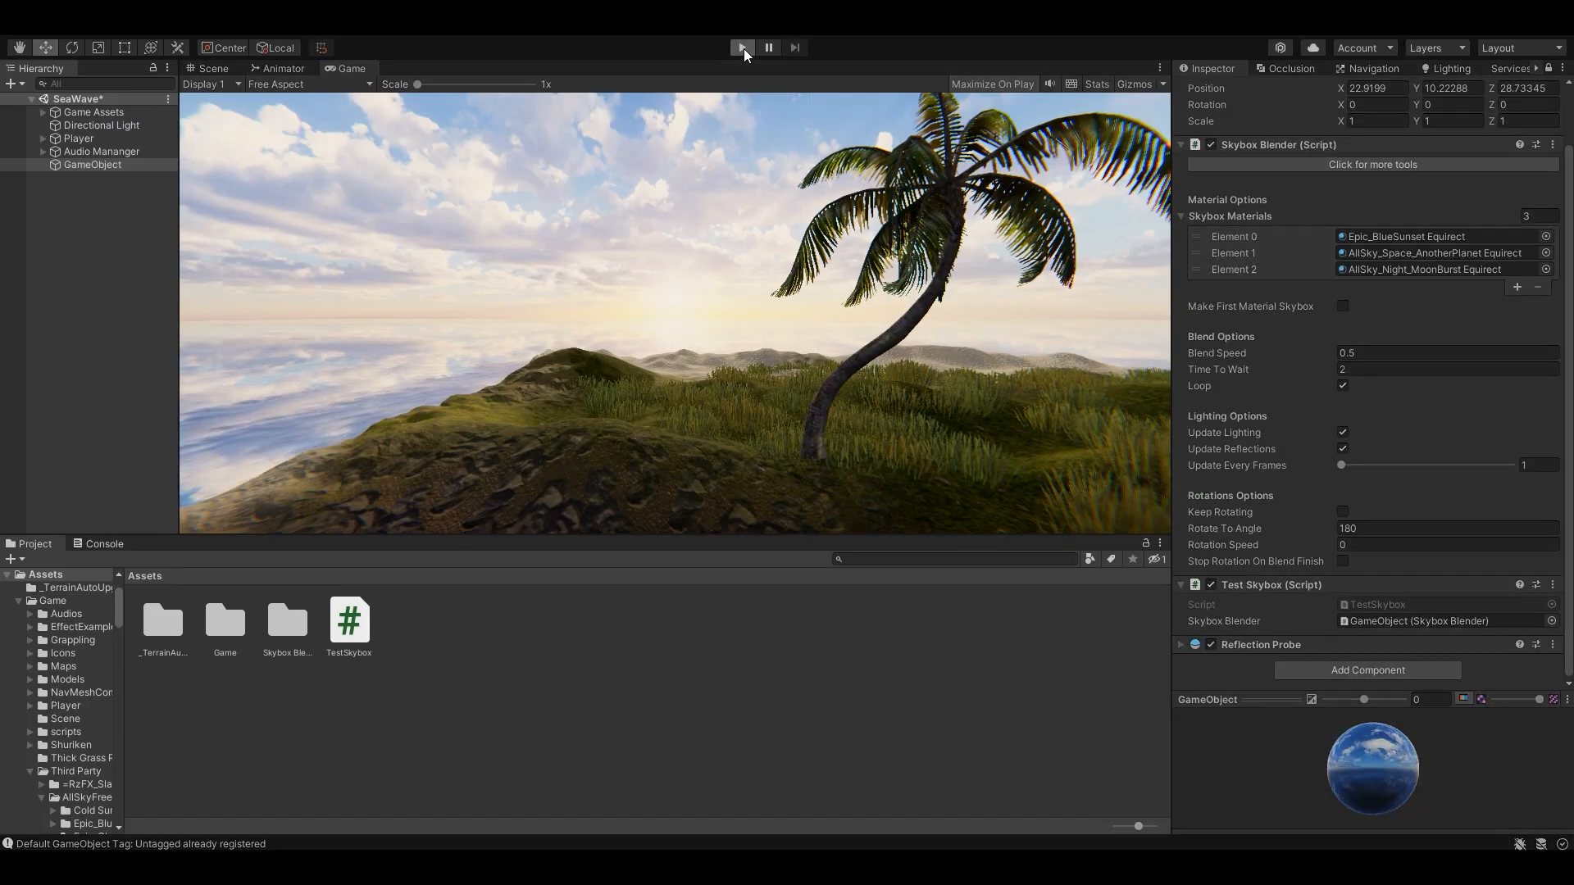
click(741, 48)
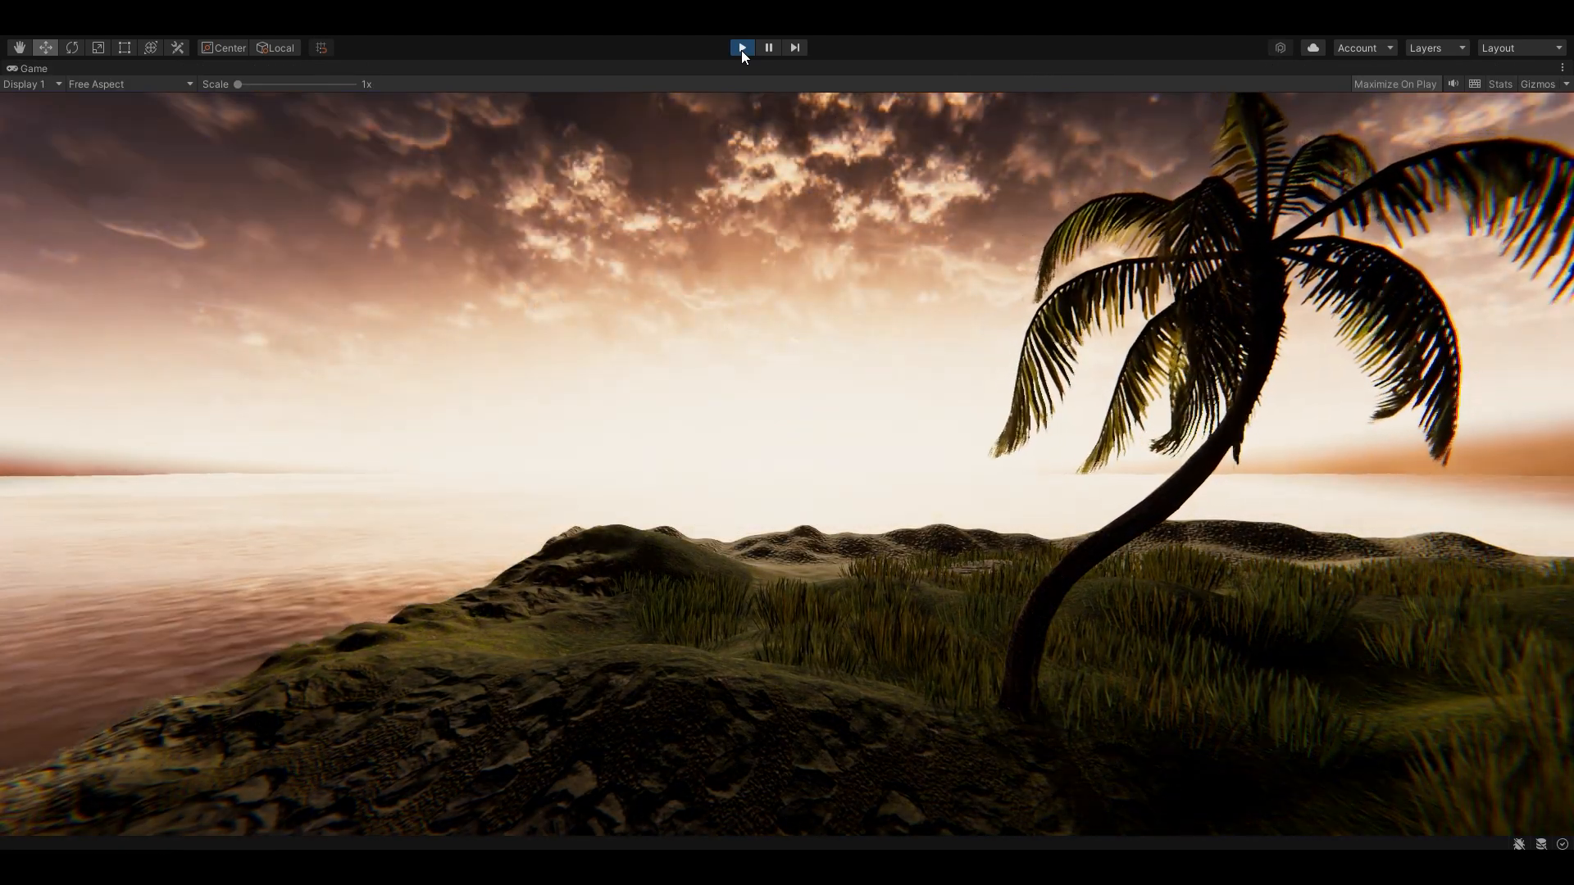
click(741, 48)
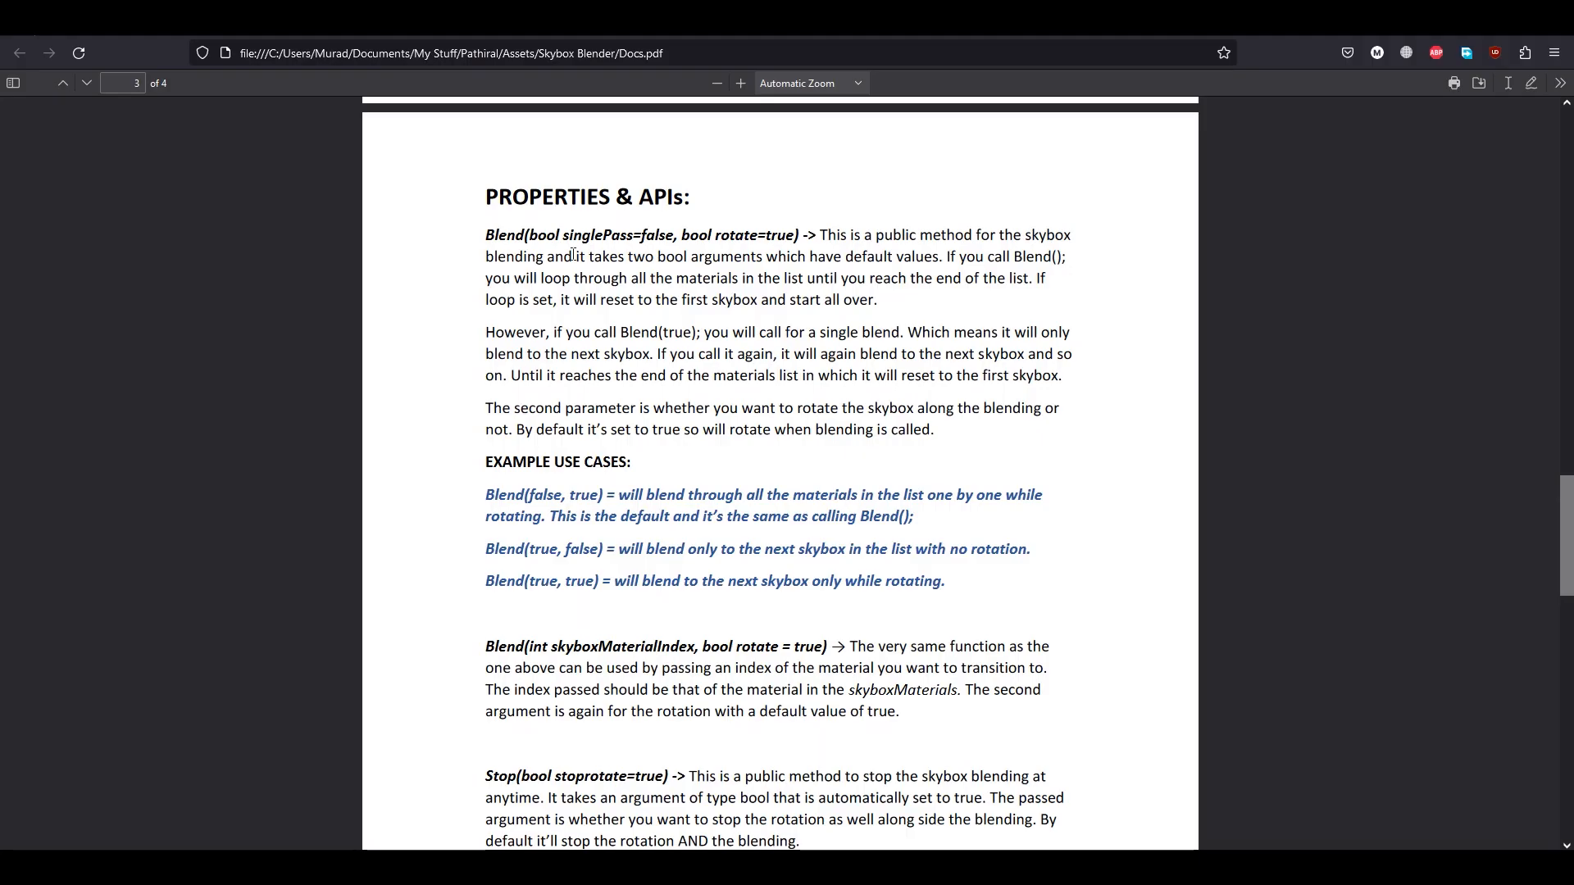
mouse_move(618, 653)
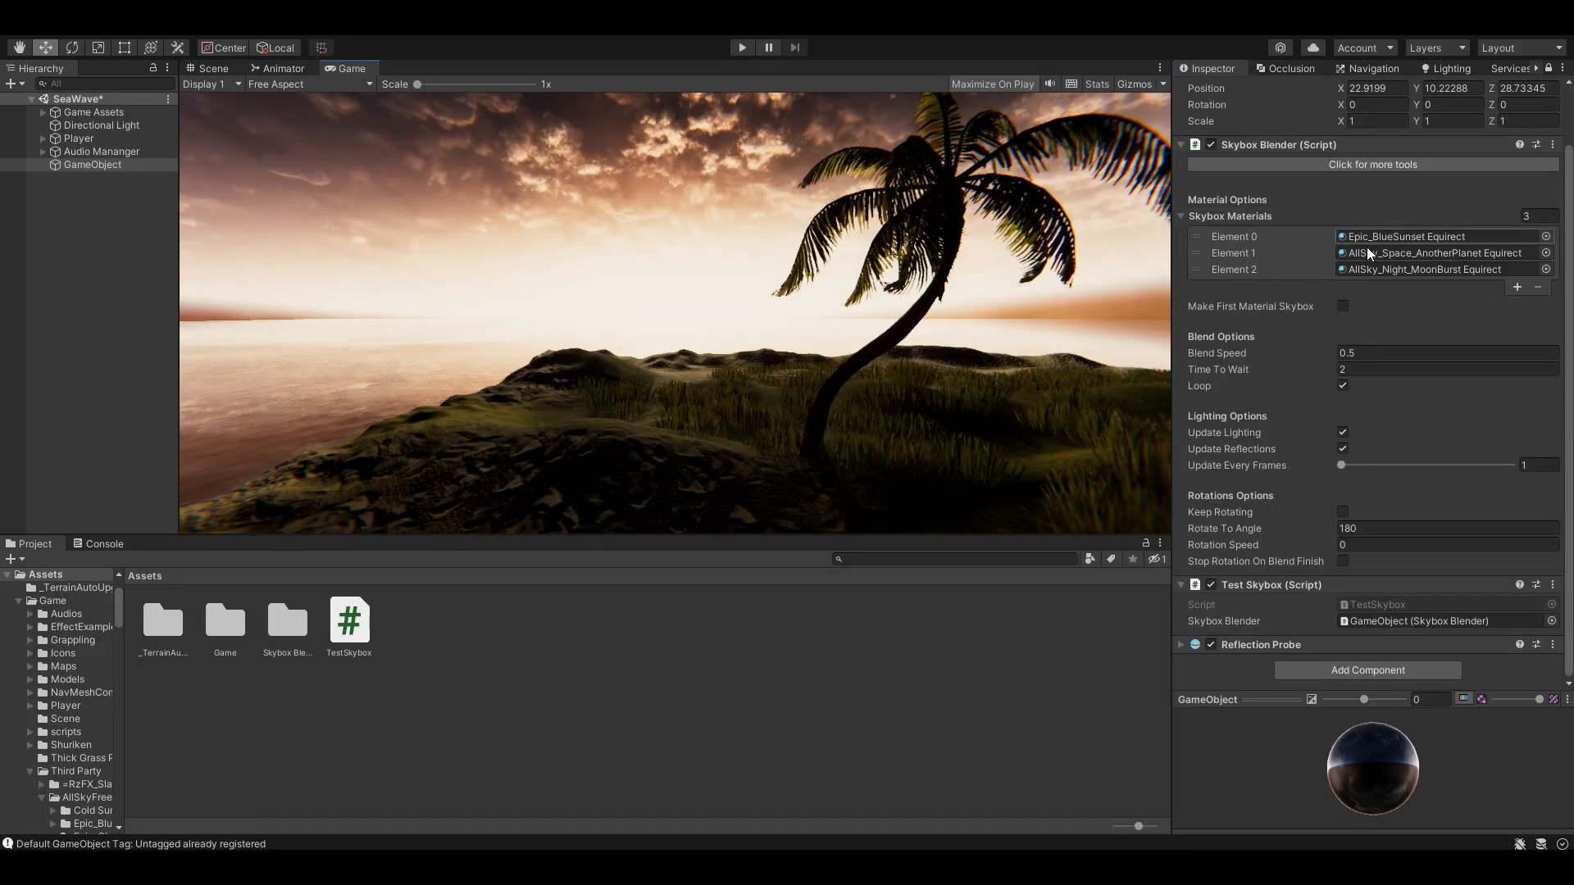
mouse_move(1080, 493)
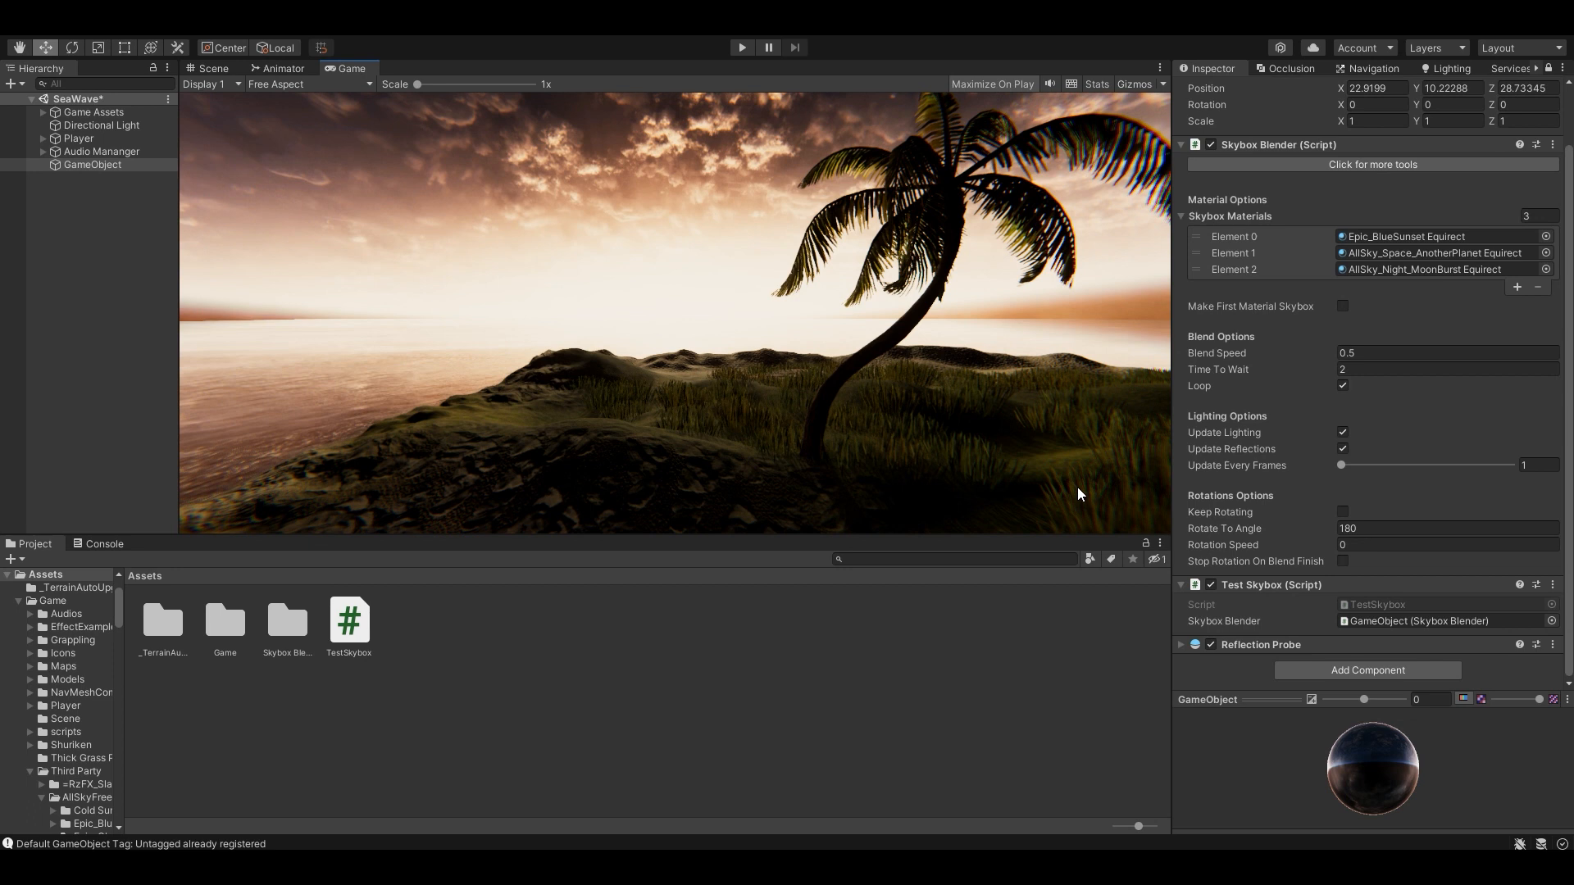
mouse_move(1345, 336)
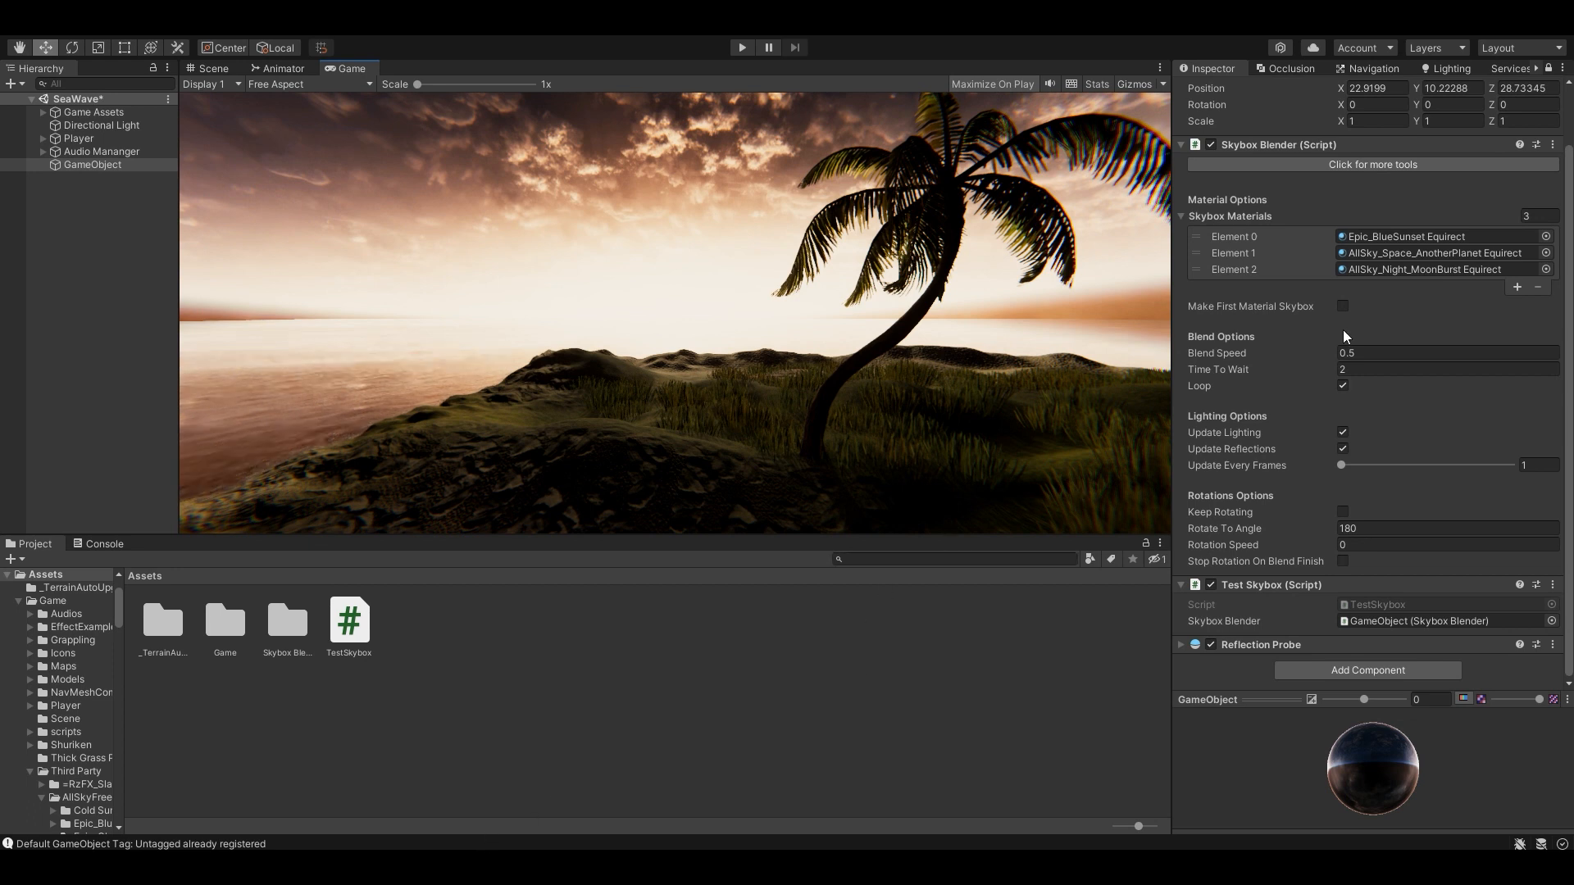
mouse_move(1280, 294)
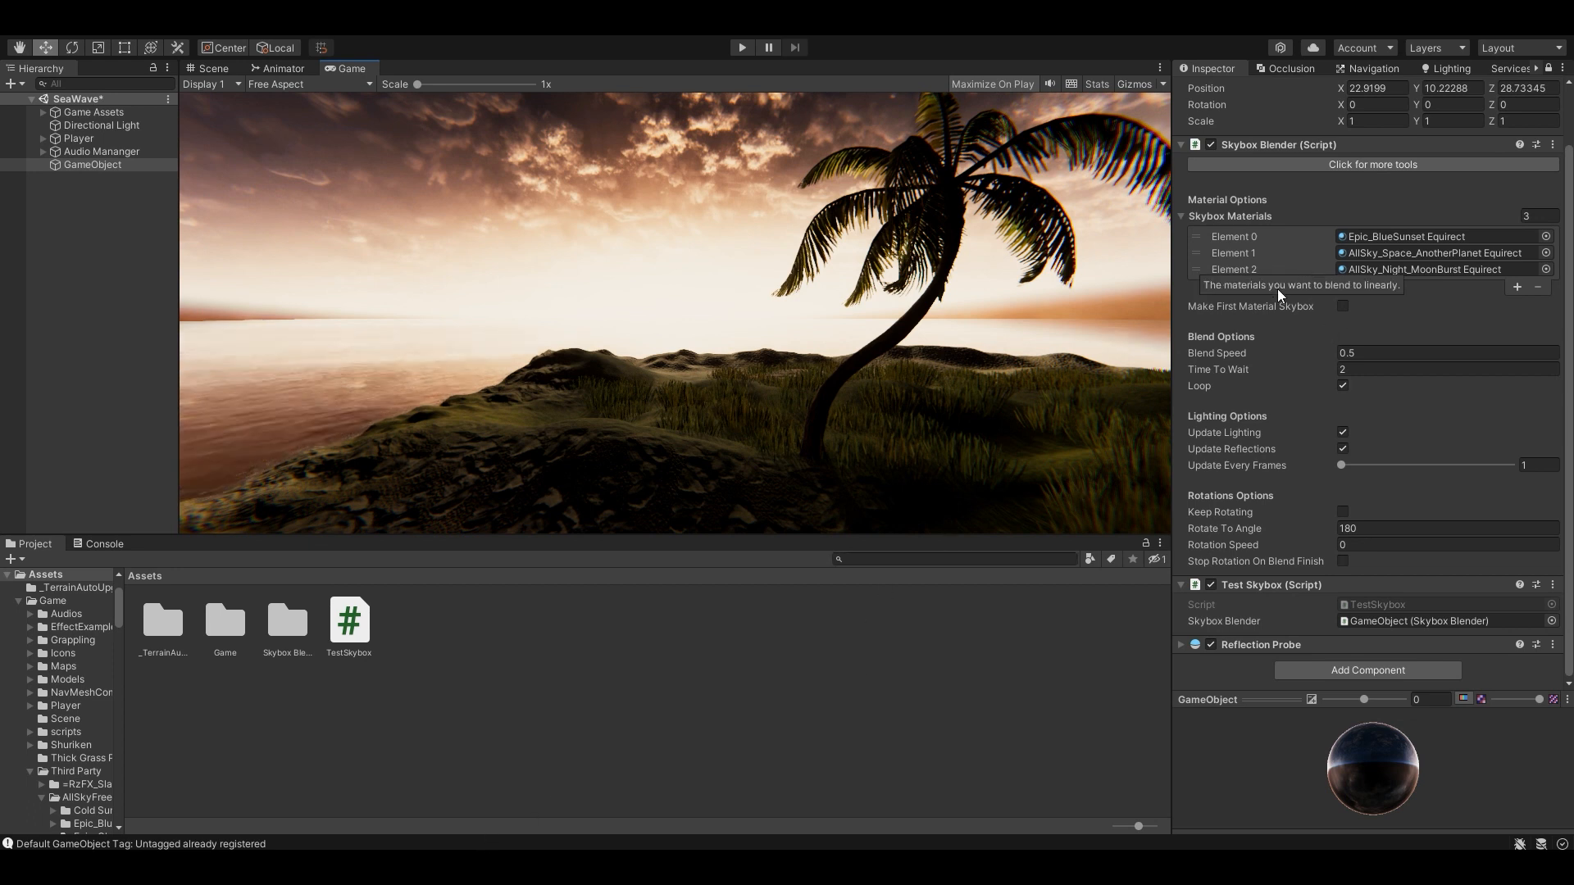
Enable Make First Material Skybox so the Epic_BlueSunset sky returns
click(1342, 307)
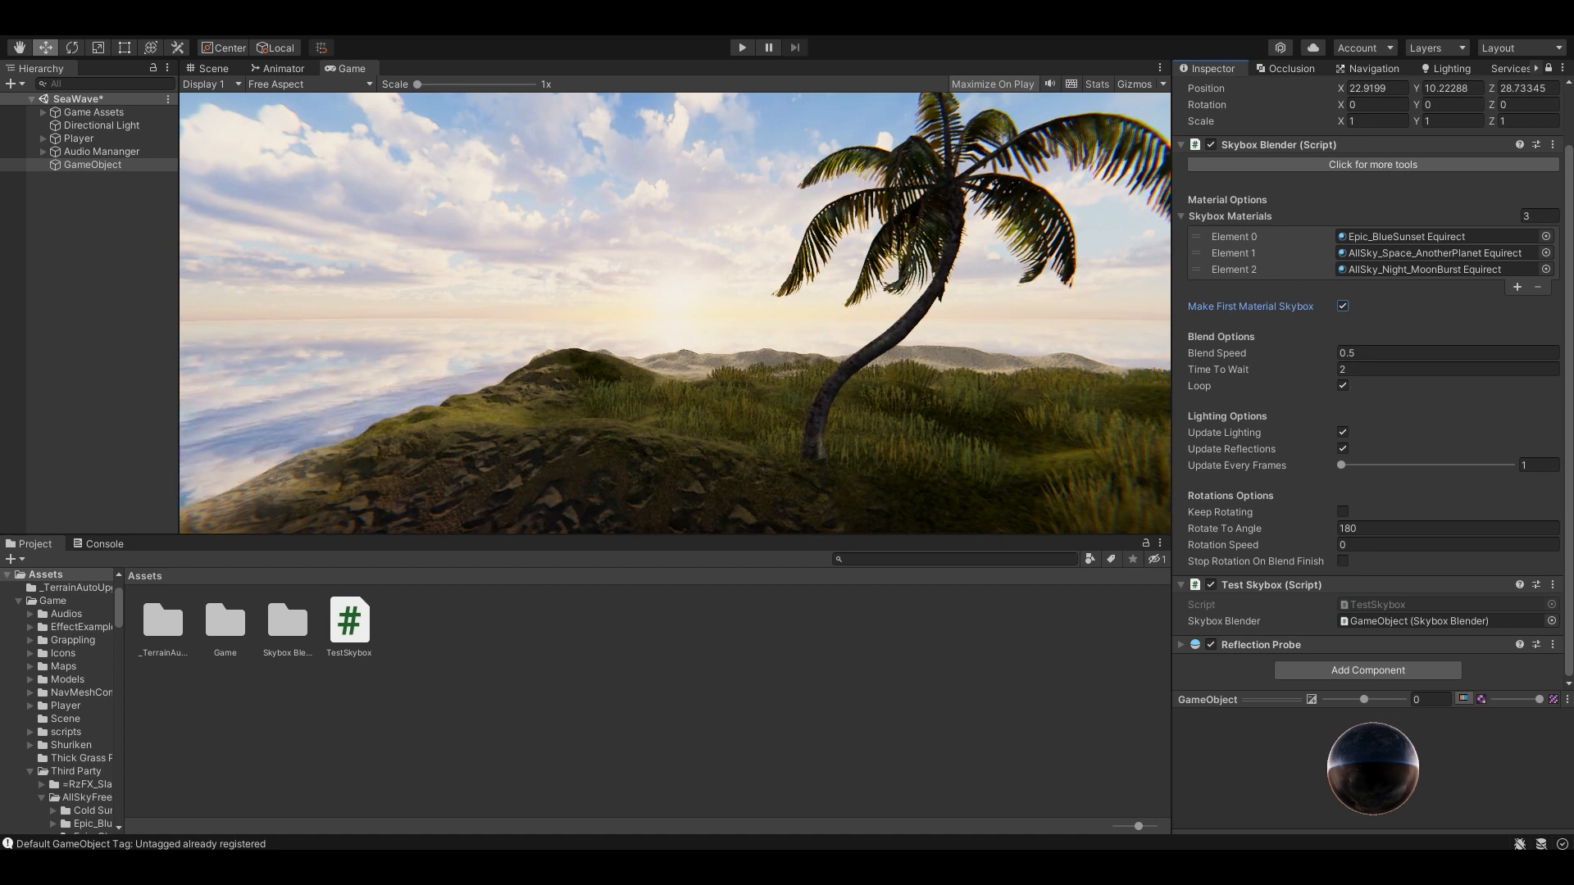
In TestSkybox.cs, change the Blend call's true argument to material index 1
double_click(348, 620)
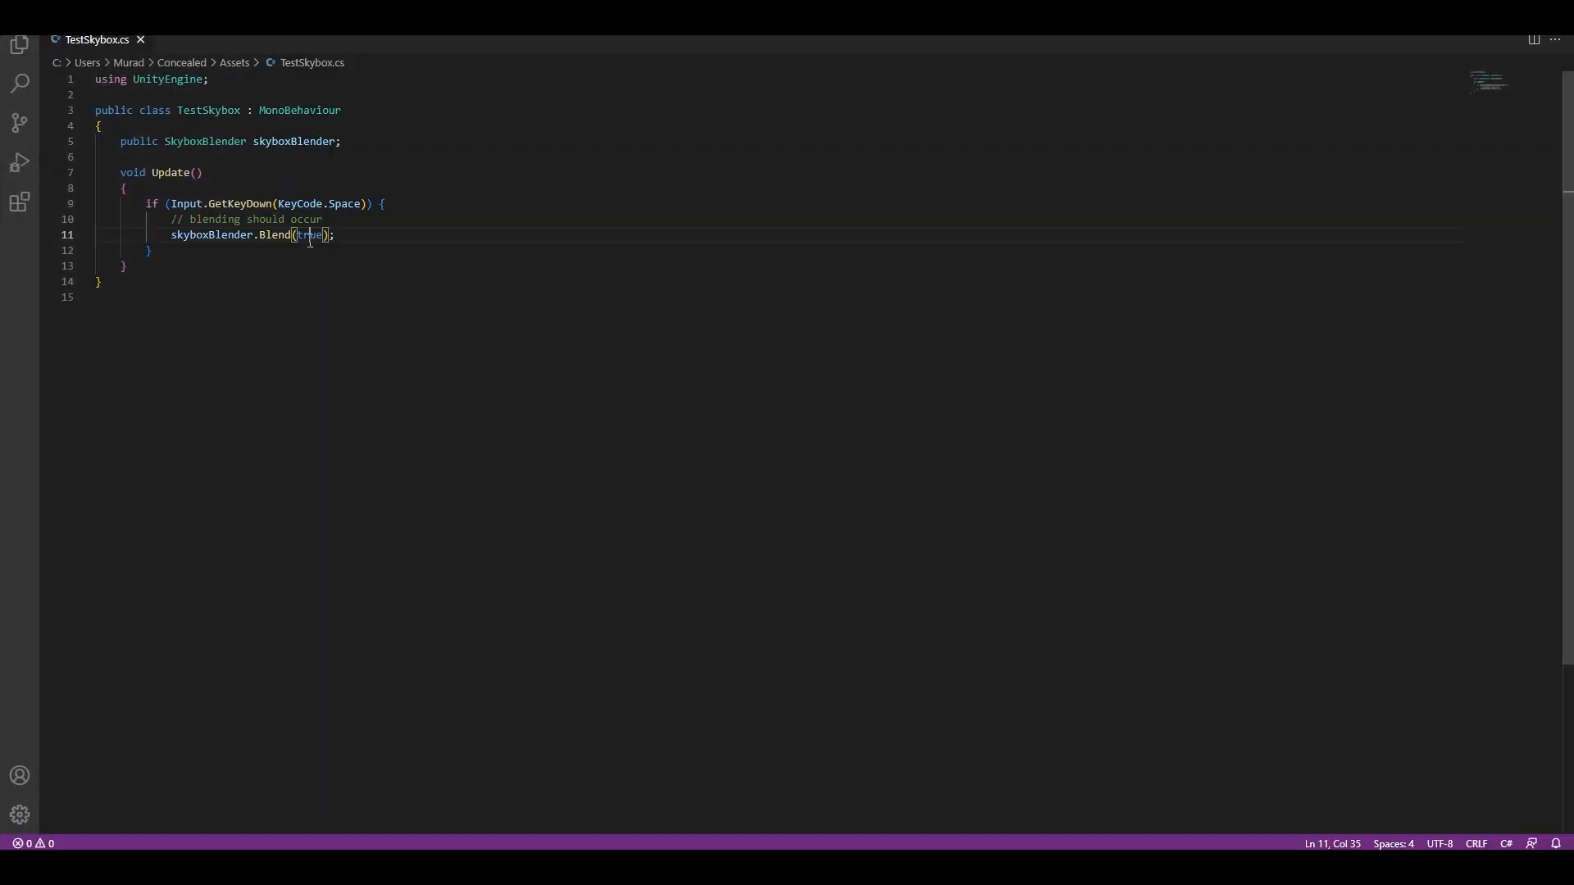
double_click(309, 235)
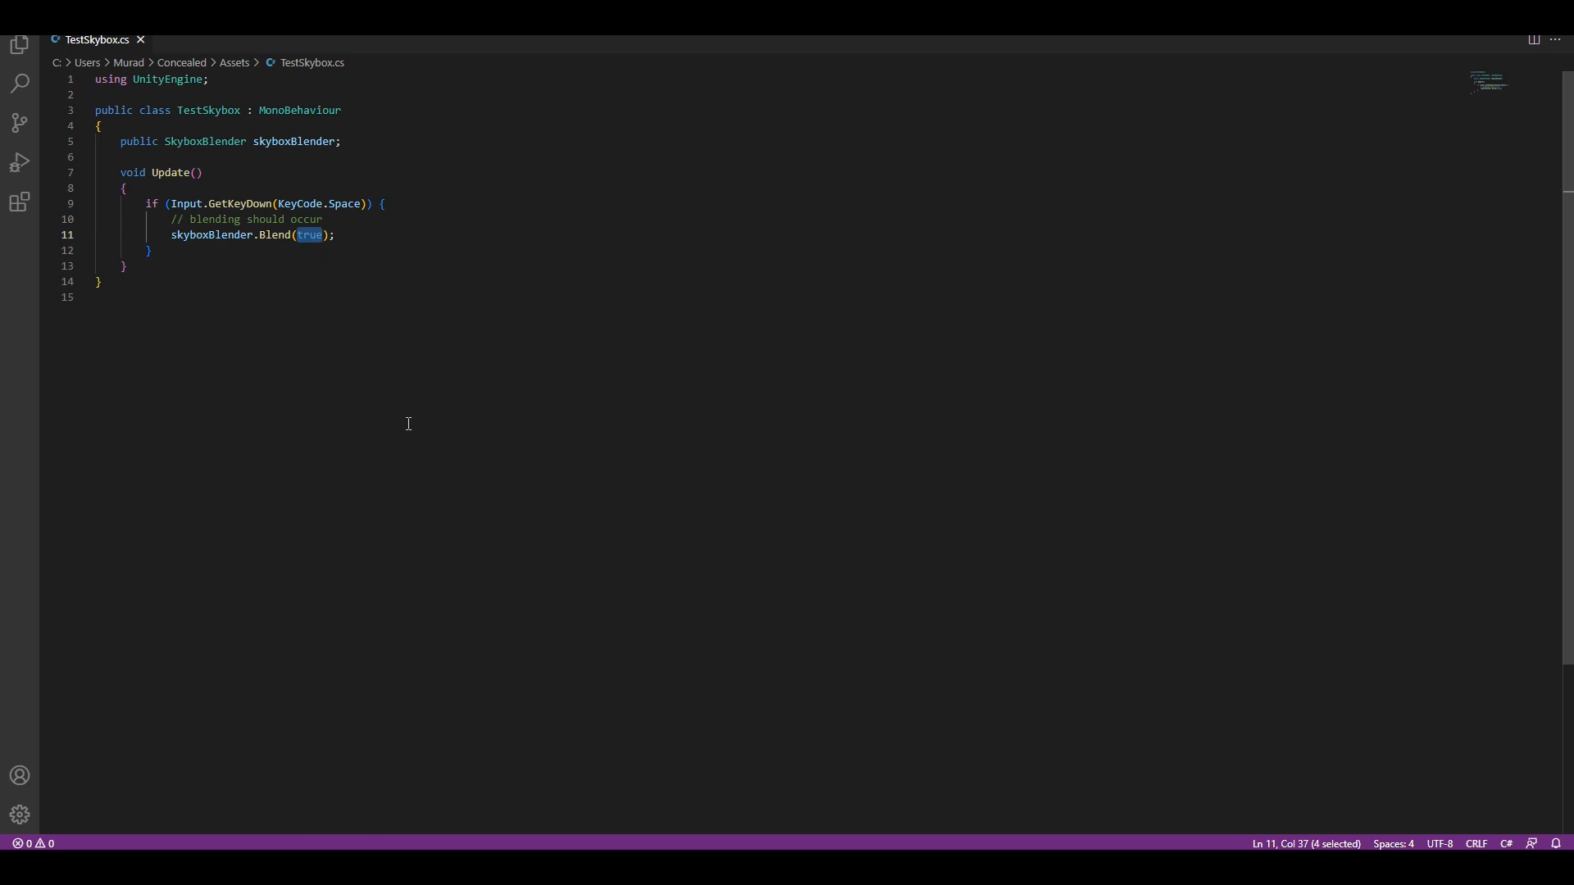
text(1)
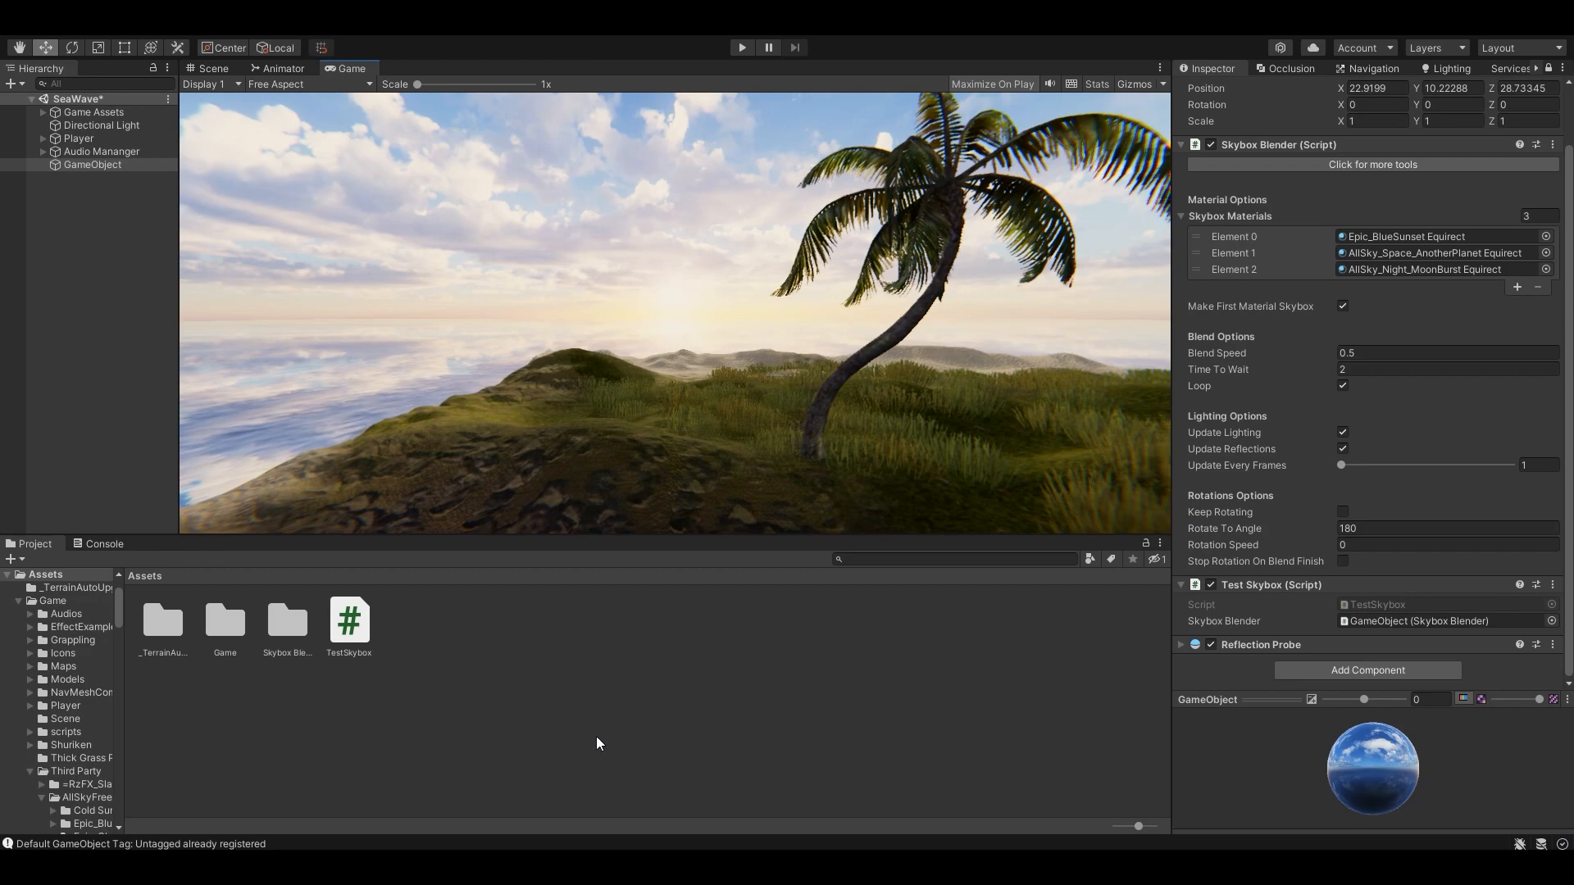
double_click(347, 620)
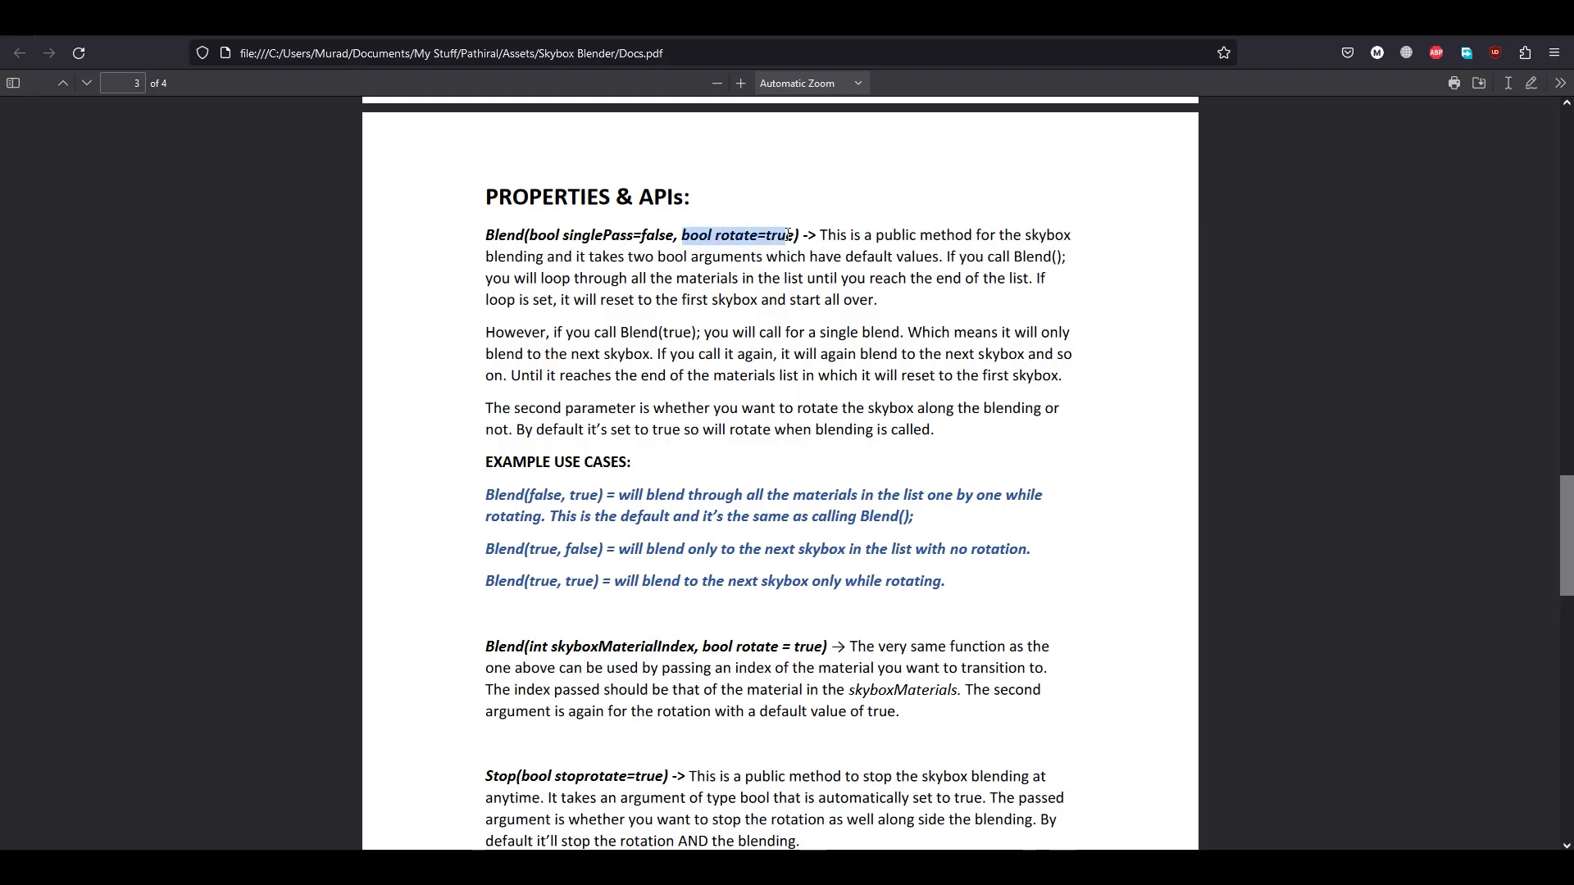
mouse_move(820, 569)
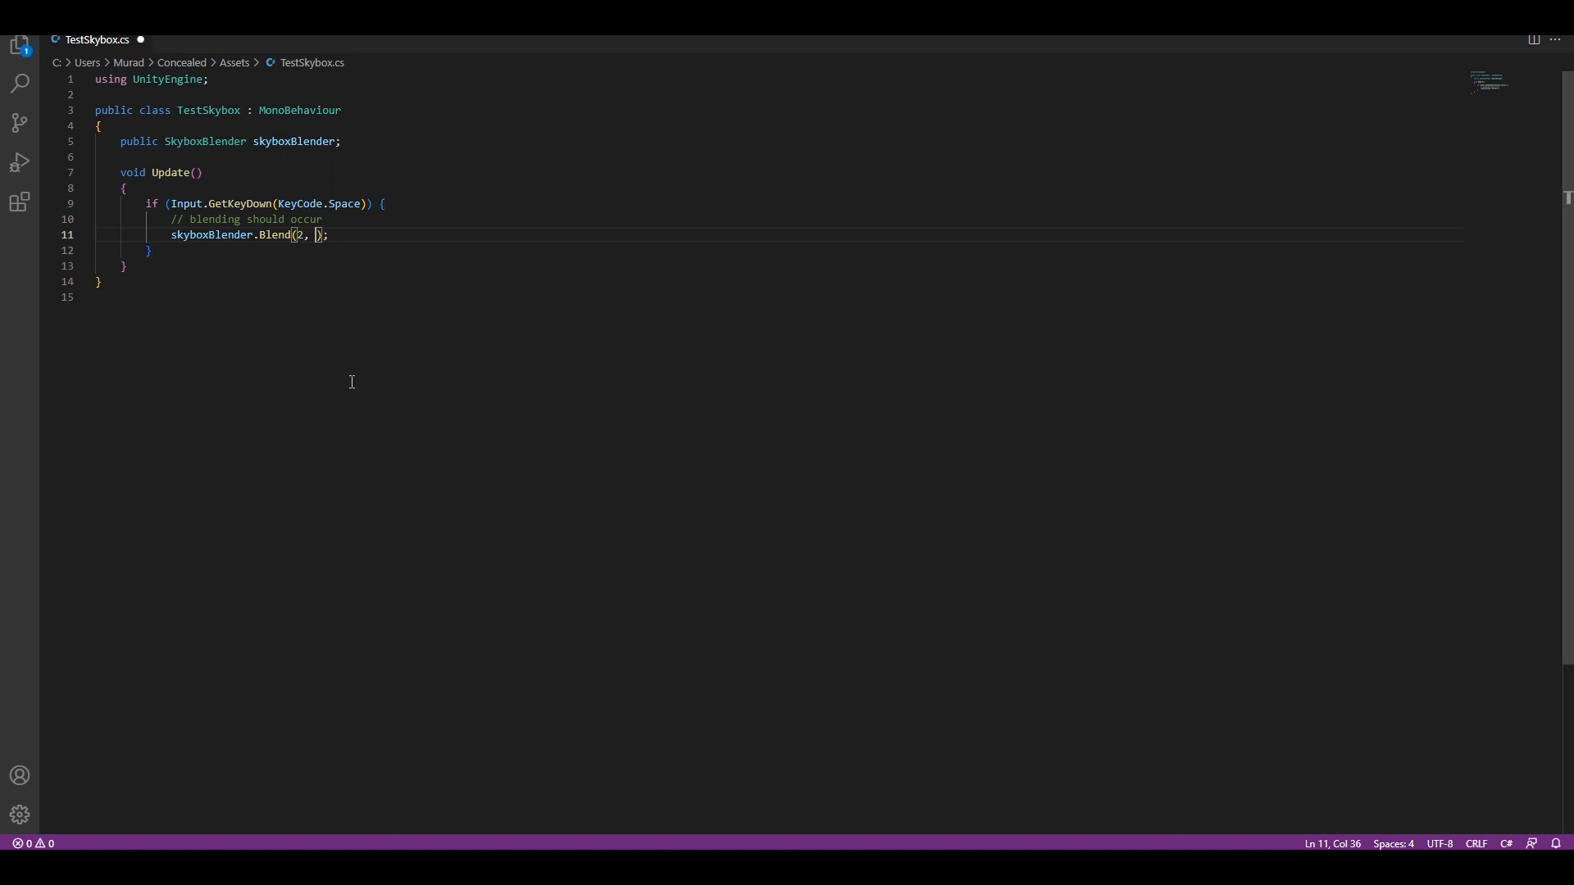
Edit line 11 to skyboxBlender.Blend(2, true) so index 2 blends with rotation on
text(true)
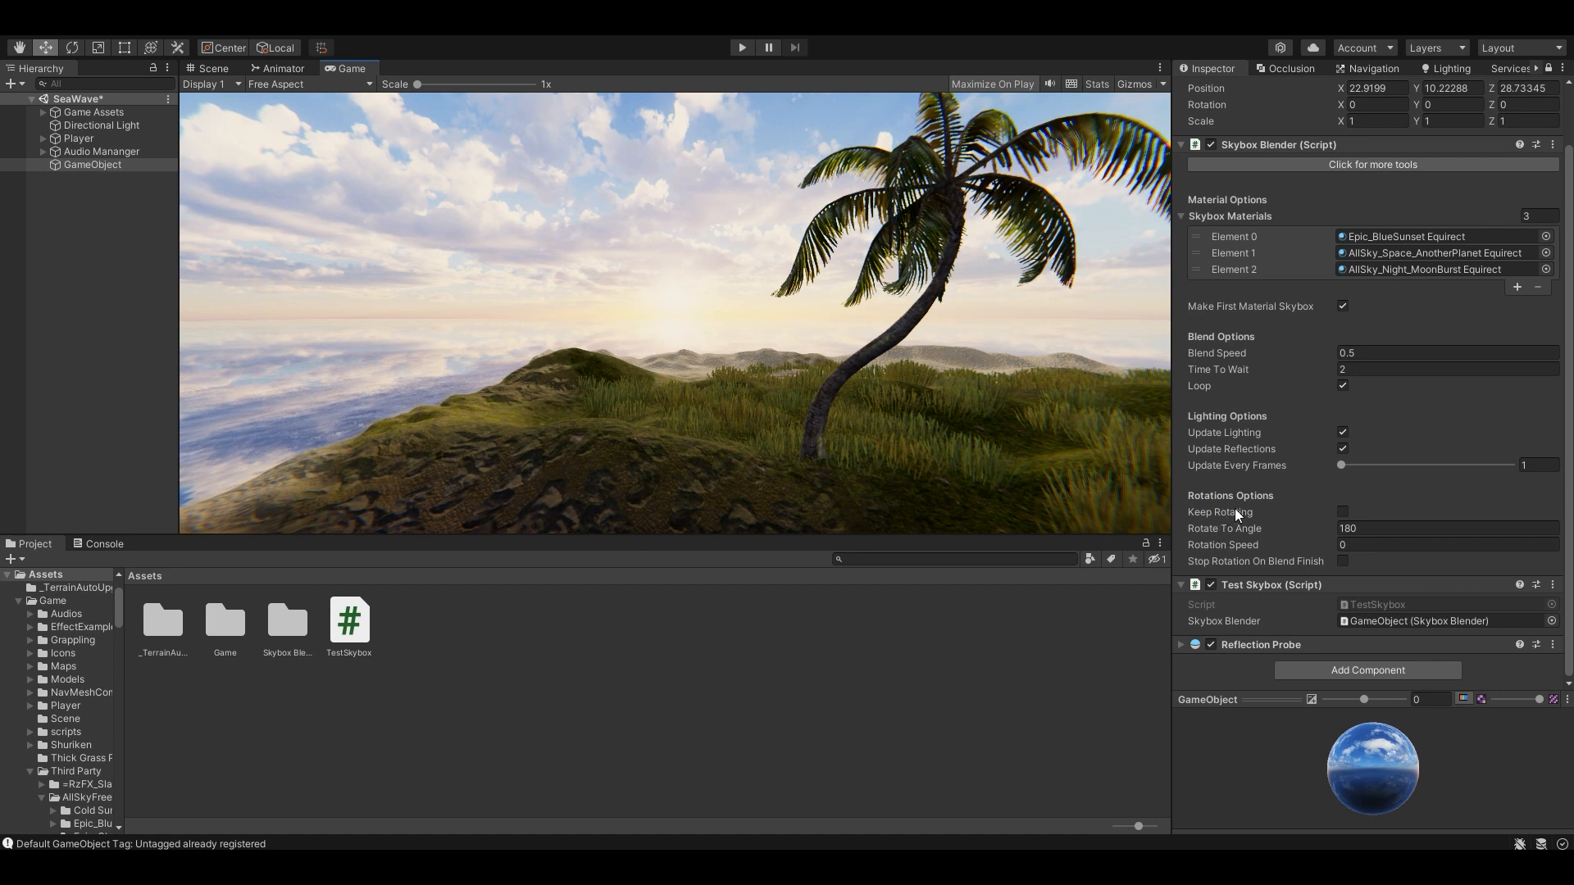
mouse_move(1313, 572)
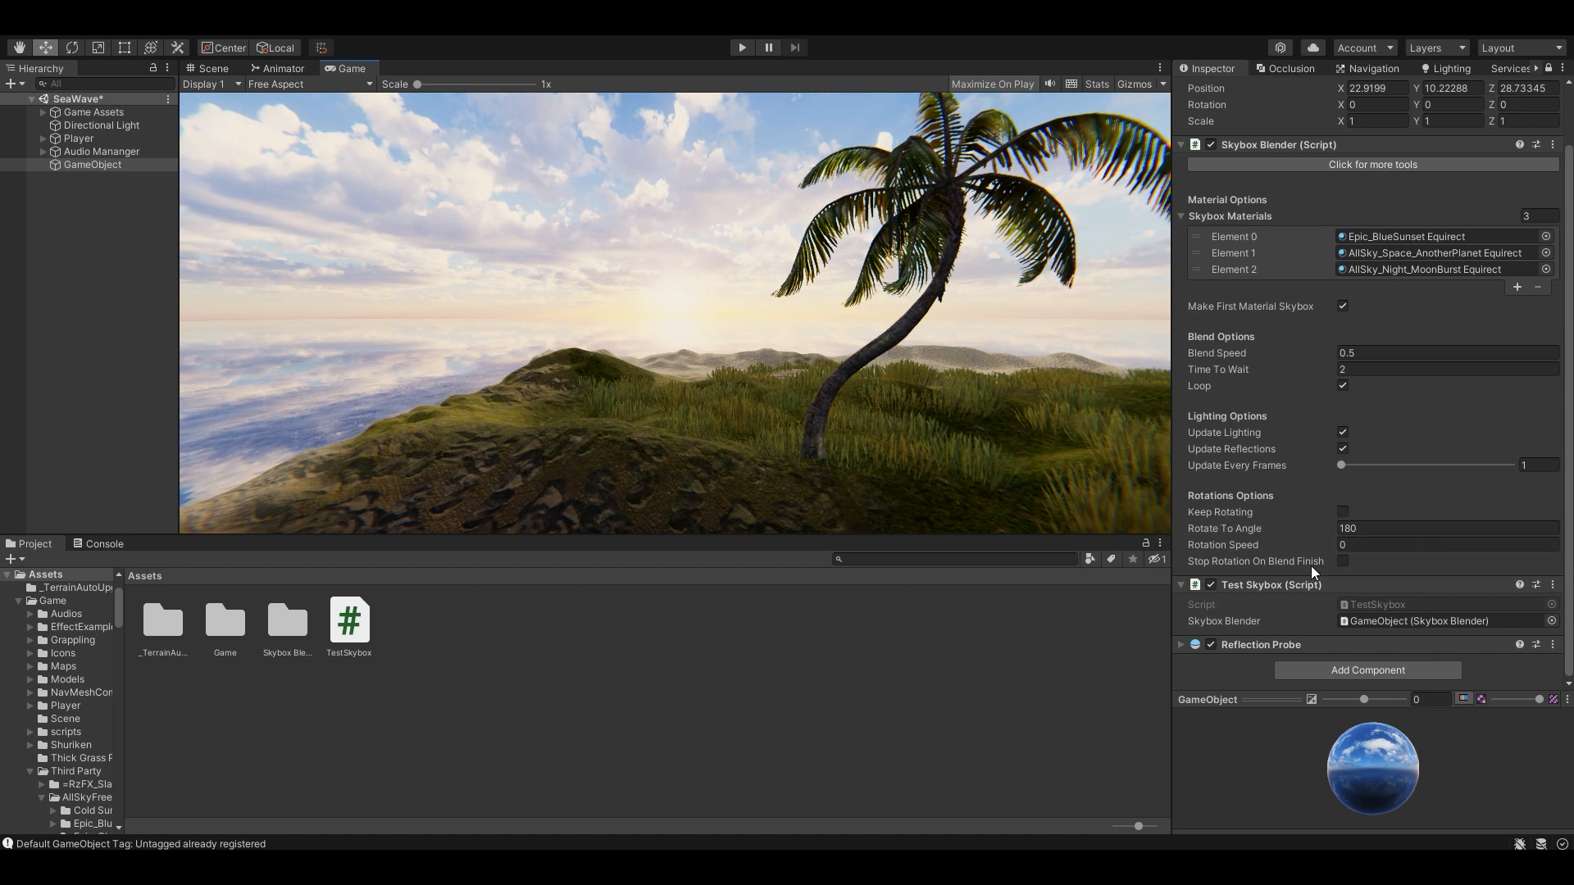
mouse_move(1300, 531)
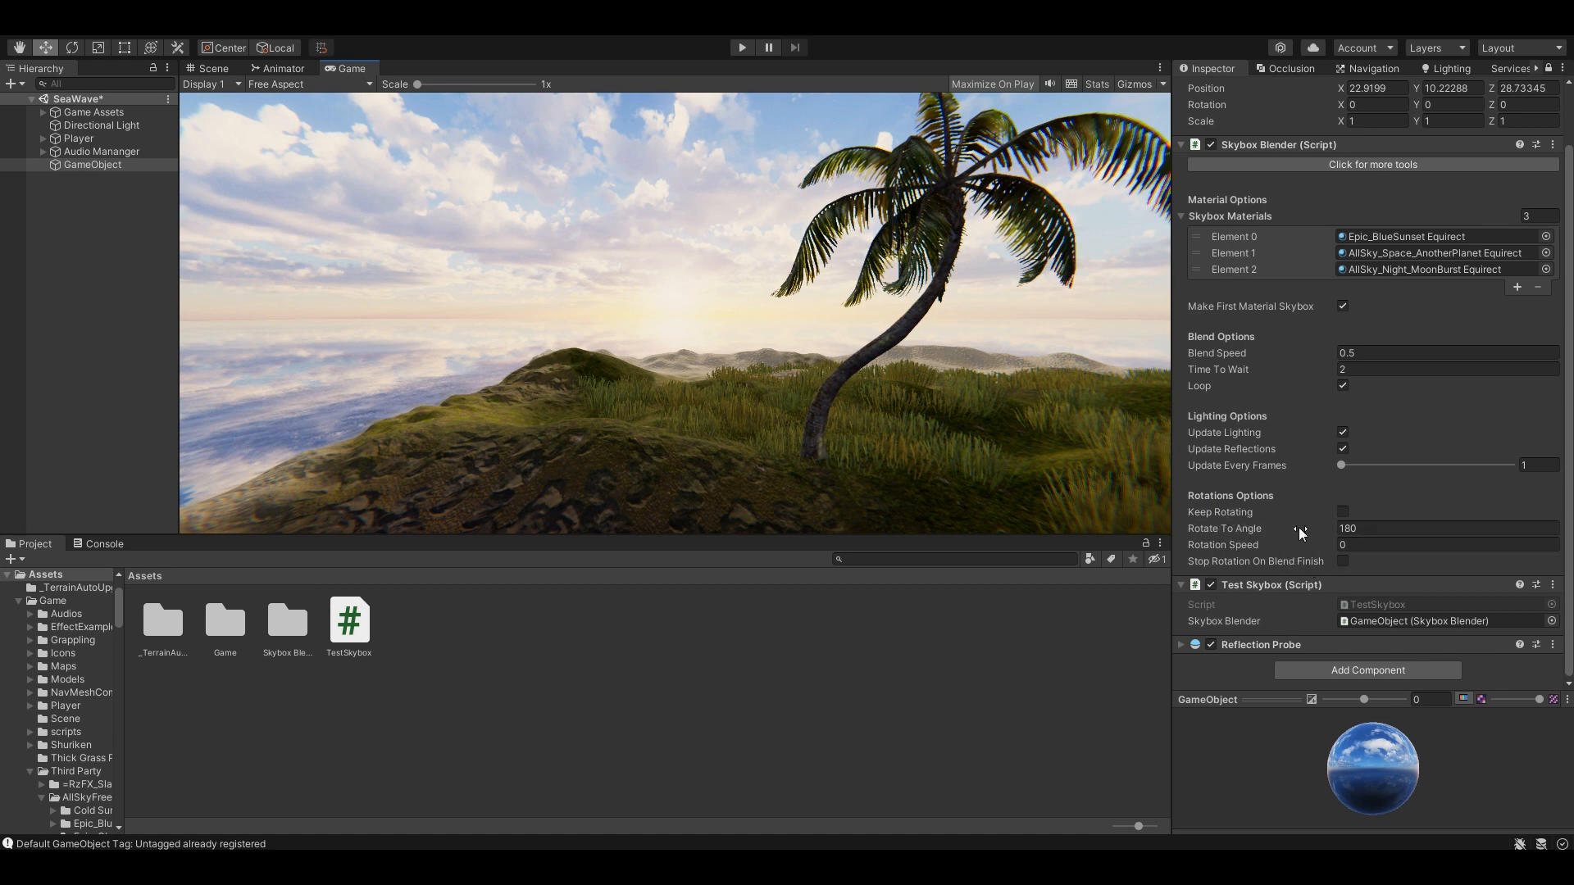
Enable Keep Rotating at Rotation Speed 10 and Stop Rotation On Blend Finish
click(1342, 513)
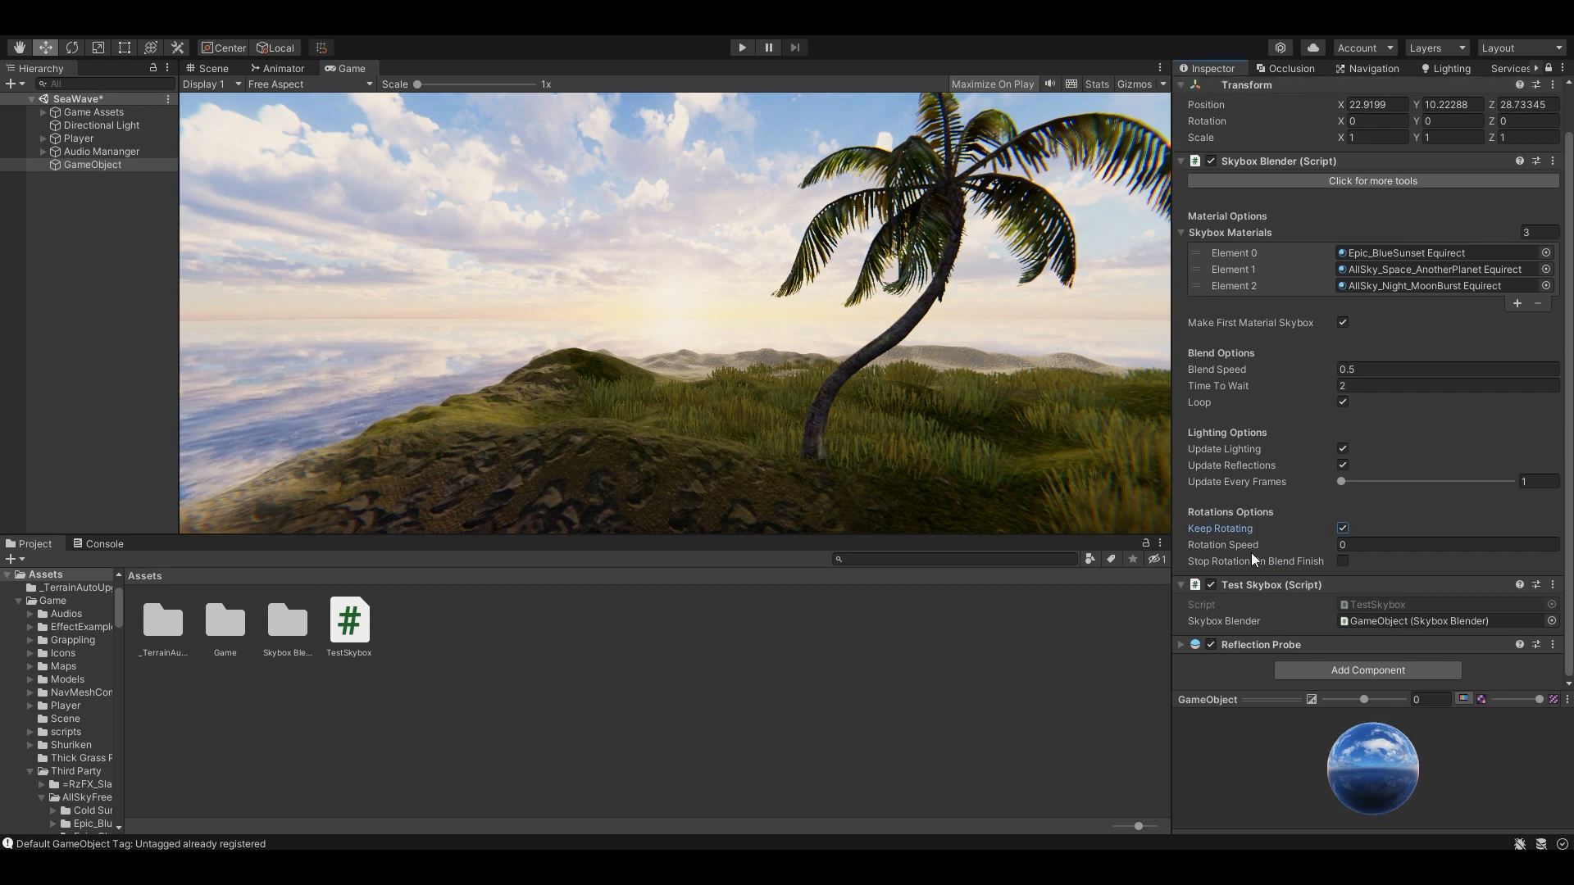
click(1445, 544)
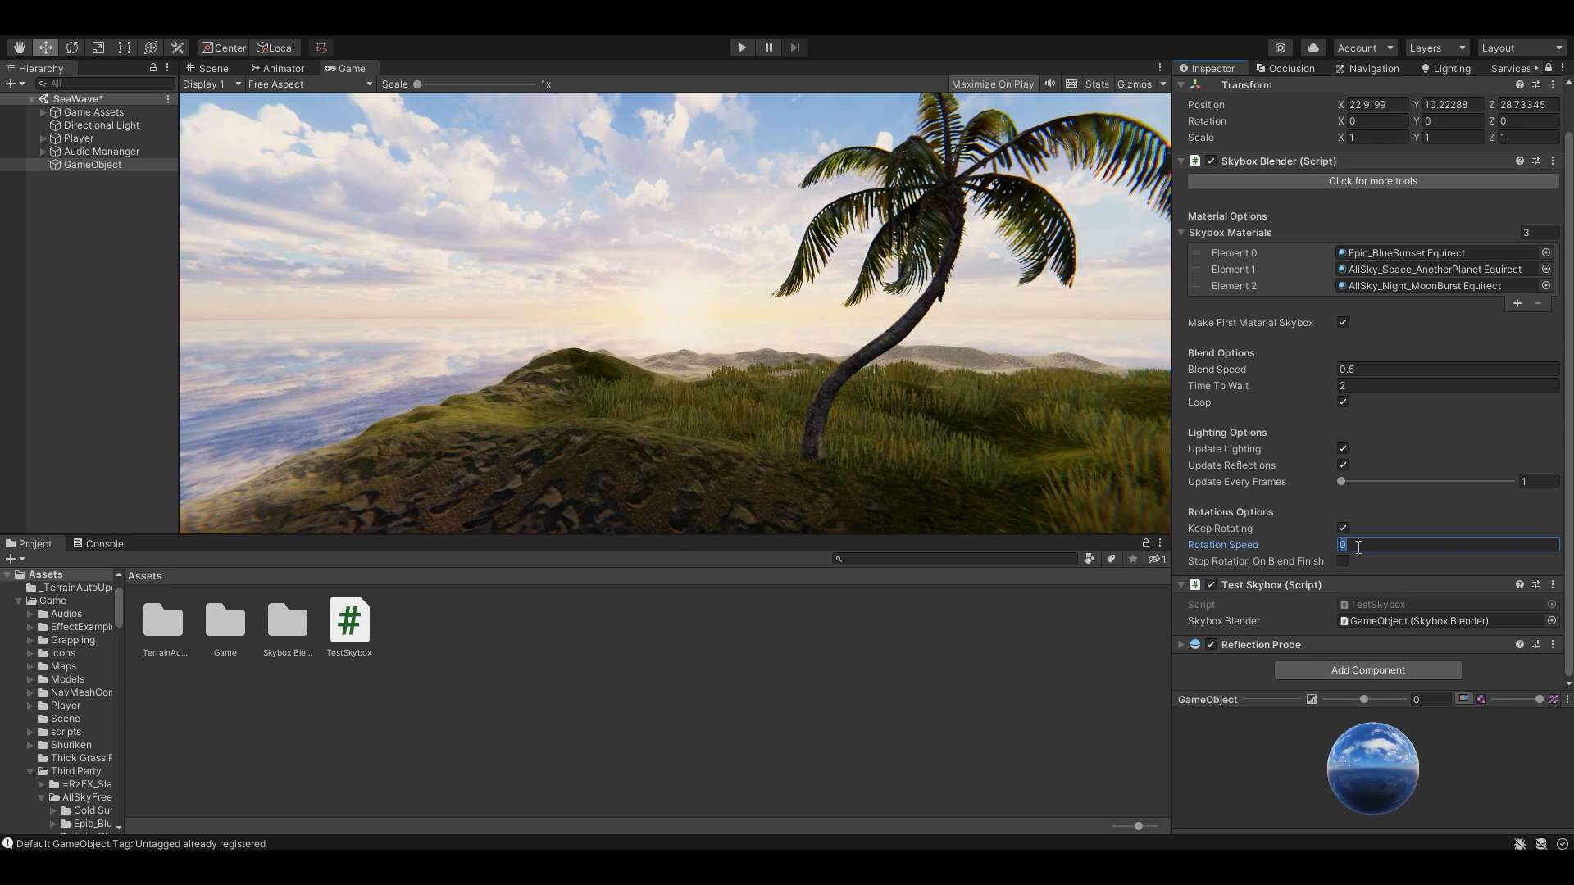
text(10)
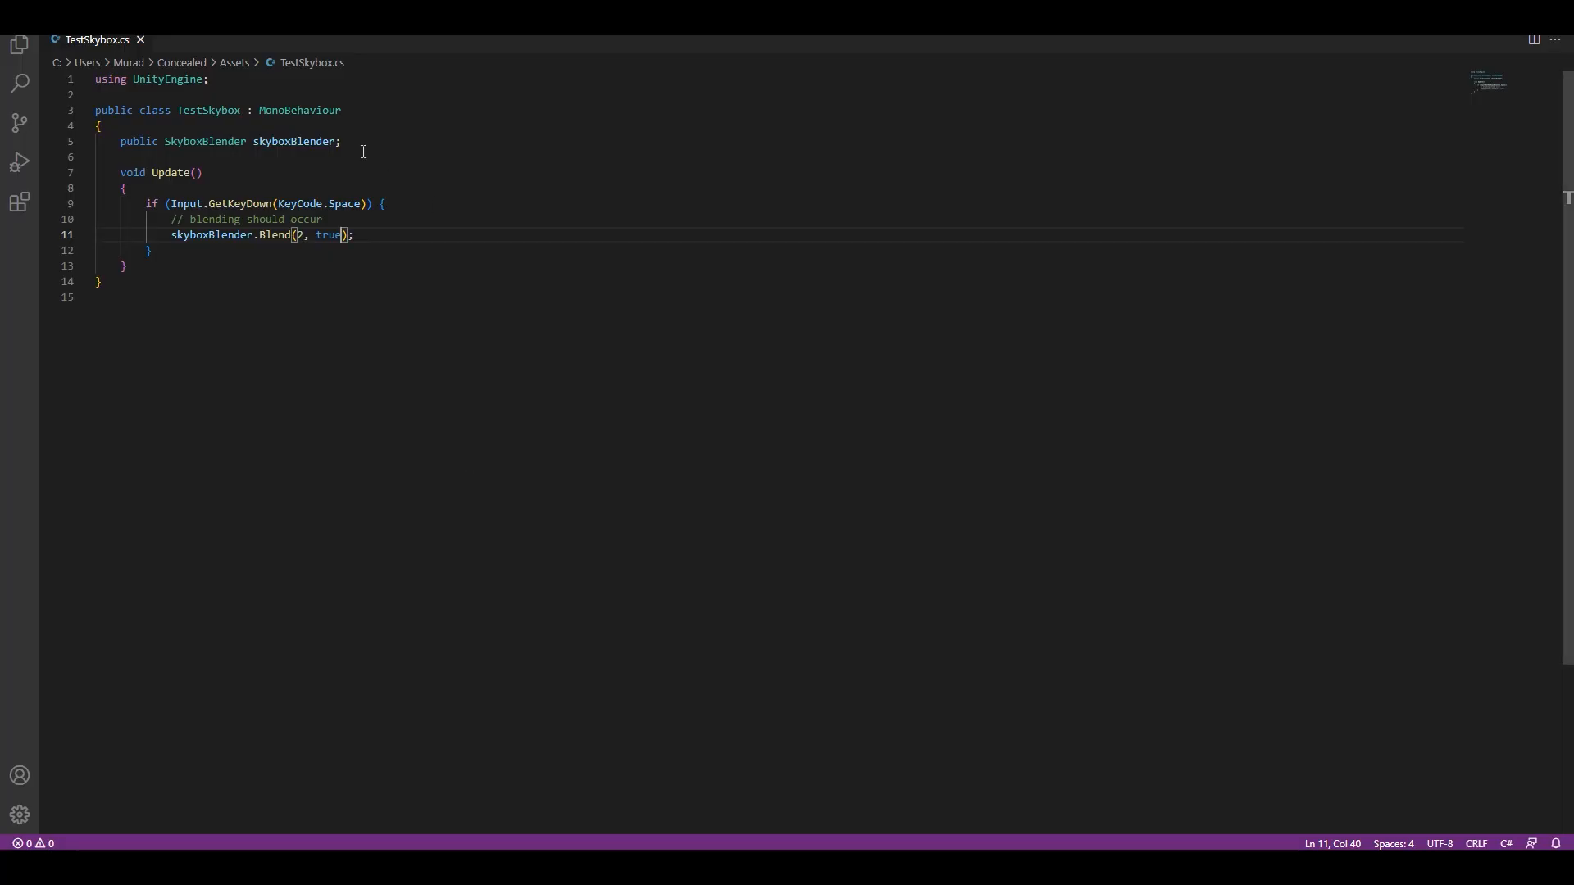
double_click(328, 234)
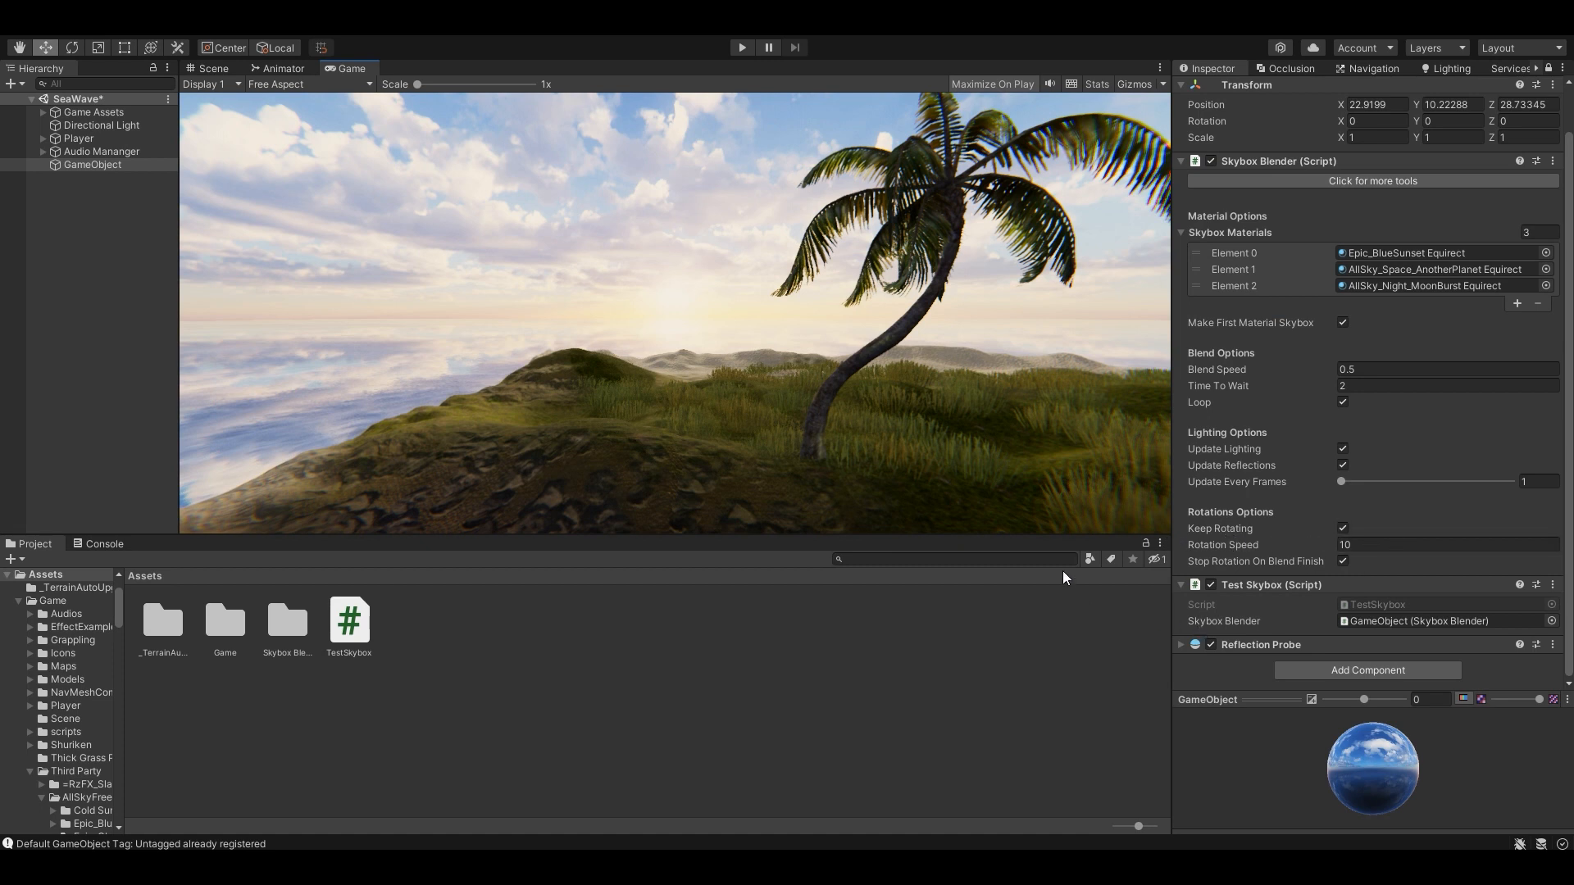
mouse_move(828, 441)
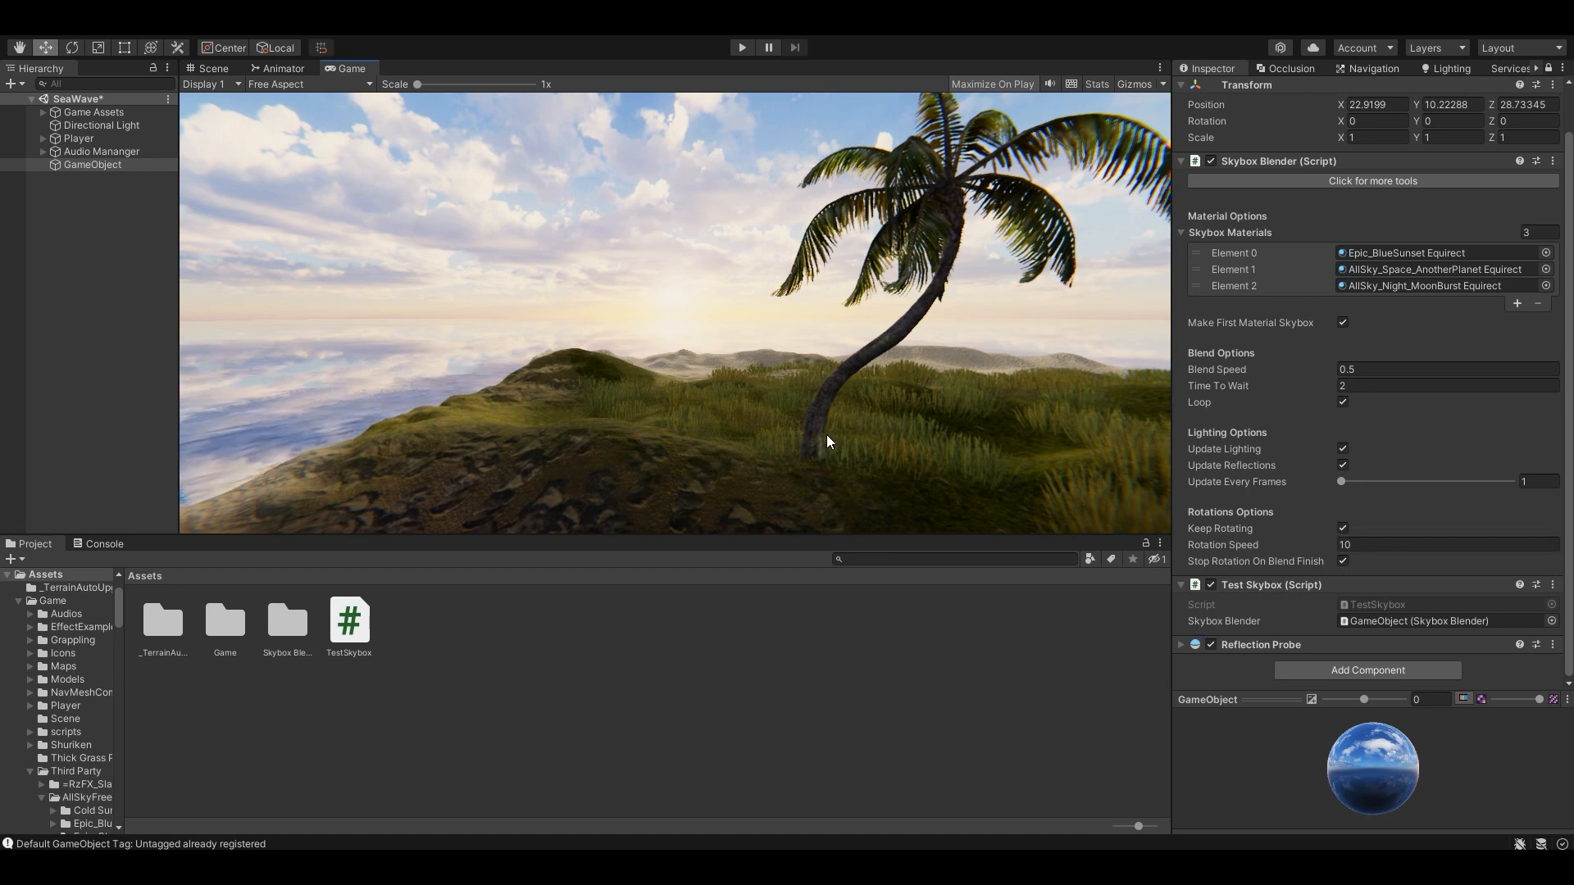